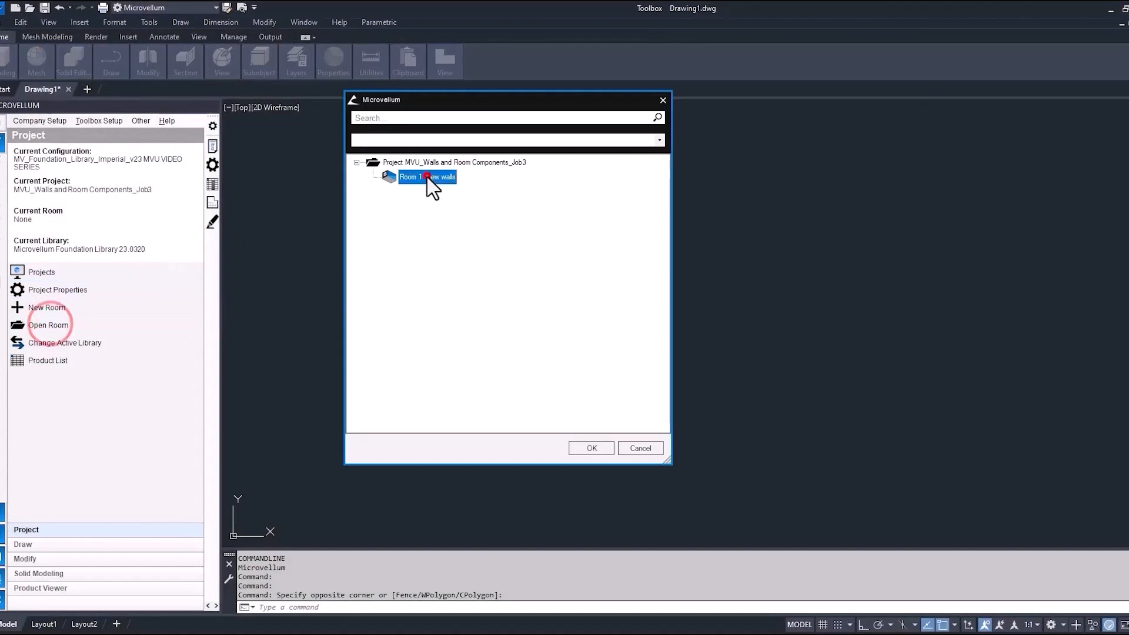
Step: Open the room 'Room 1 - new walls' from the Open Room dialog
{"action": "left_click", "coordinate": [590, 449]}
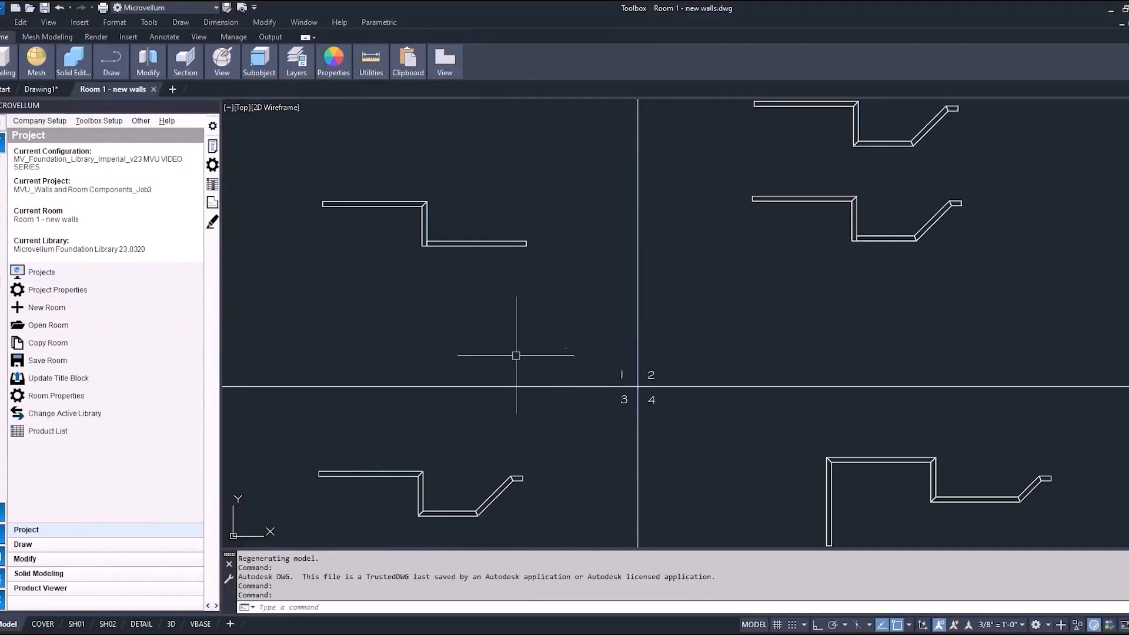
{"action": "mouse_move", "coordinate": [586, 442]}
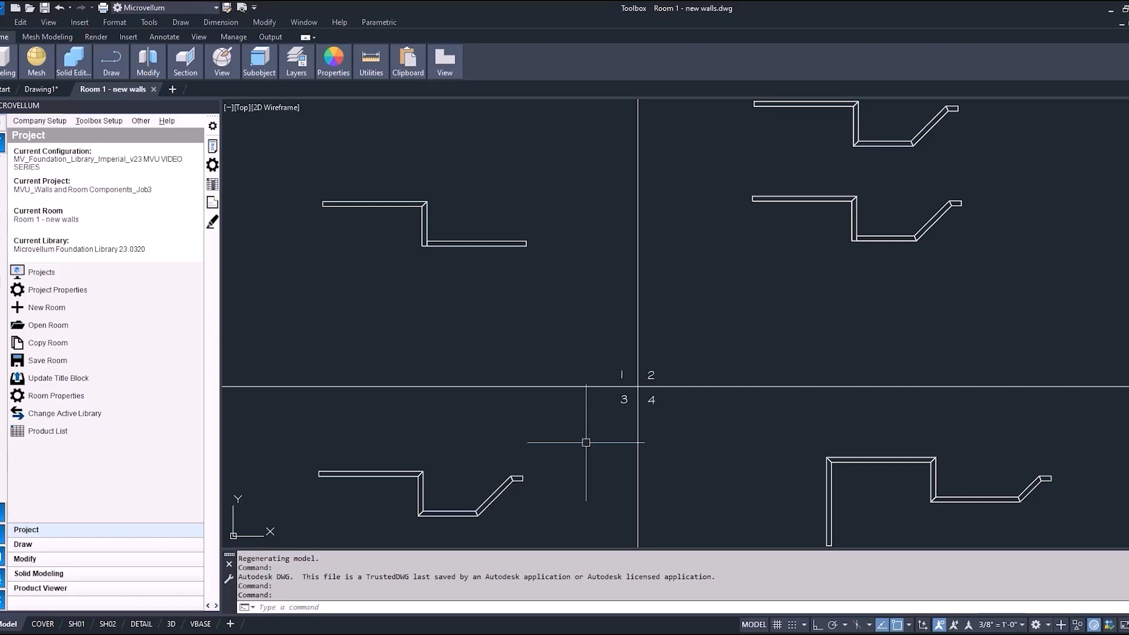
Step: Copy Room 1 with its drawing files as 'Room 2 - copied walls' and open it
{"action": "left_click", "coordinate": [48, 325]}
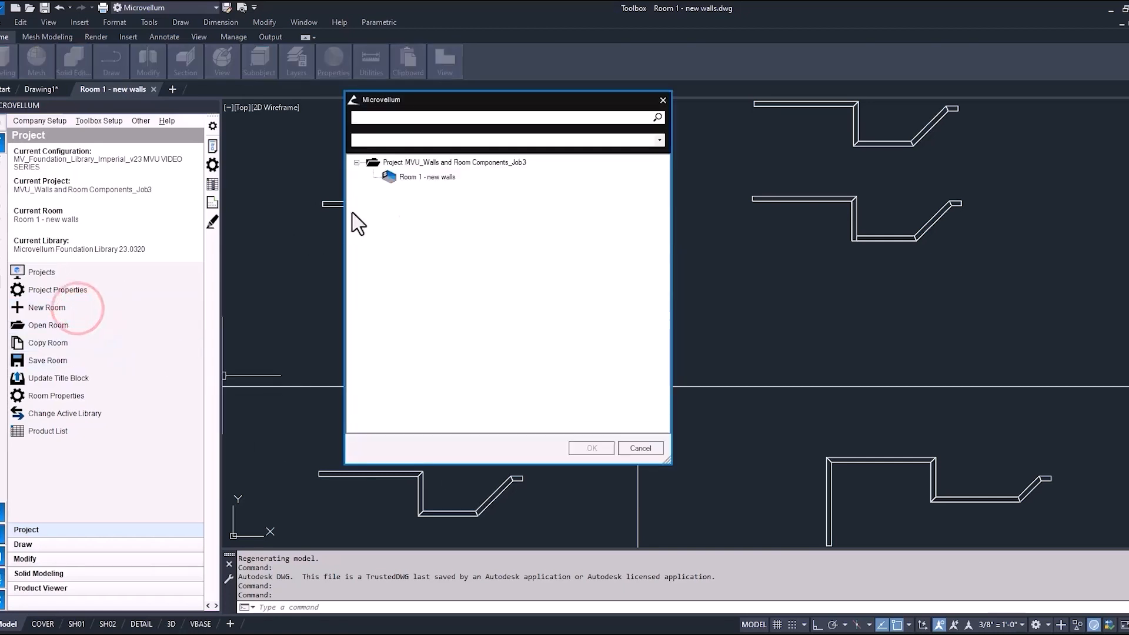
{"action": "right_click", "coordinate": [426, 176]}
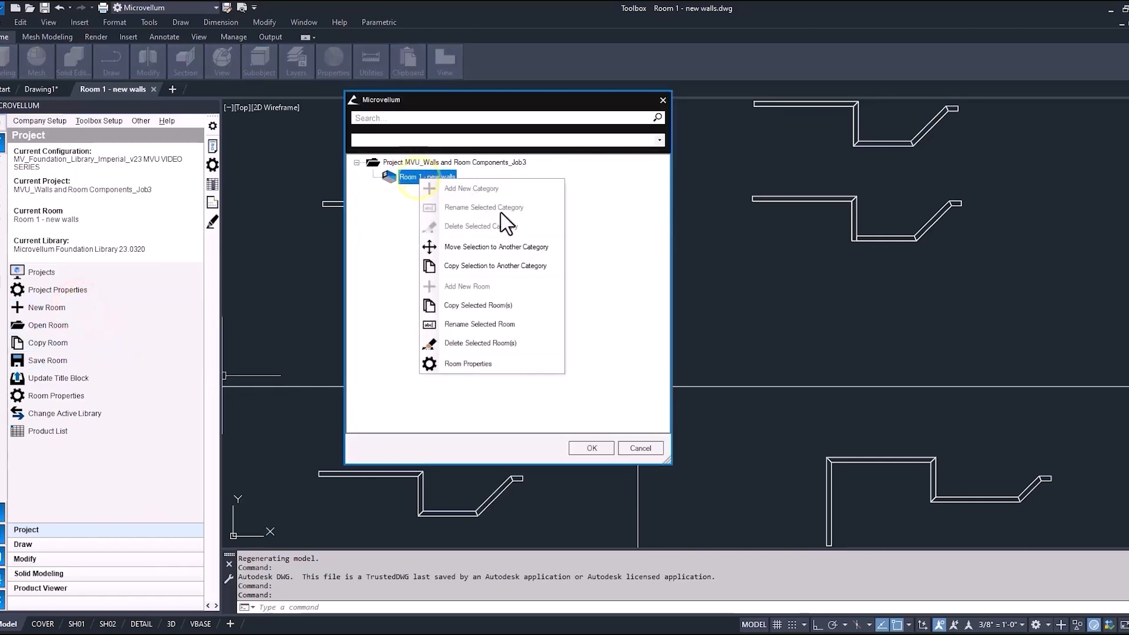
{"action": "left_click", "coordinate": [478, 305]}
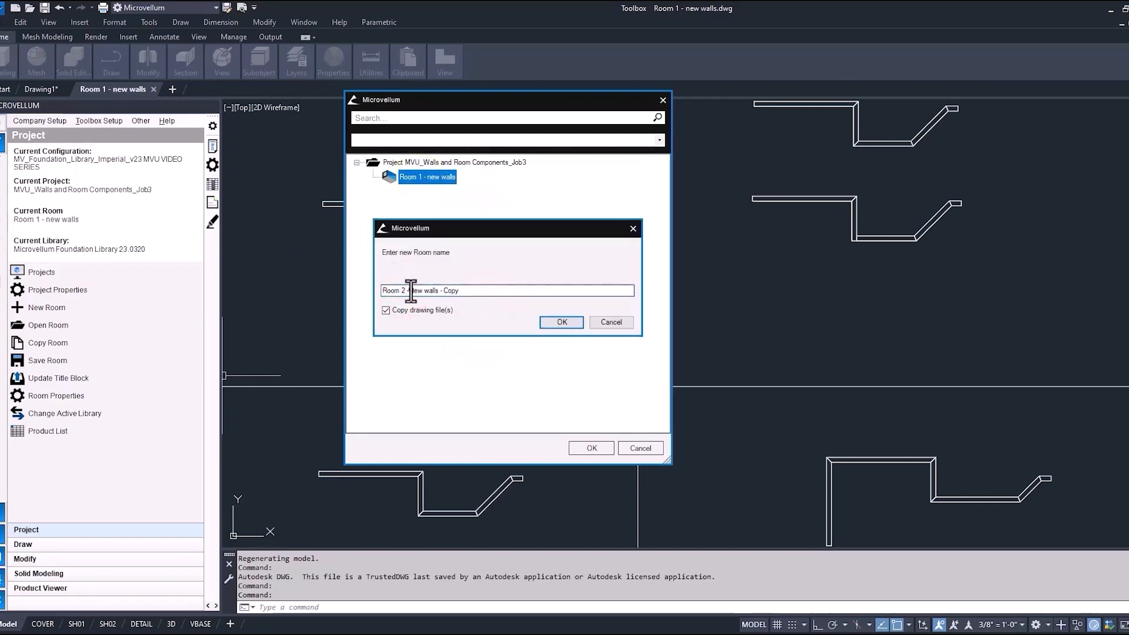
{"action": "type", "text": "Room 2 - copied walls"}
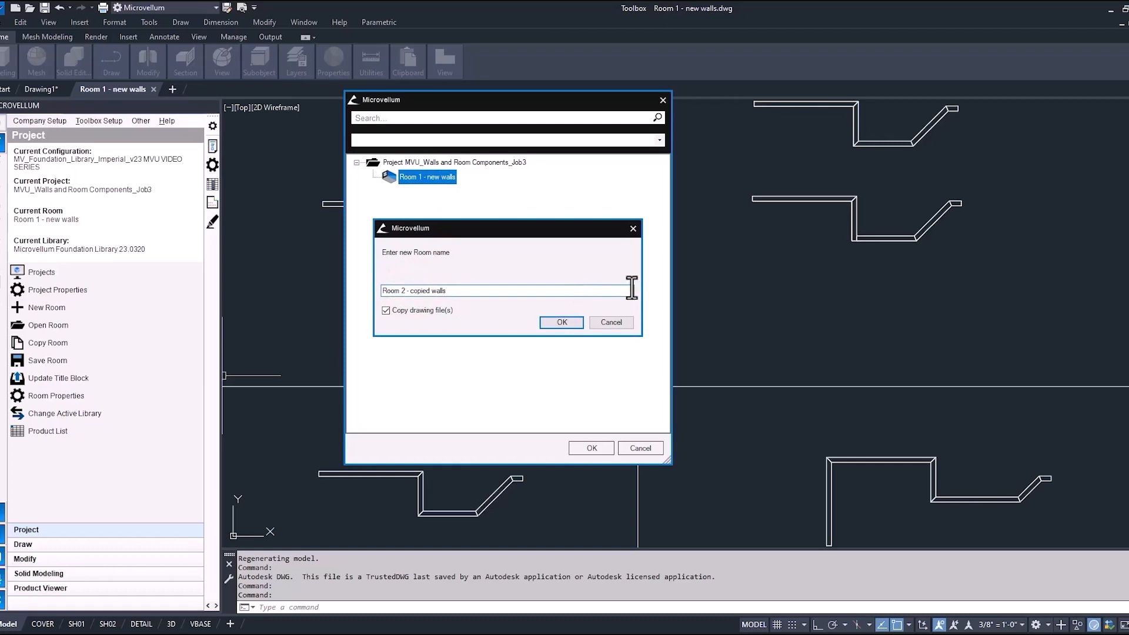
{"action": "mouse_move", "coordinate": [561, 324]}
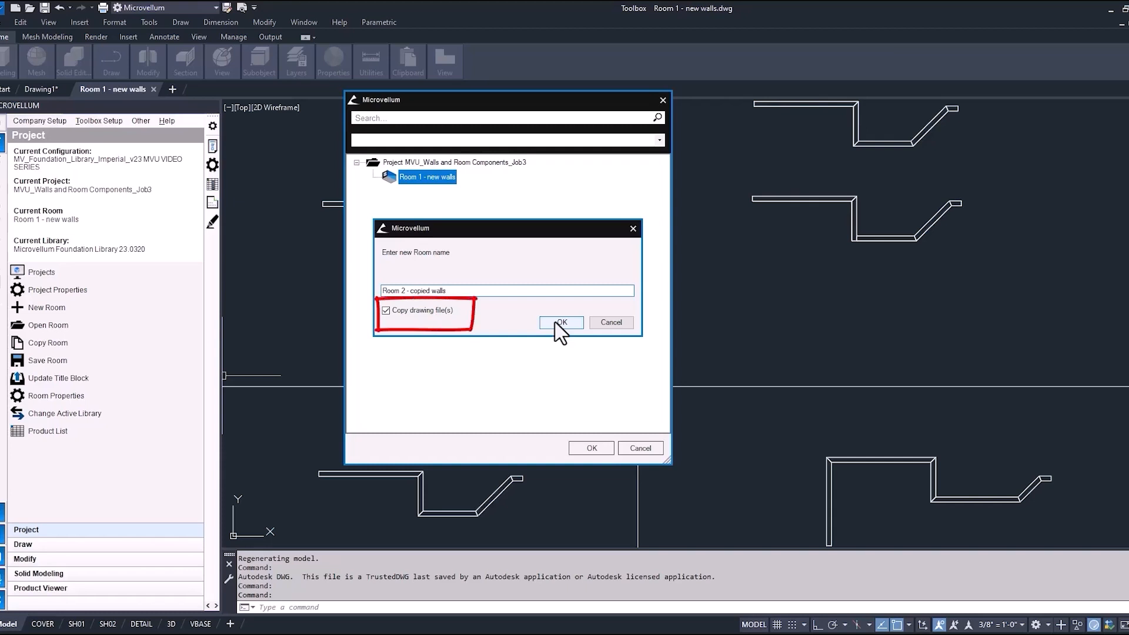
{"action": "left_click", "coordinate": [561, 322]}
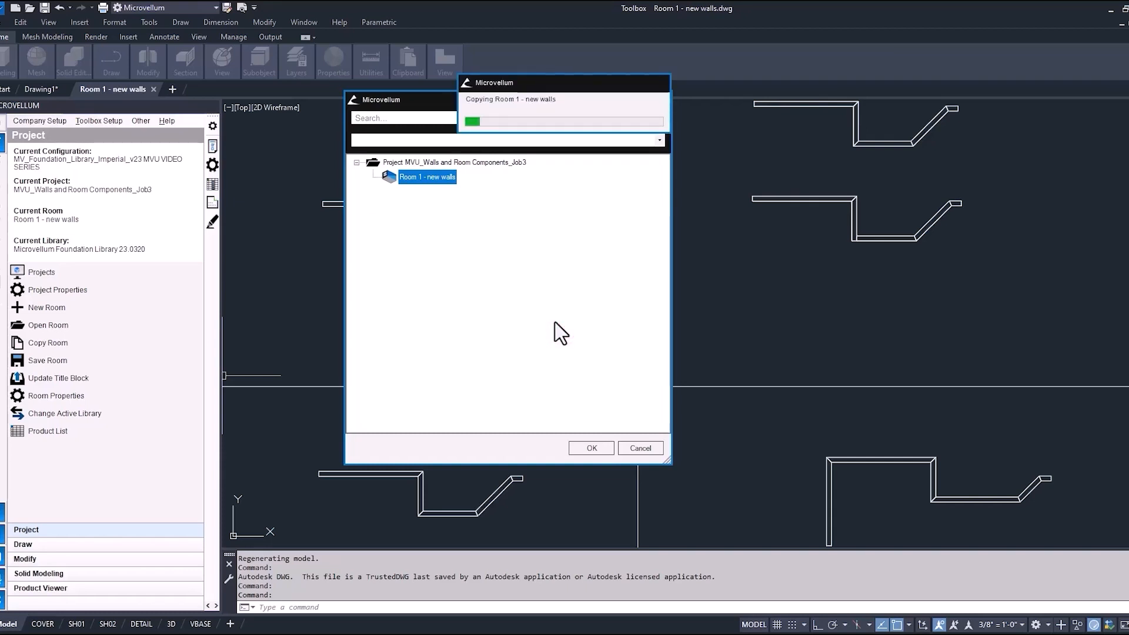
{"action": "left_click", "coordinate": [590, 447]}
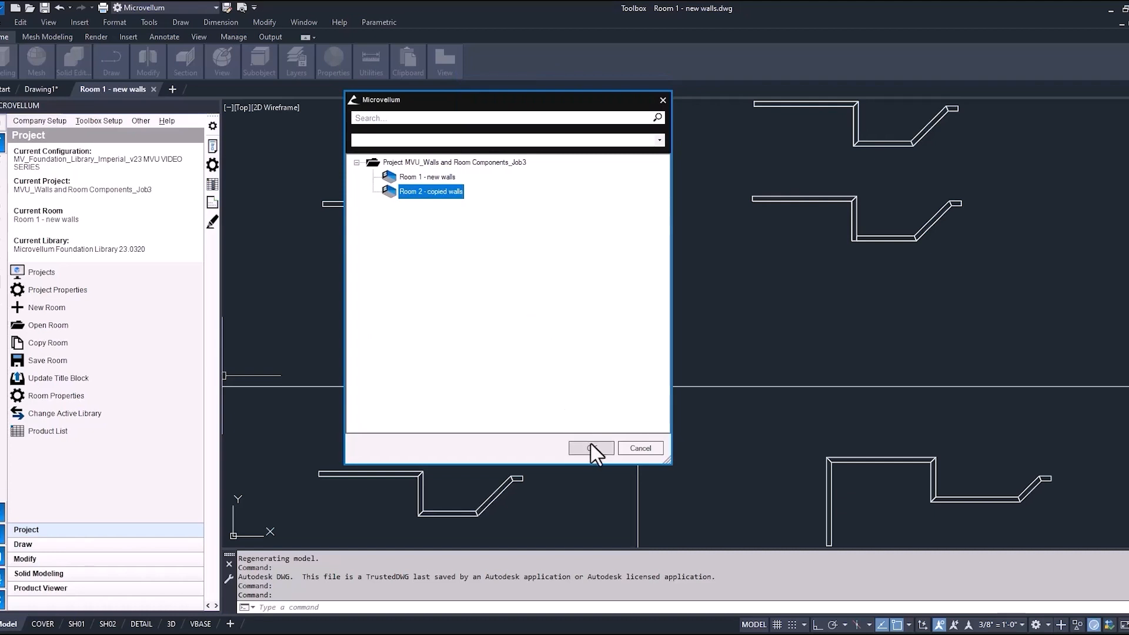
{"action": "left_click", "coordinate": [591, 447]}
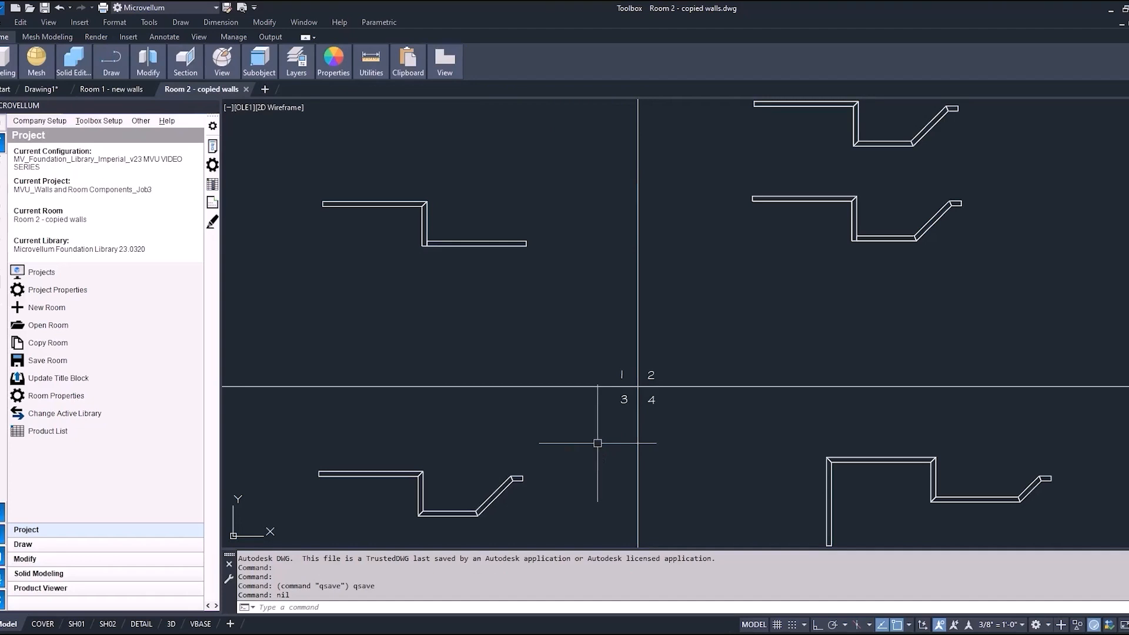
Step: View a wall's Product Prompts without changes, then bring up the Modify palette tools
{"action": "left_click", "coordinate": [212, 146]}
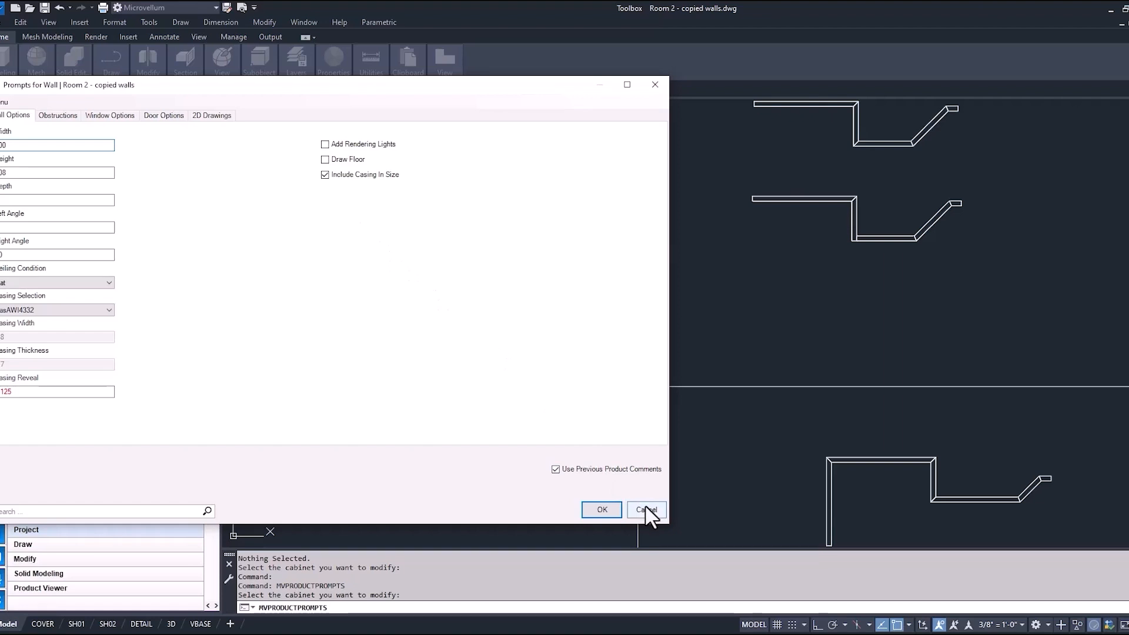
{"action": "left_click", "coordinate": [645, 510]}
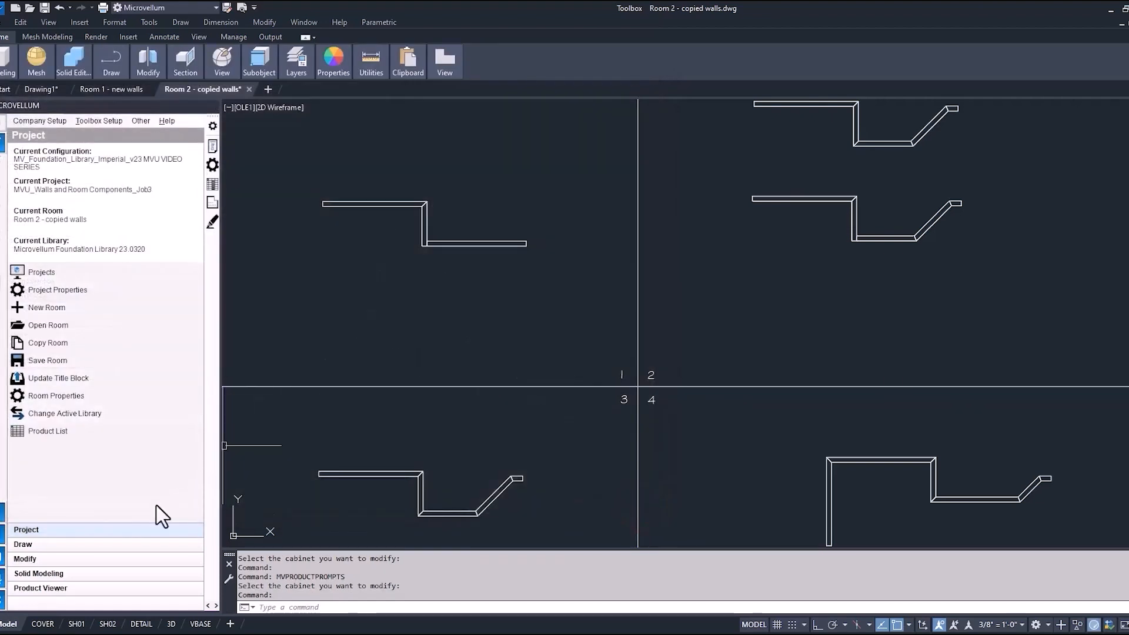
{"action": "left_click", "coordinate": [25, 559]}
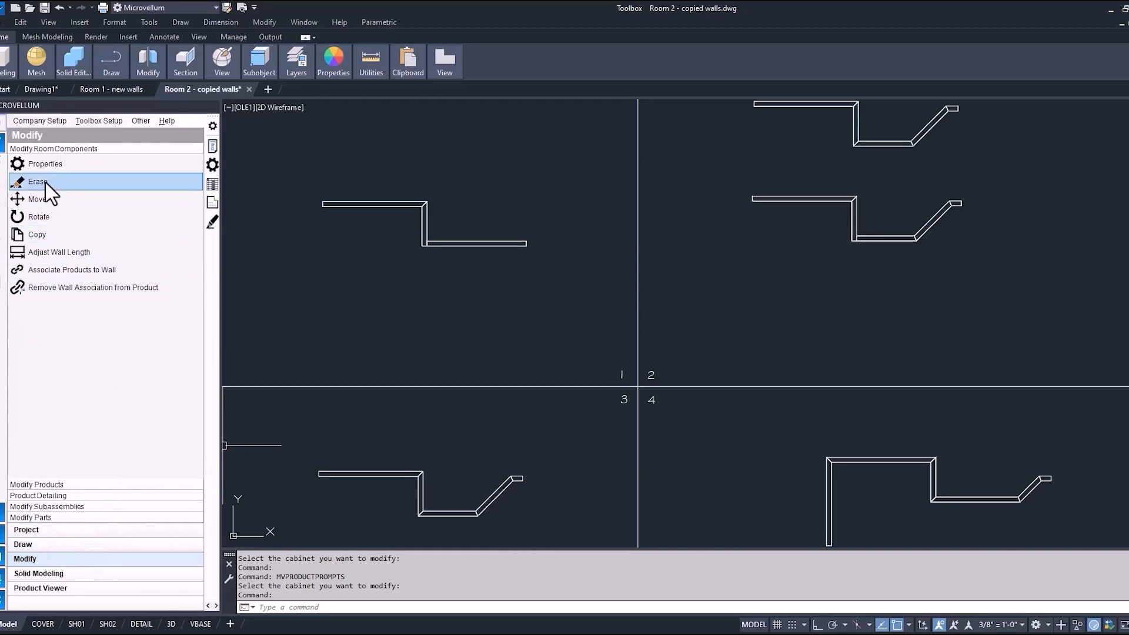
Step: Erase the copied walls, keeping only one straight wall and one L-shaped wall
{"action": "left_click", "coordinate": [38, 182]}
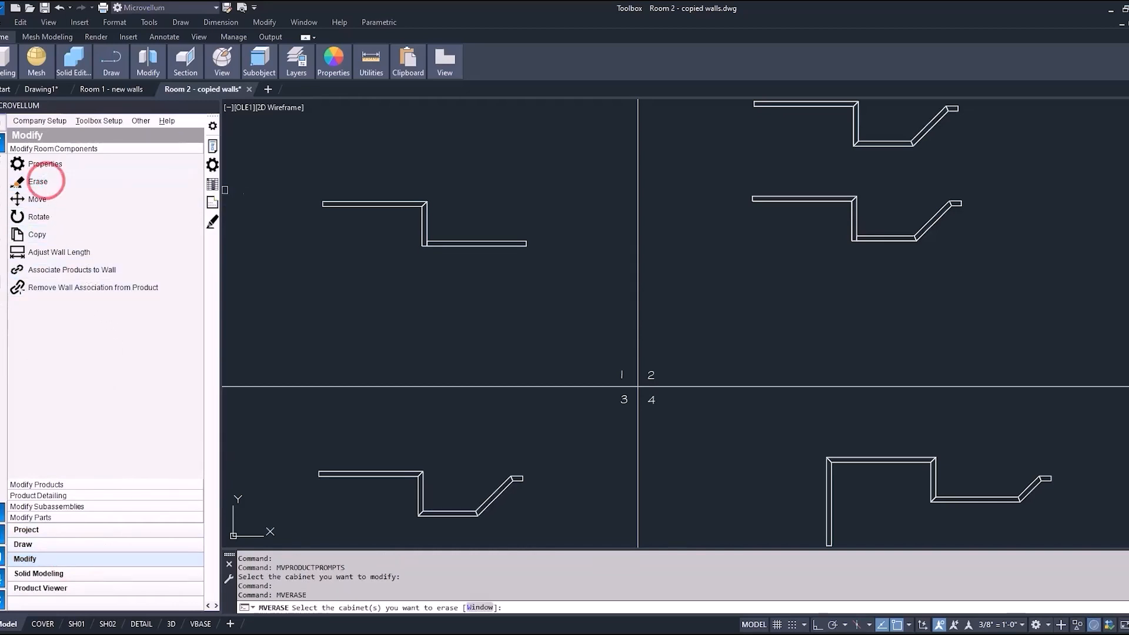
{"action": "left_click", "coordinate": [375, 205]}
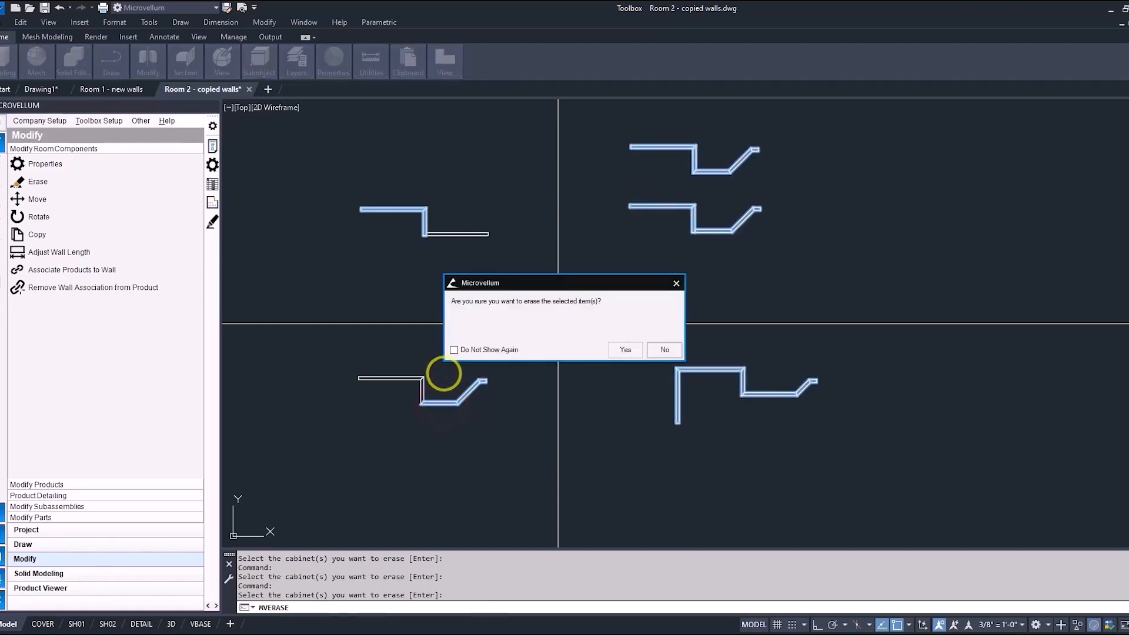
{"action": "left_click", "coordinate": [623, 349]}
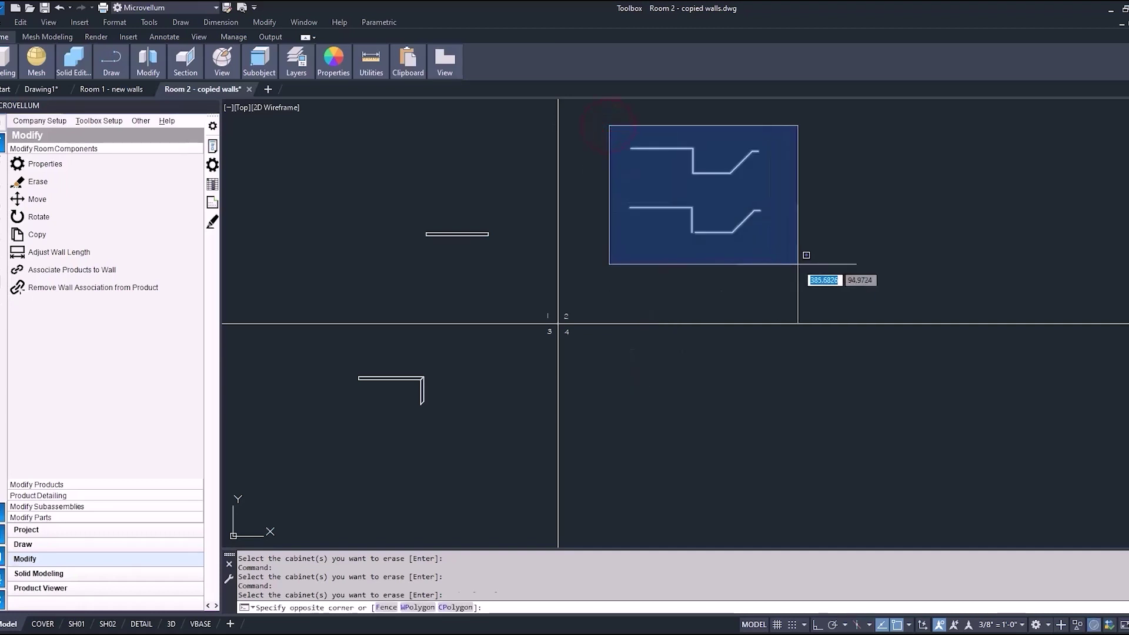
{"action": "left_click", "coordinate": [797, 264]}
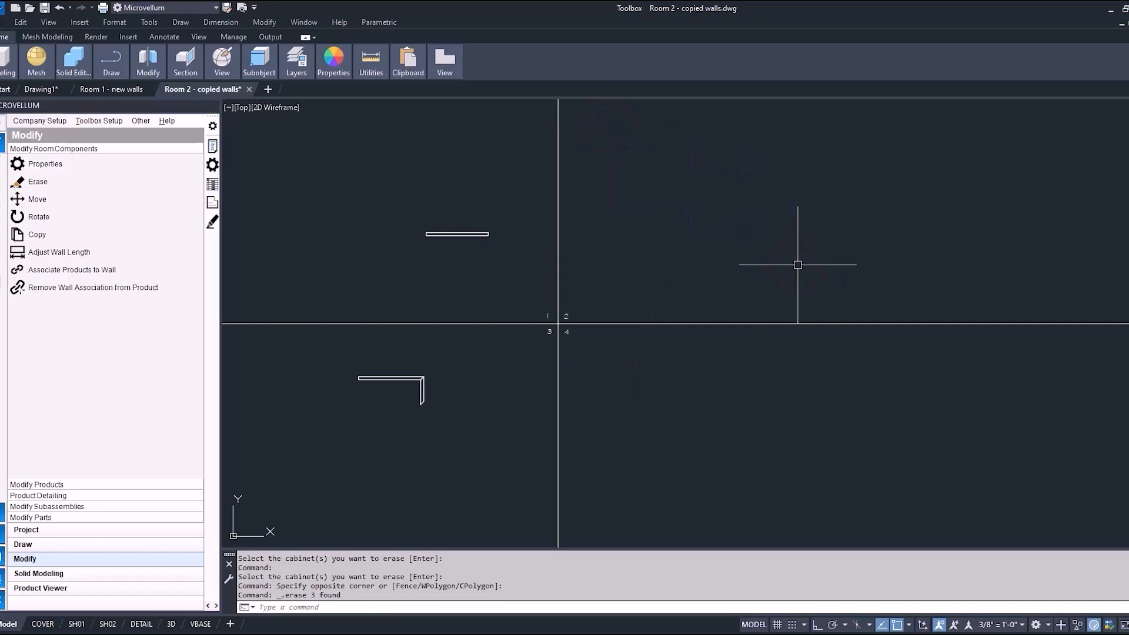
{"action": "mouse_move", "coordinate": [735, 280]}
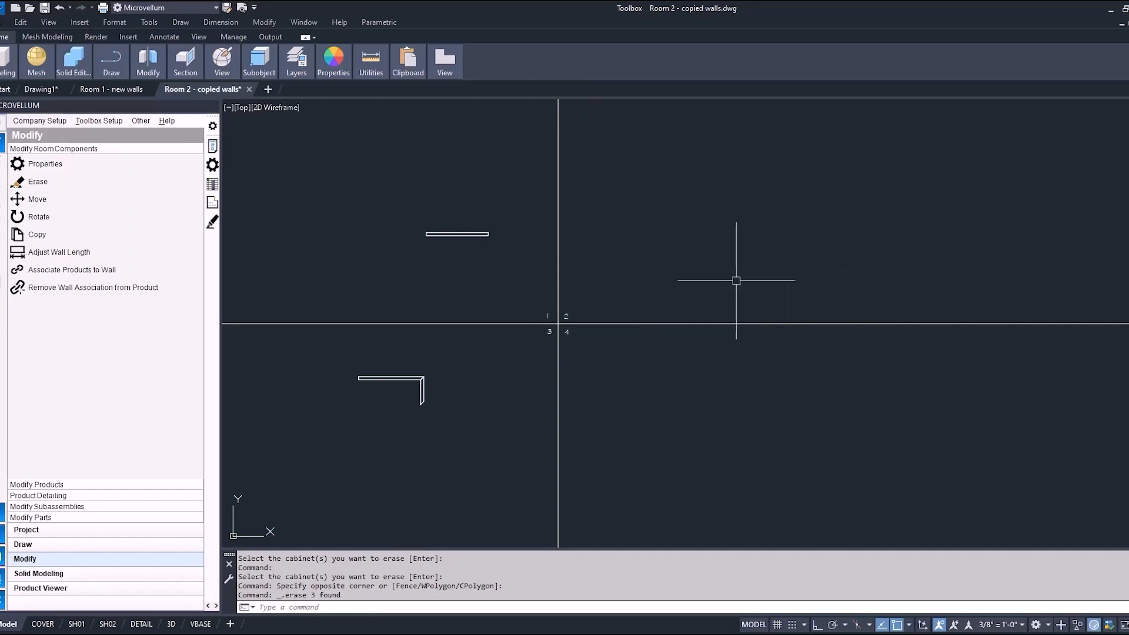
{"action": "mouse_move", "coordinate": [395, 398]}
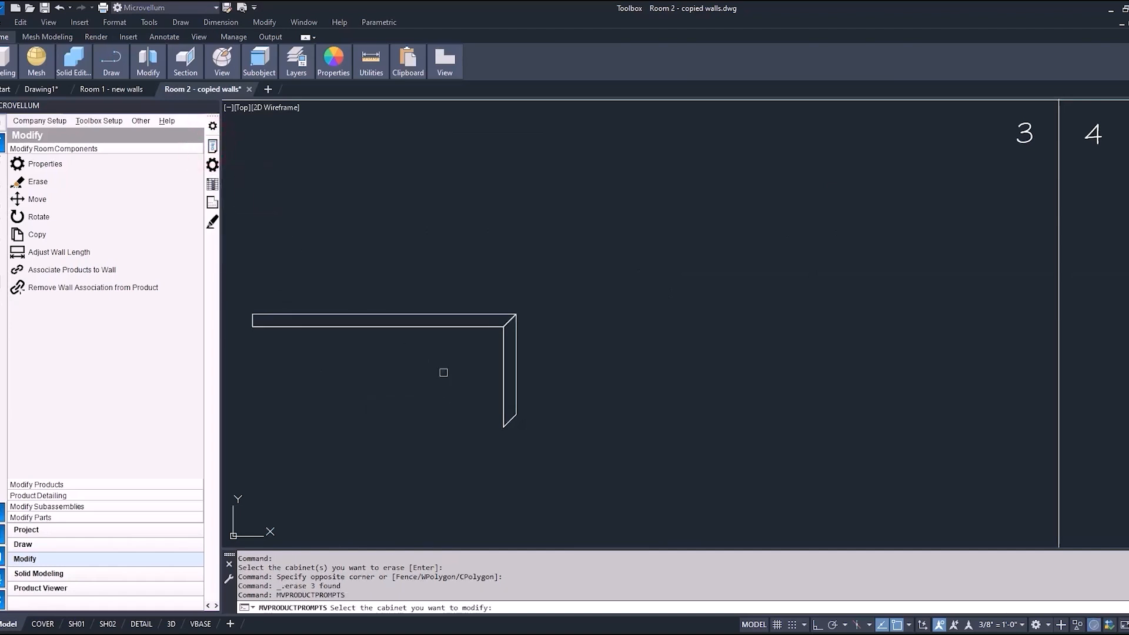
Step: Accept the remaining wall's Product Prompts and view the straight wall from the top
{"action": "left_click", "coordinate": [443, 372]}
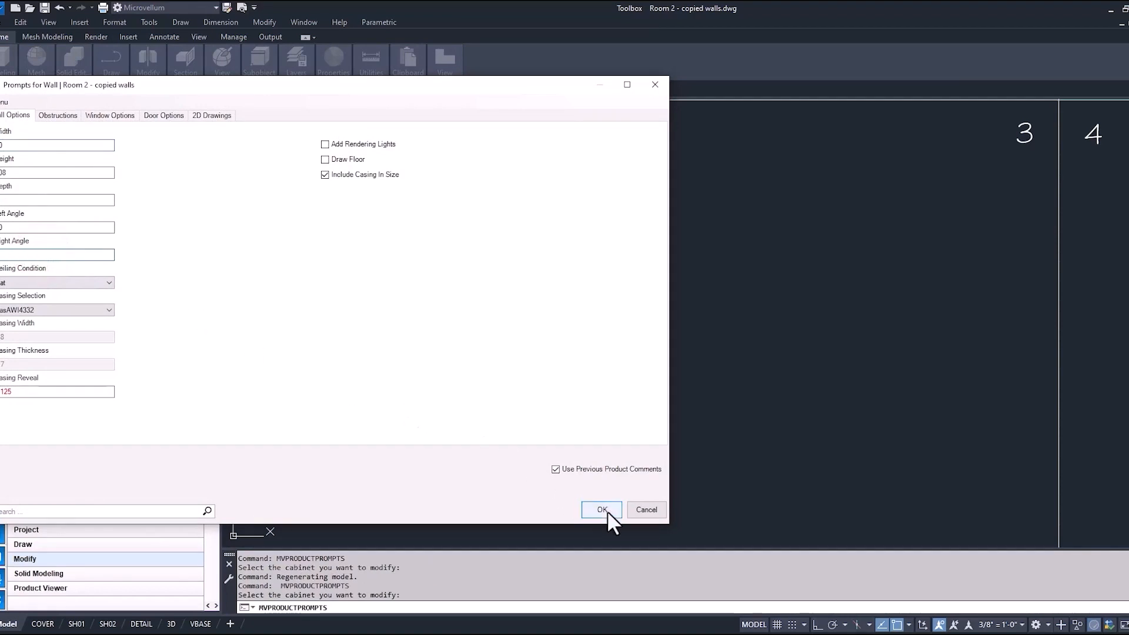
{"action": "left_click", "coordinate": [602, 510]}
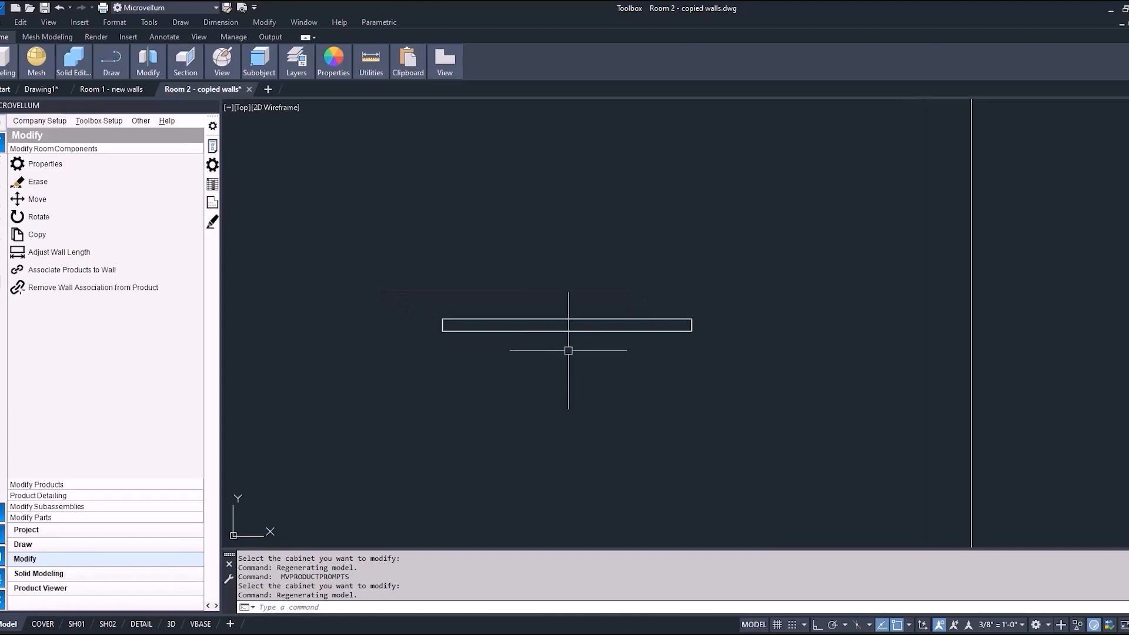
{"action": "left_click", "coordinate": [23, 543]}
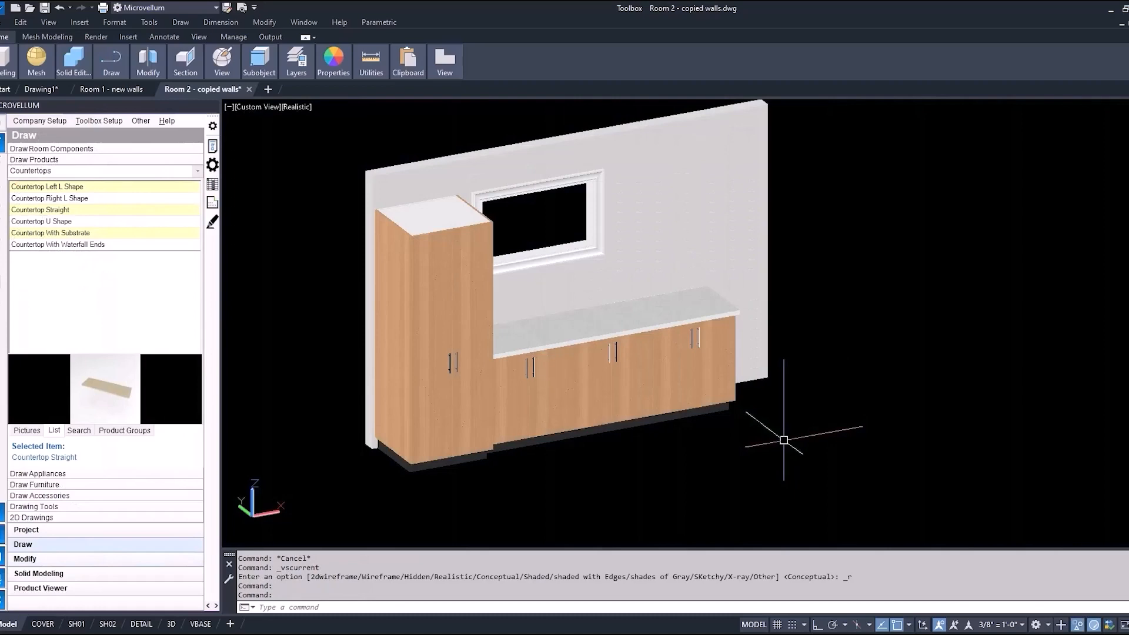
Step: Edit the wall height and add one Sliding-series window with an adjusted width
{"action": "left_click", "coordinate": [25, 559]}
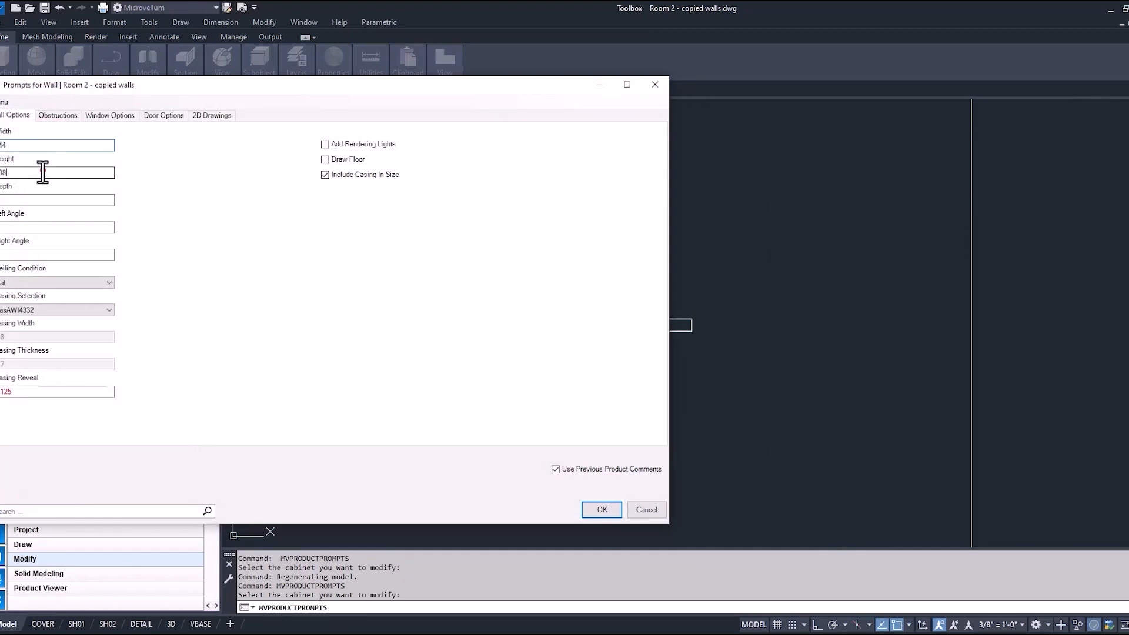
{"action": "triple_click", "coordinate": [57, 172]}
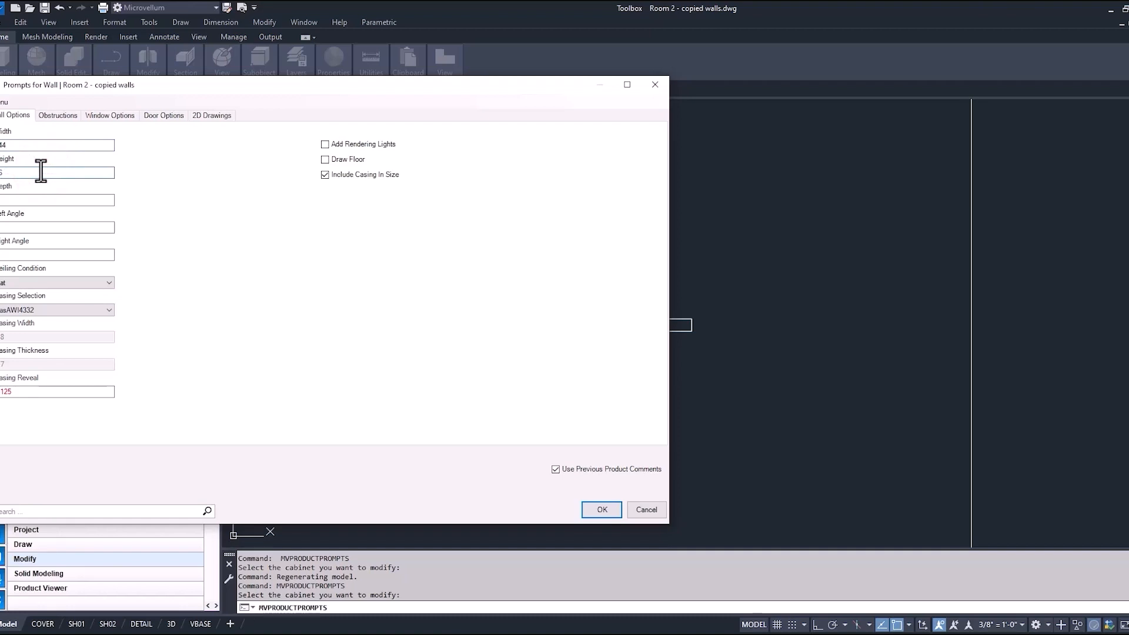
{"action": "left_click", "coordinate": [109, 115]}
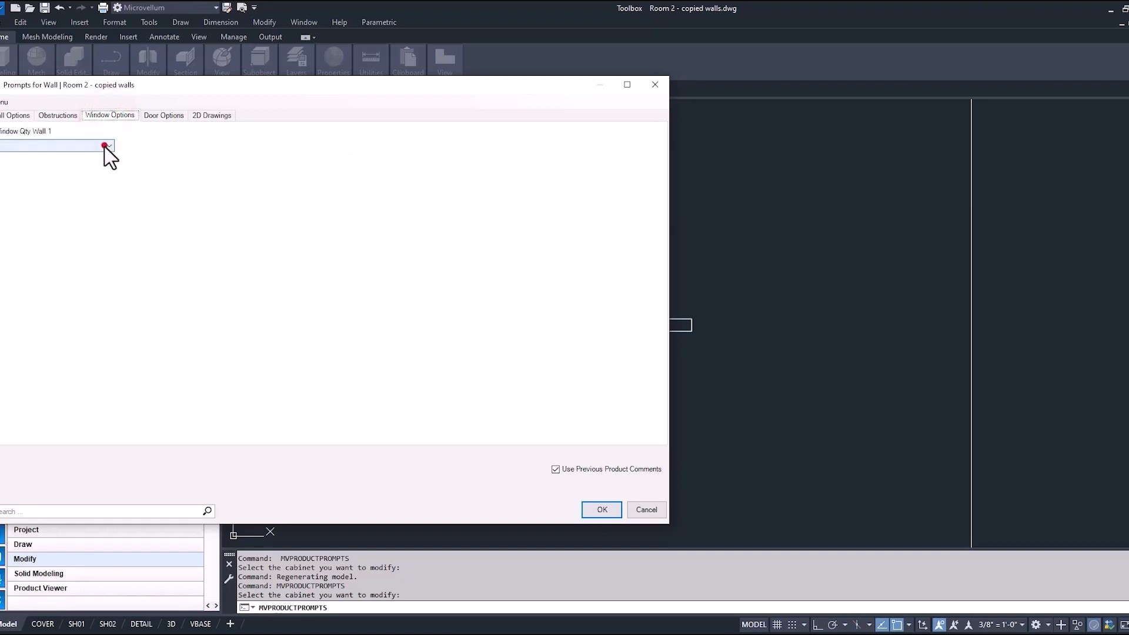
{"action": "left_click", "coordinate": [105, 146]}
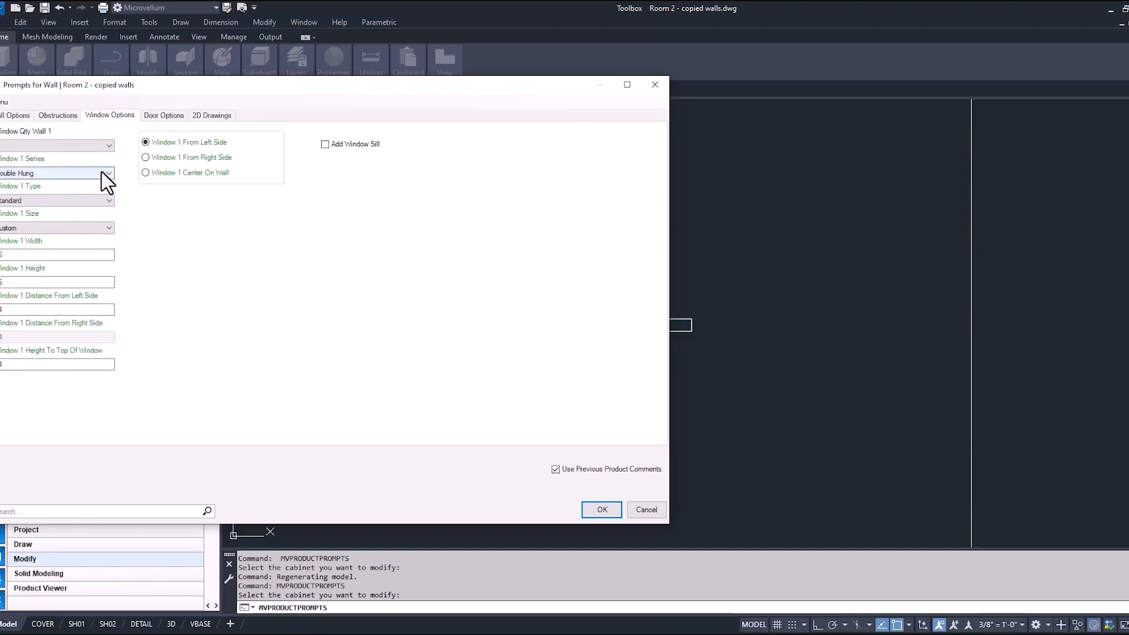
{"action": "left_click", "coordinate": [108, 173]}
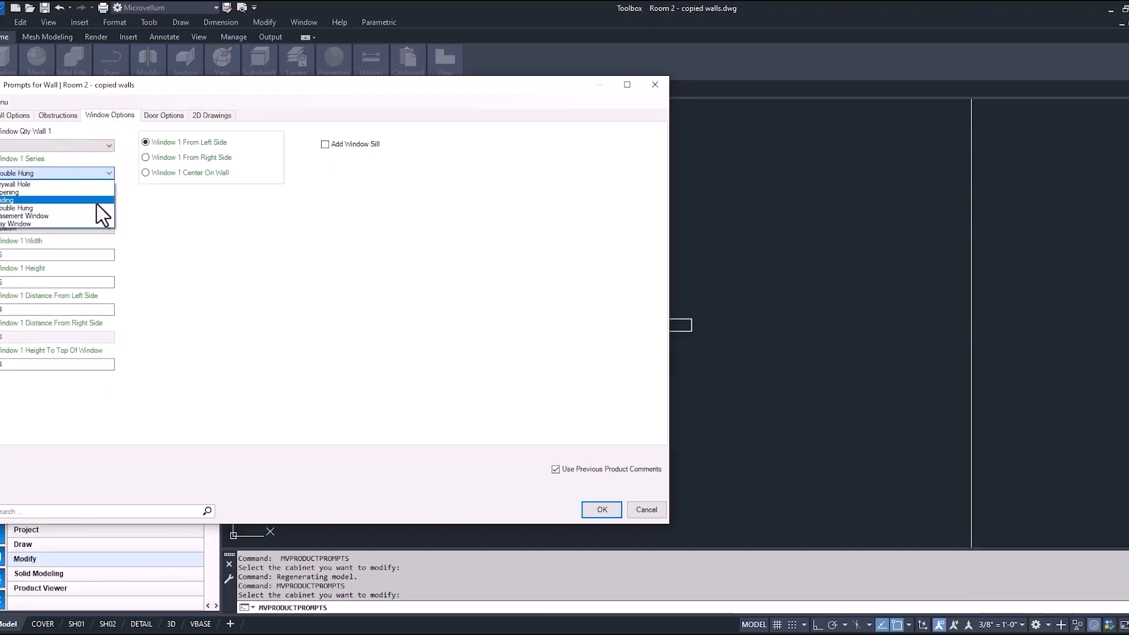
{"action": "left_click", "coordinate": [50, 193]}
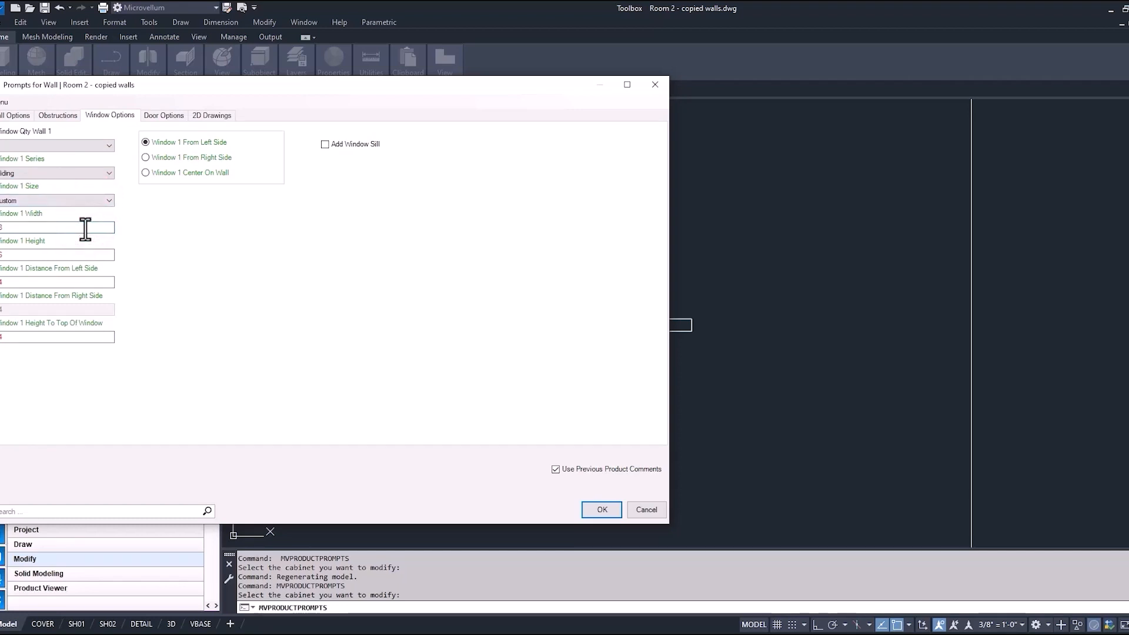
{"action": "left_click", "coordinate": [58, 255]}
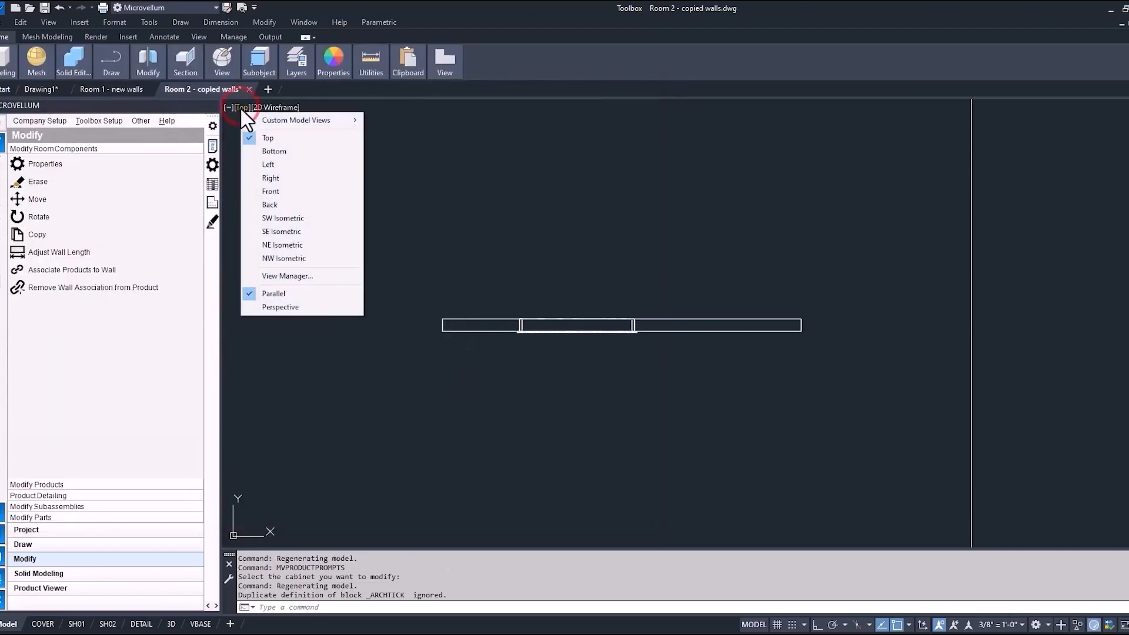
Step: Switch to a southwest isometric view and set the window casing to None
{"action": "left_click", "coordinate": [282, 218]}
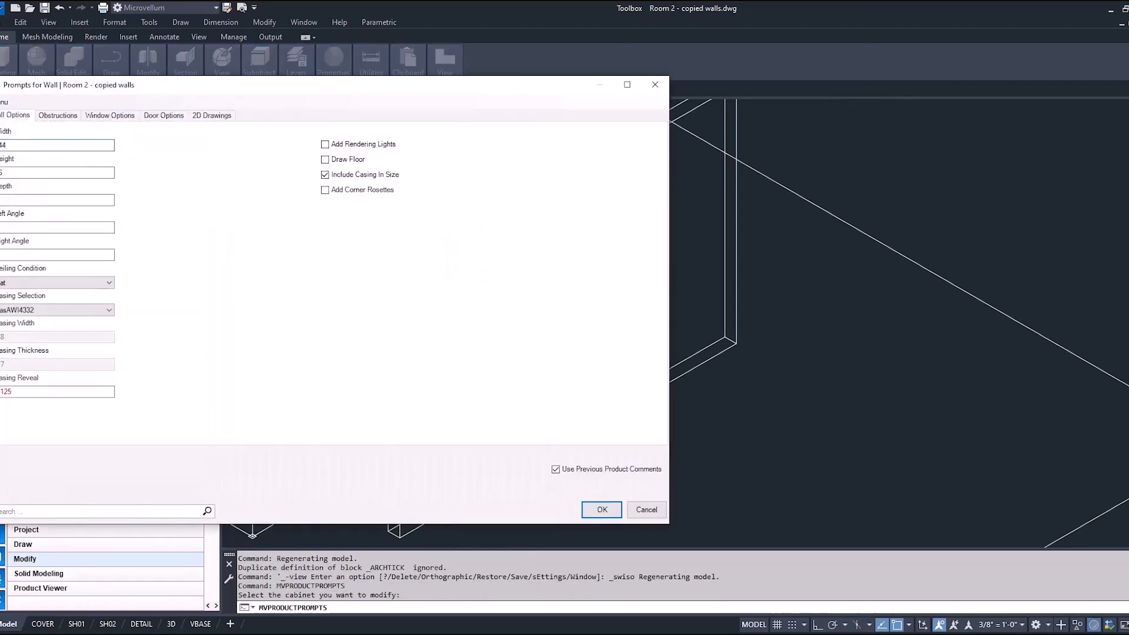
{"action": "mouse_move", "coordinate": [108, 289]}
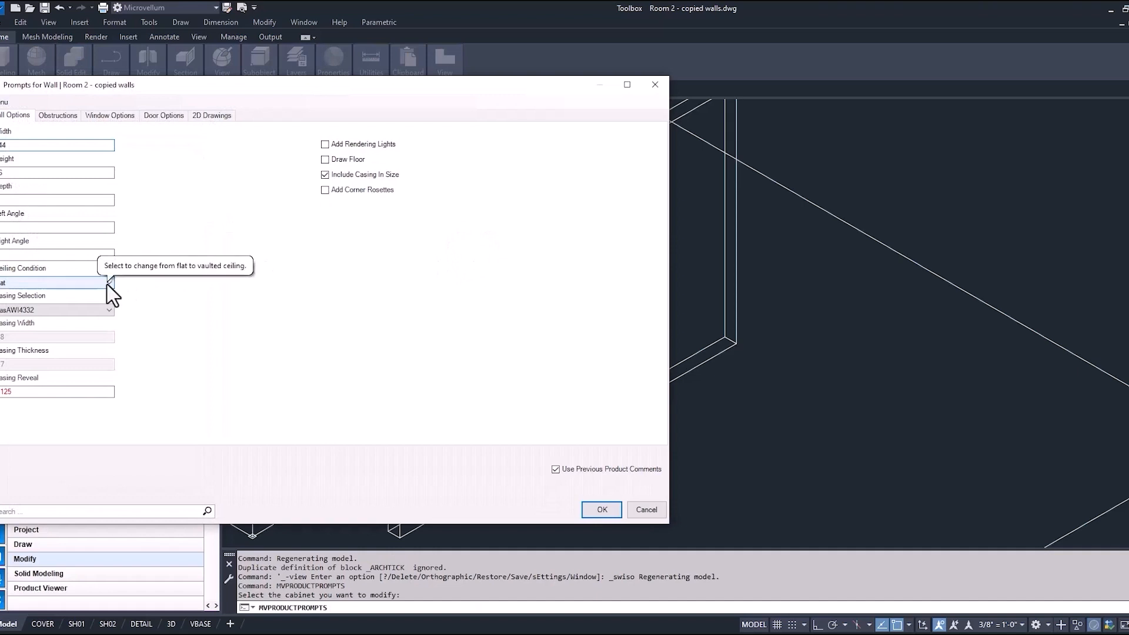
{"action": "left_click", "coordinate": [108, 310]}
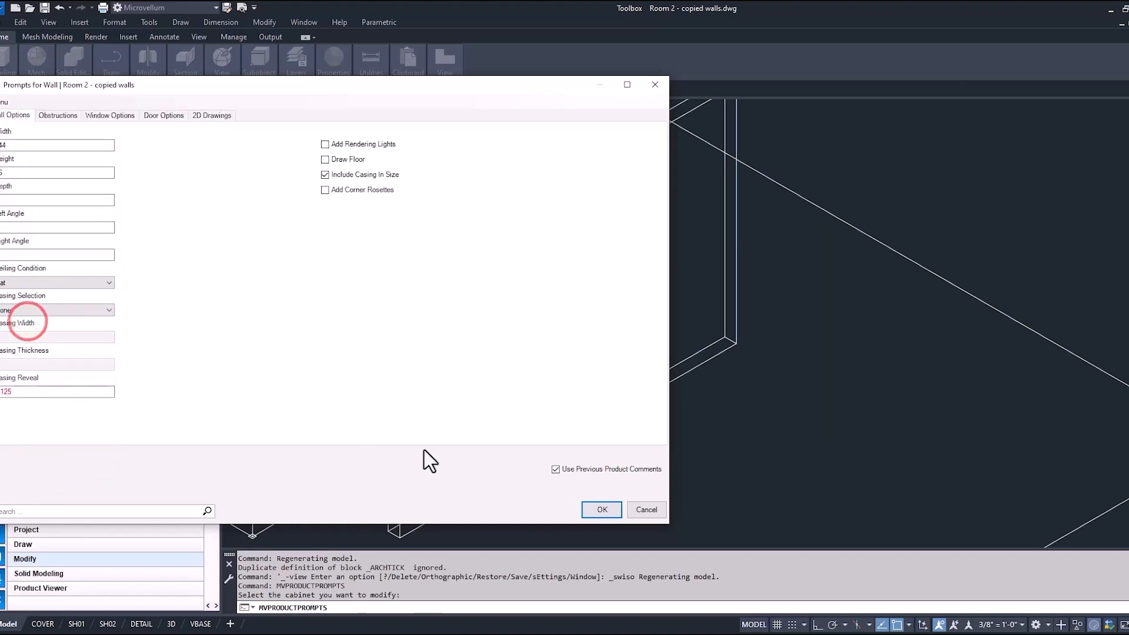
{"action": "left_click", "coordinate": [601, 510]}
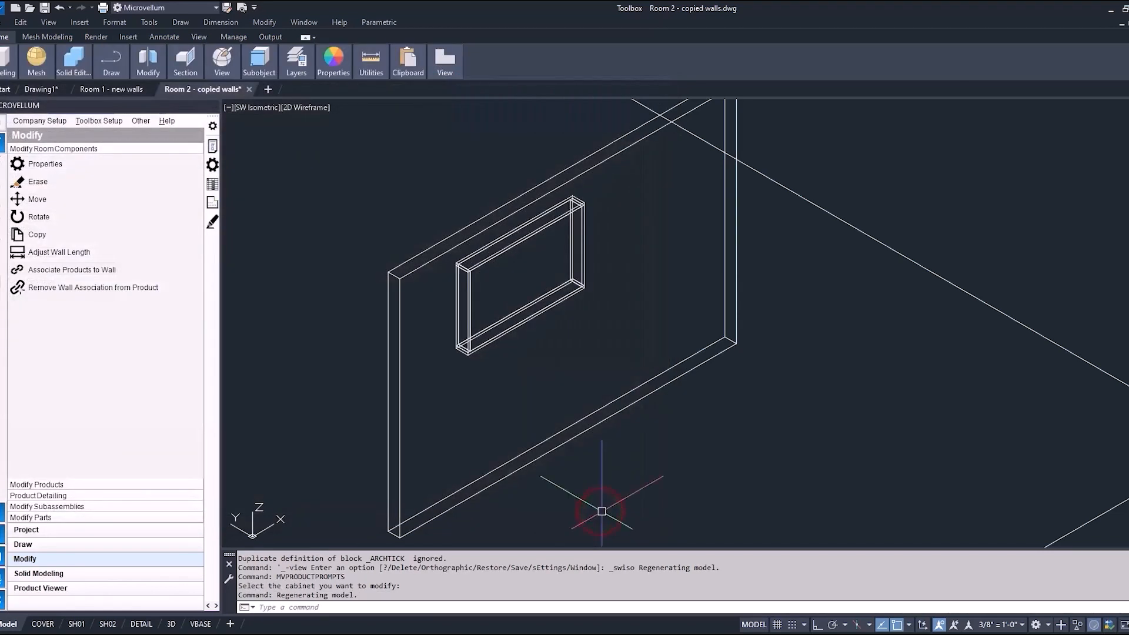
{"action": "mouse_move", "coordinate": [213, 144]}
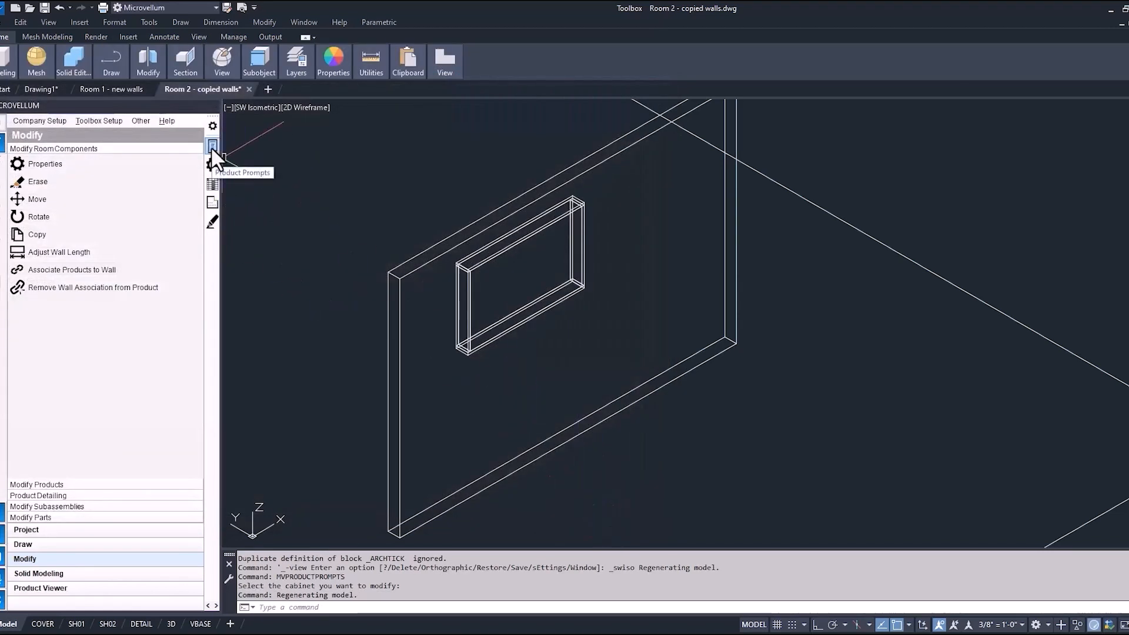
Step: Give the window a larger casing profile and shade the room in Realistic style
{"action": "left_click", "coordinate": [213, 145]}
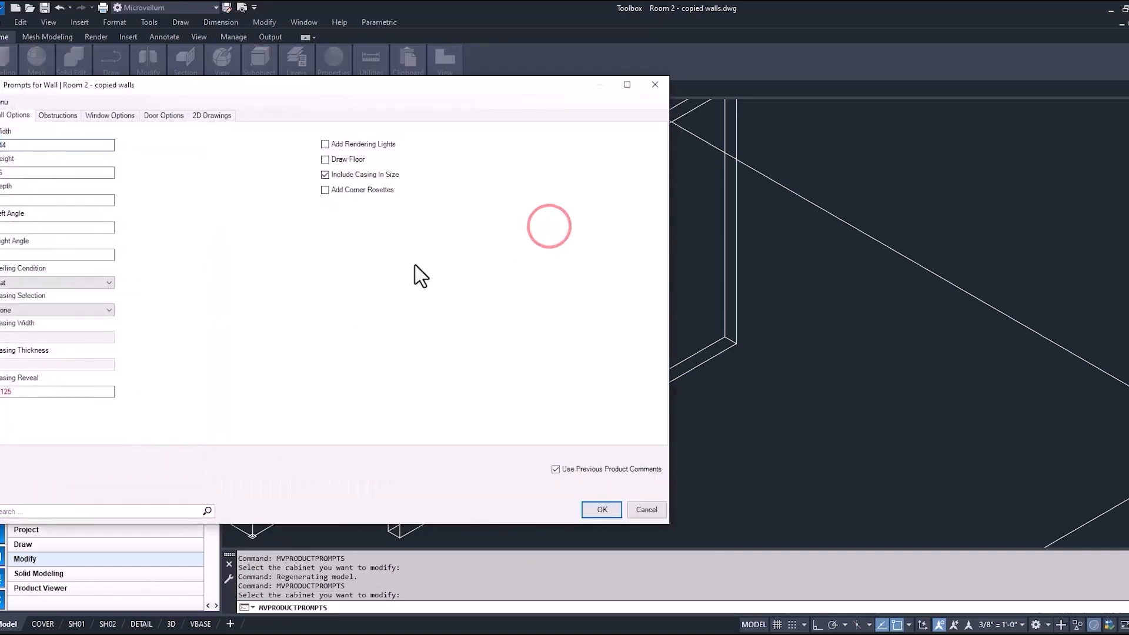
{"action": "left_click", "coordinate": [109, 310]}
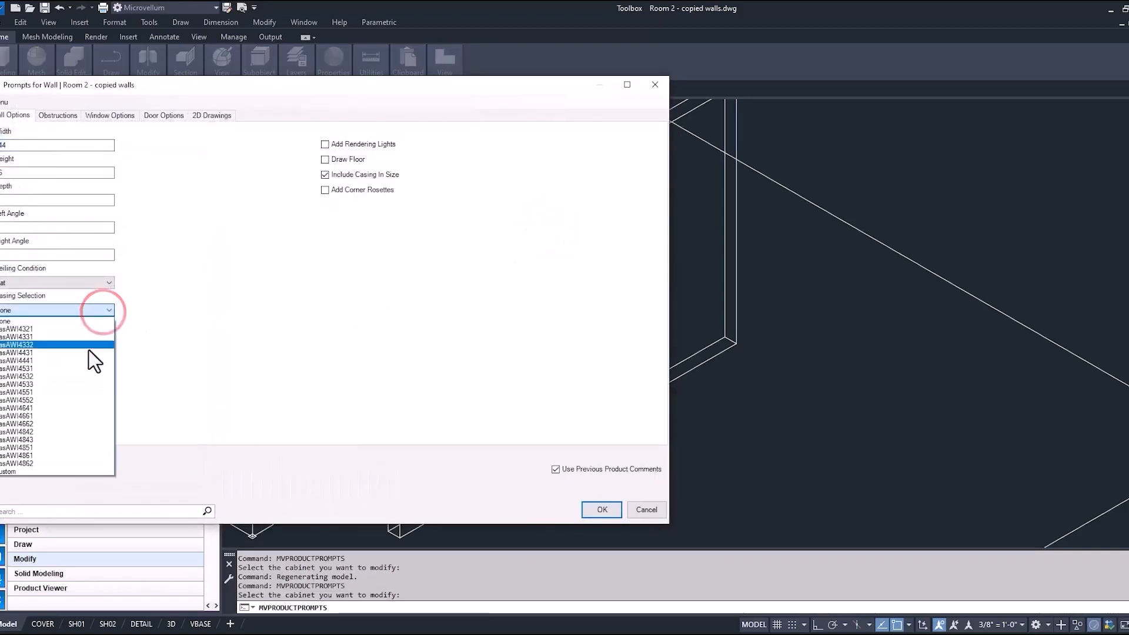
{"action": "left_click", "coordinate": [22, 463]}
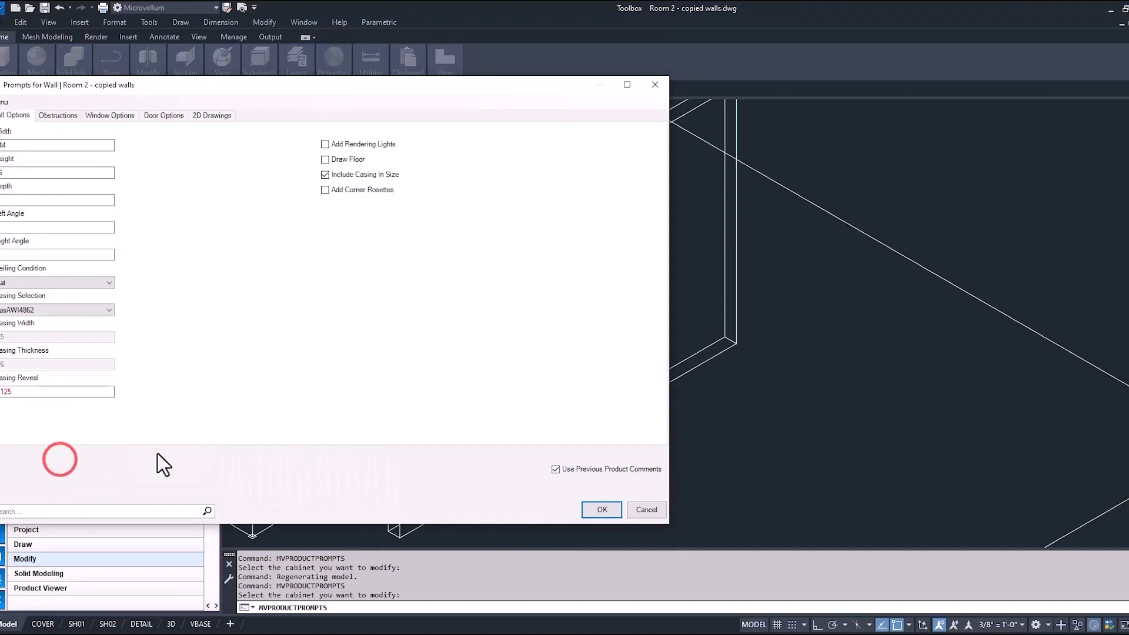
{"action": "left_click", "coordinate": [600, 509]}
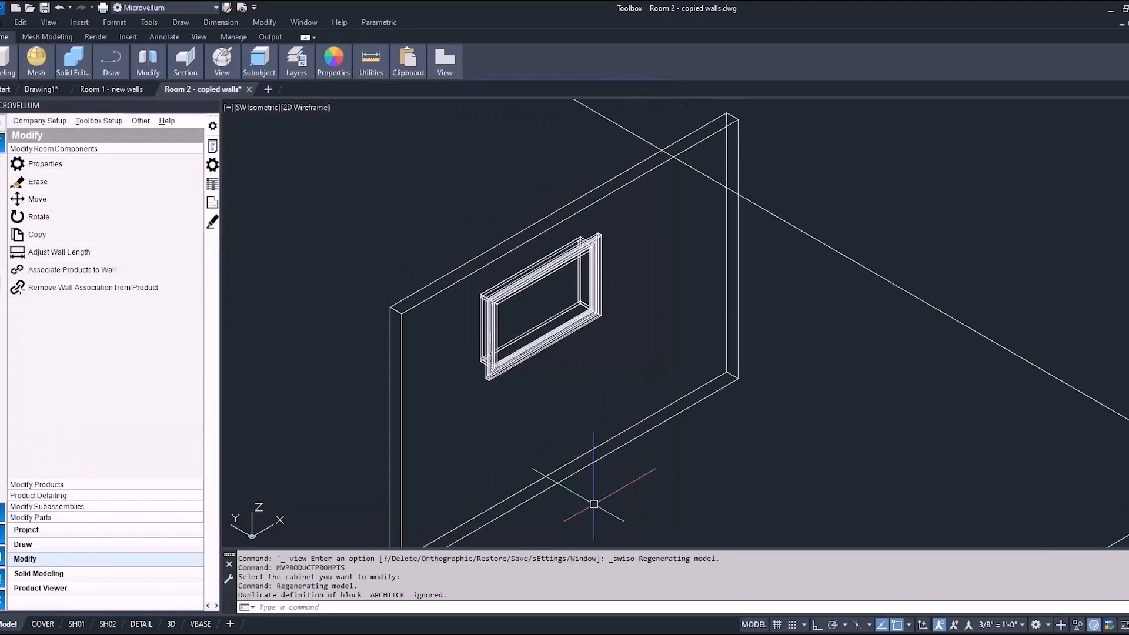
{"action": "mouse_move", "coordinate": [325, 126]}
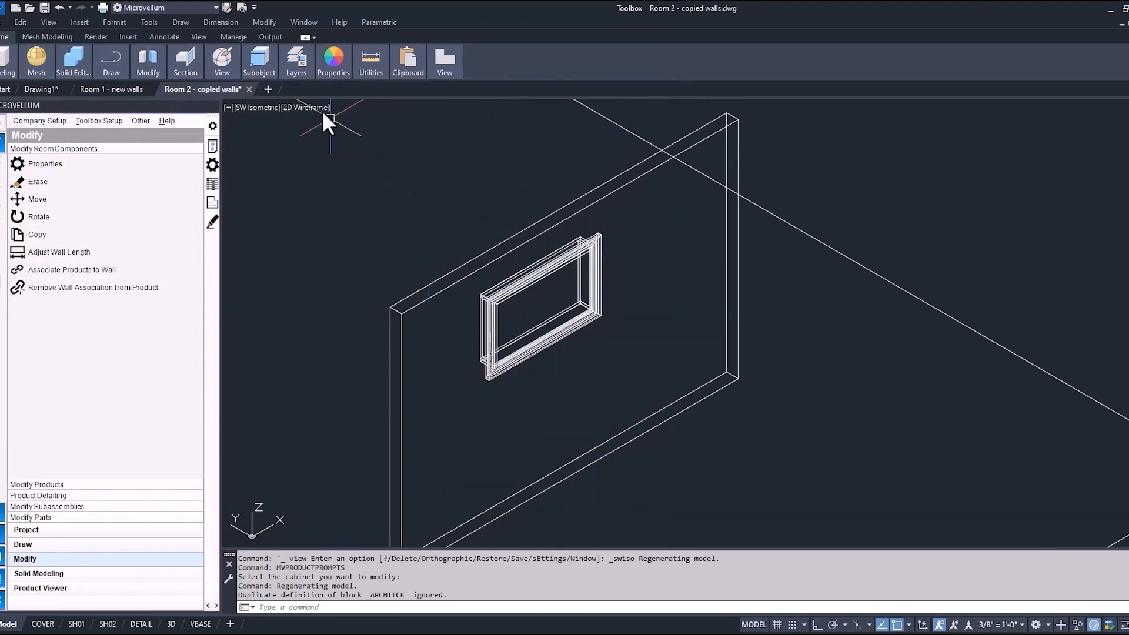
{"action": "left_click", "coordinate": [304, 107]}
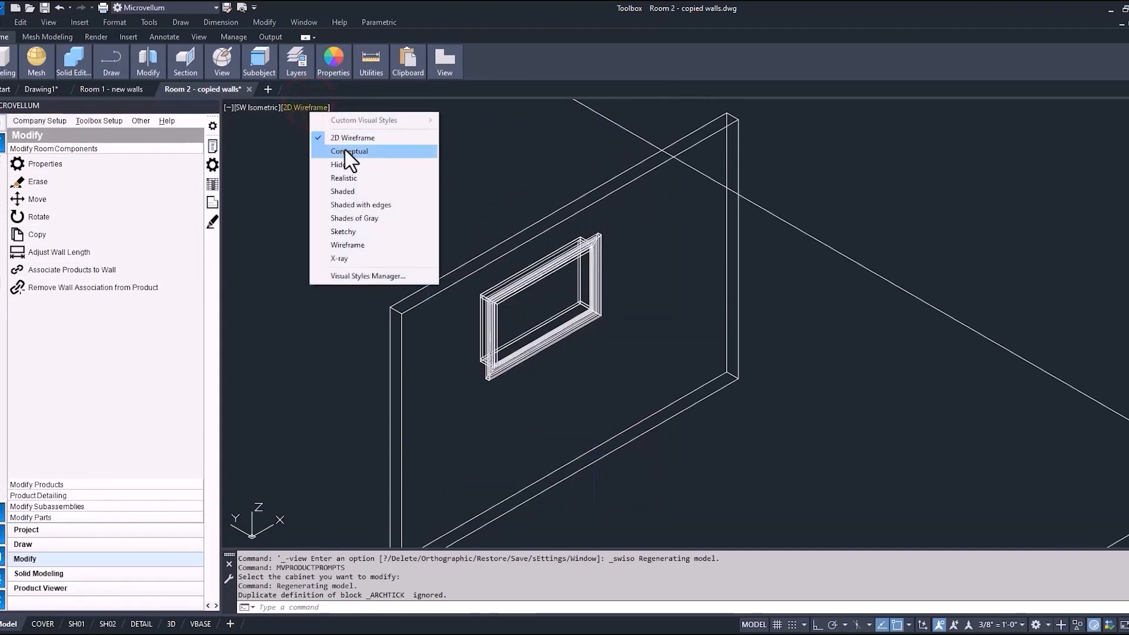
{"action": "left_click", "coordinate": [349, 151]}
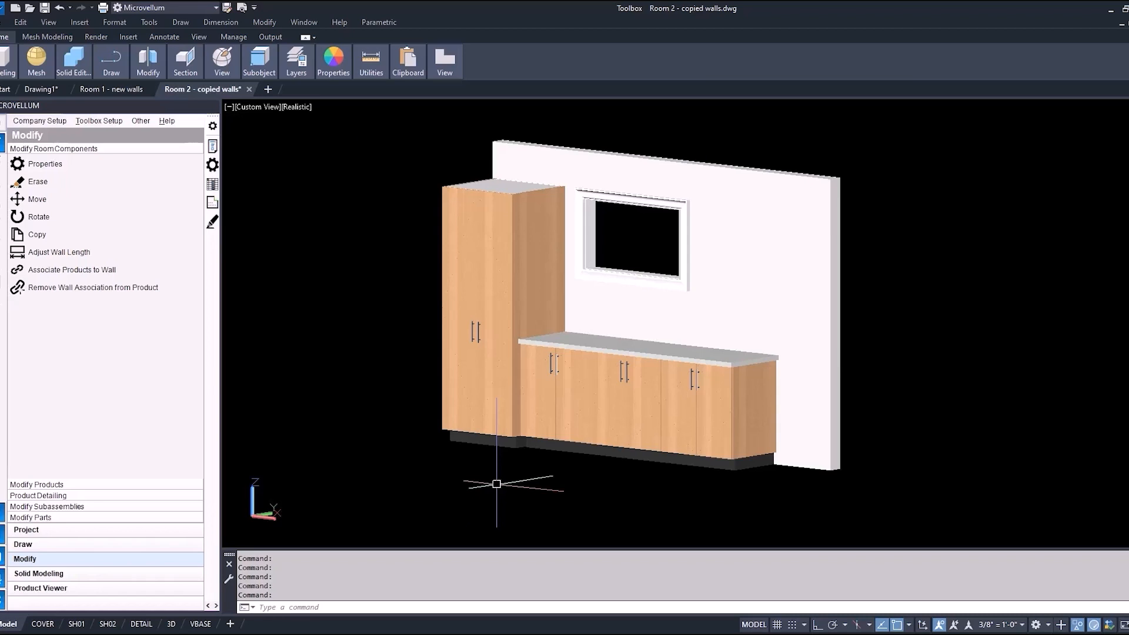
Step: Erase the cabinets and add a 4-by-4 column 50 from the wall's left end
{"action": "left_click", "coordinate": [37, 182]}
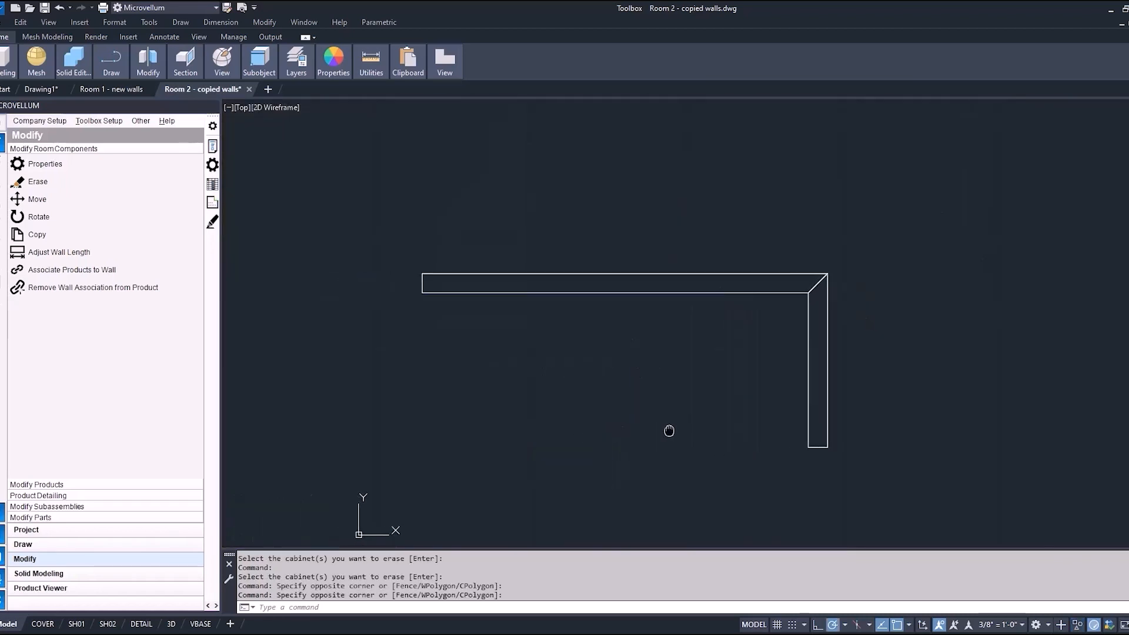
{"action": "mouse_move", "coordinate": [654, 431]}
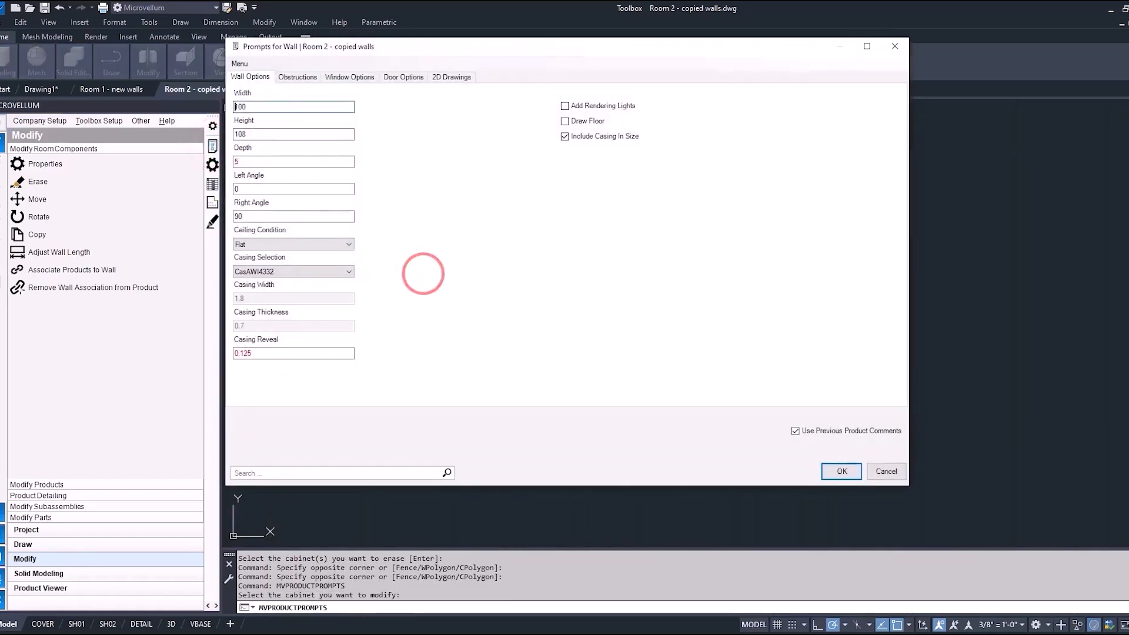
{"action": "left_click", "coordinate": [296, 77]}
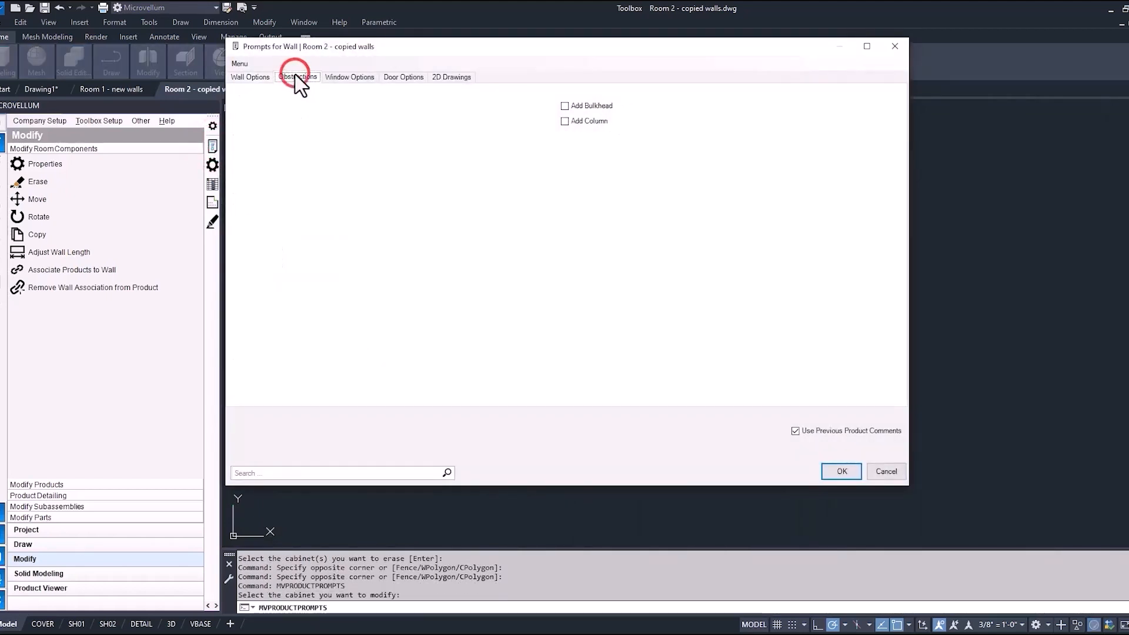
{"action": "left_click", "coordinate": [565, 121]}
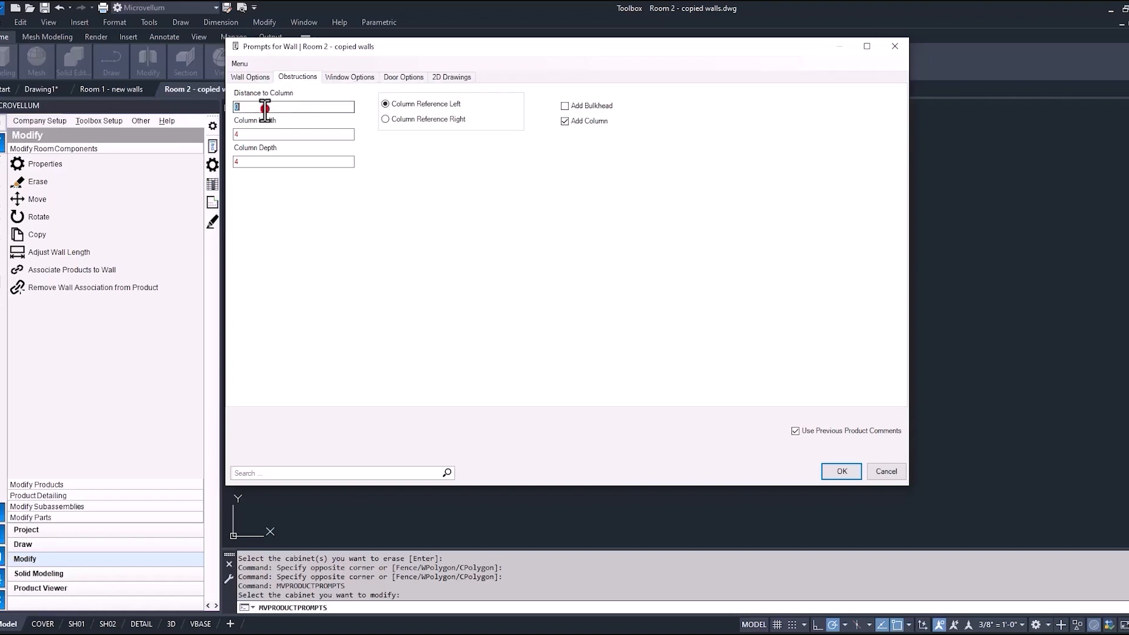
{"action": "left_click", "coordinate": [840, 471]}
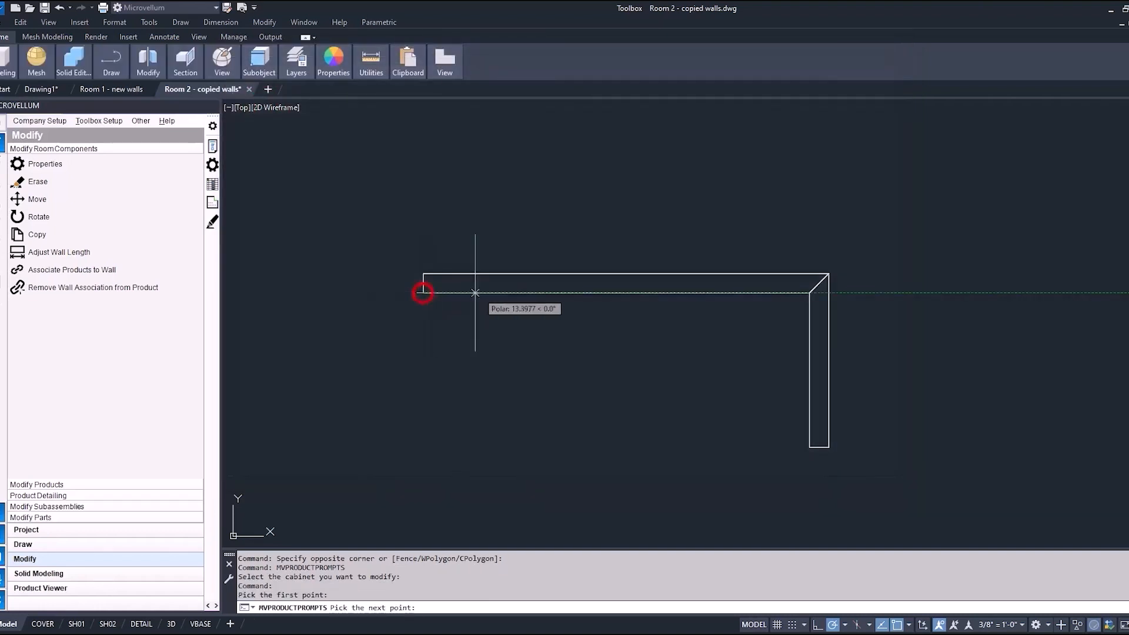
{"action": "mouse_move", "coordinate": [616, 291]}
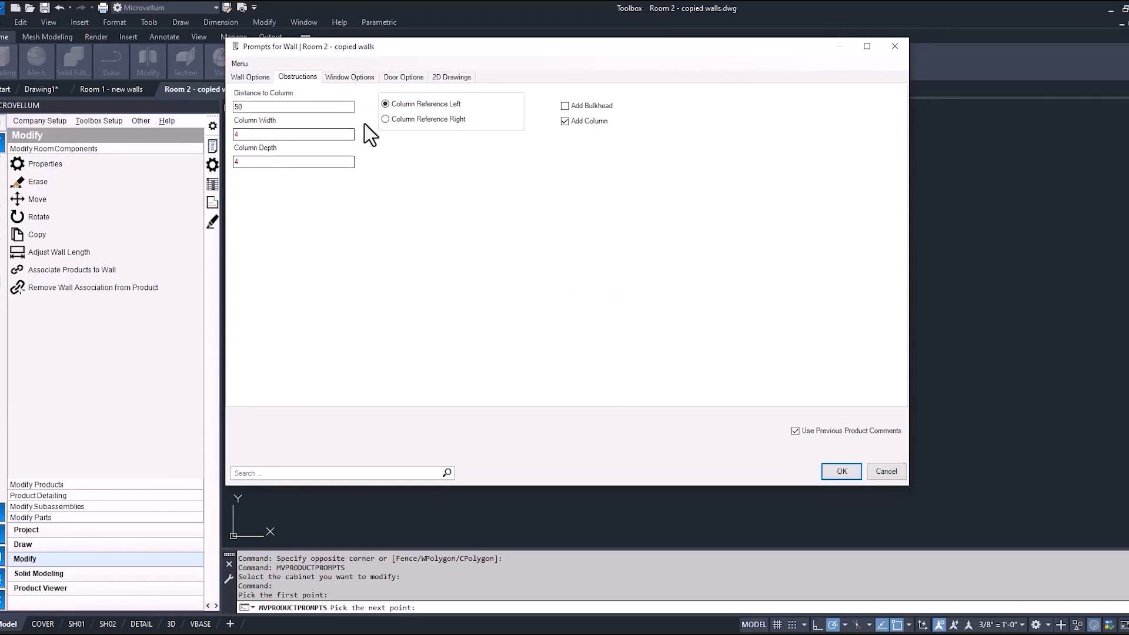
{"action": "left_click", "coordinate": [840, 471]}
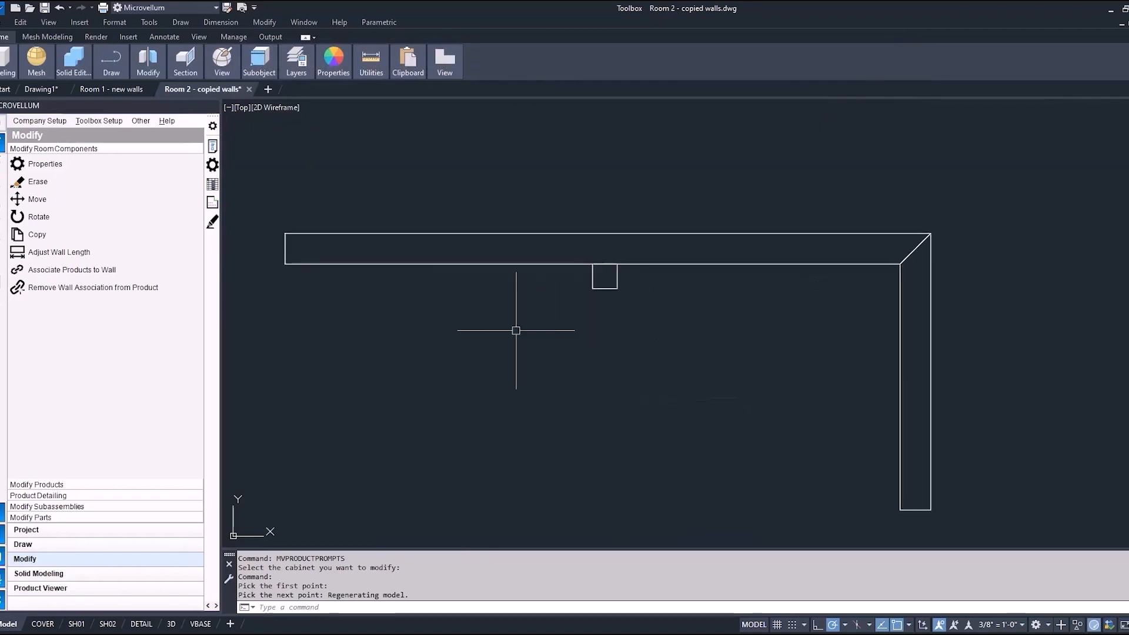
Step: Measure the column gap, then reposition the column 60 from the wall's right end
{"action": "left_click", "coordinate": [594, 266]}
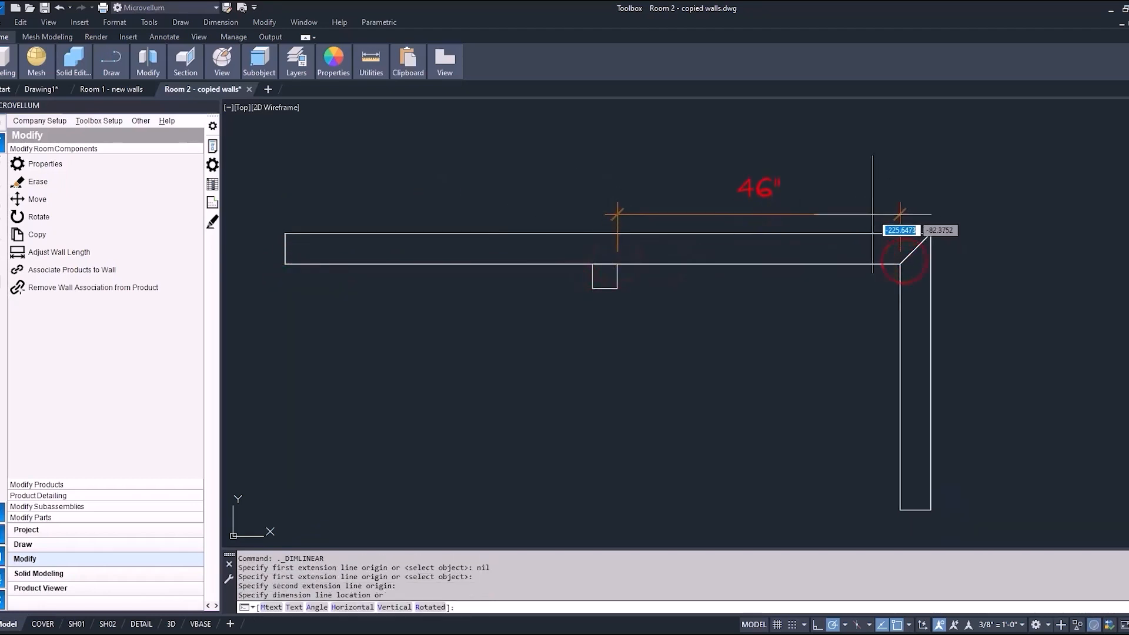
{"action": "key", "text": "Escape"}
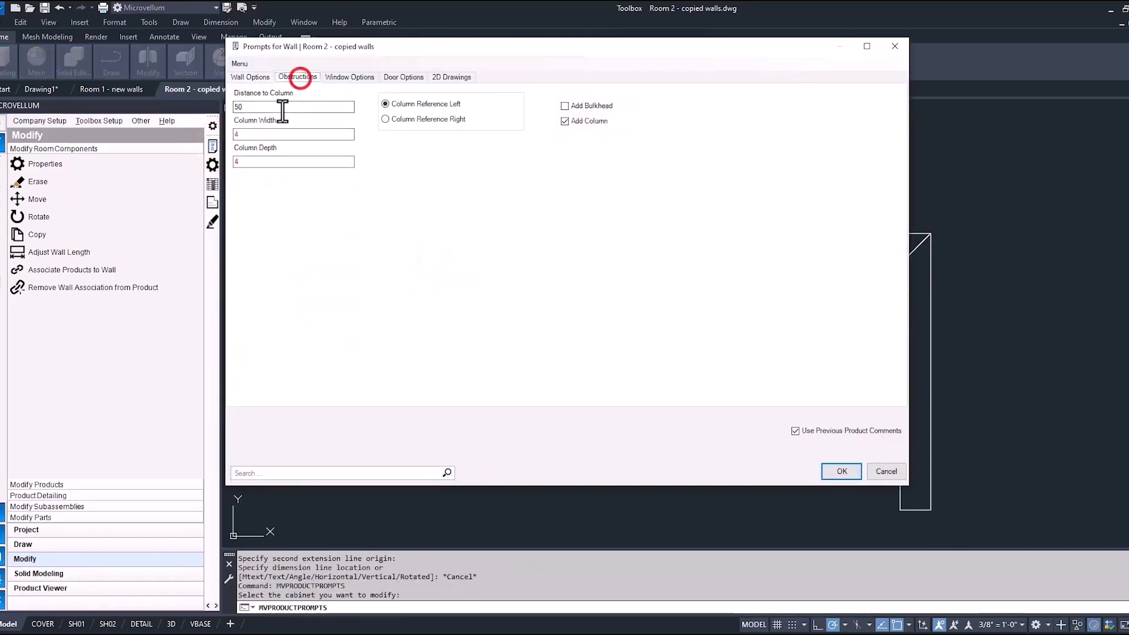
{"action": "left_click", "coordinate": [386, 119]}
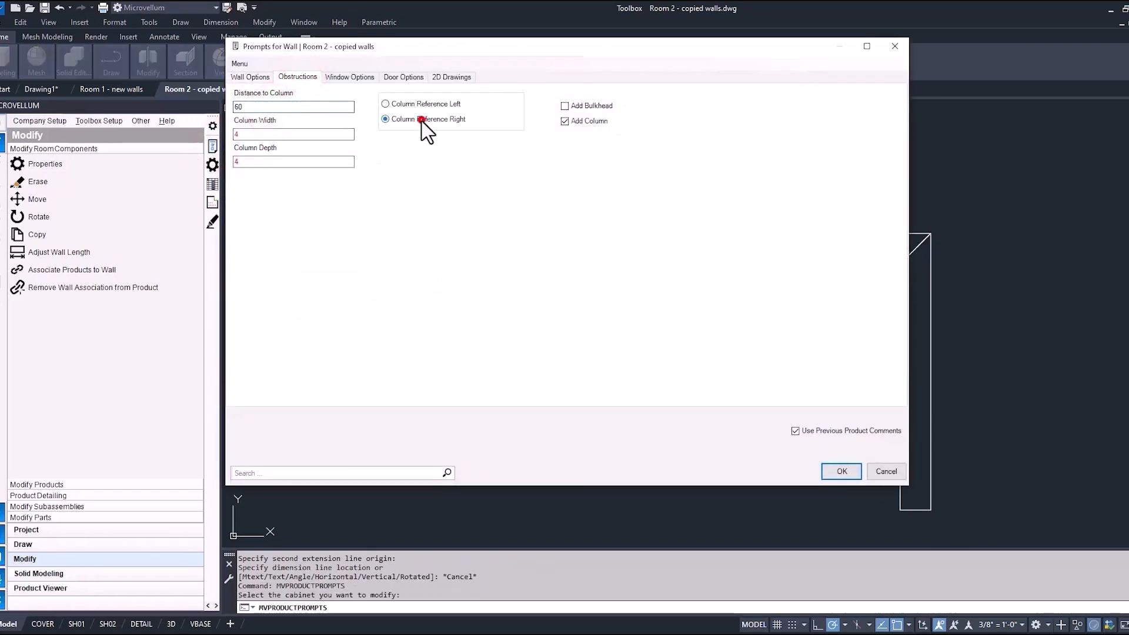
{"action": "left_click", "coordinate": [841, 471]}
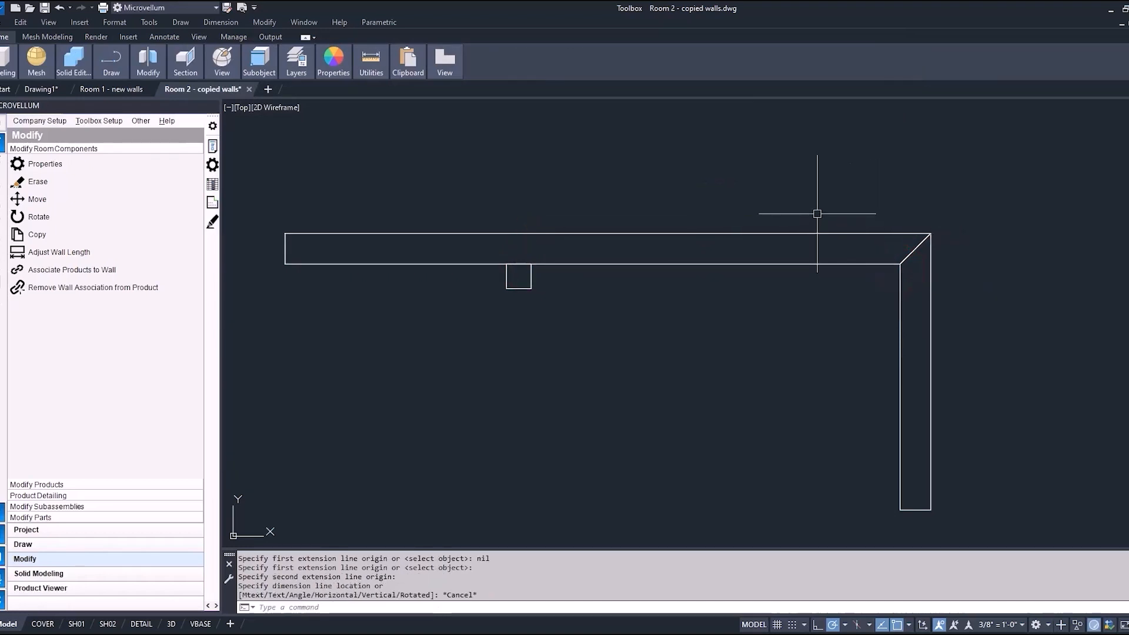
{"action": "mouse_move", "coordinate": [371, 61]}
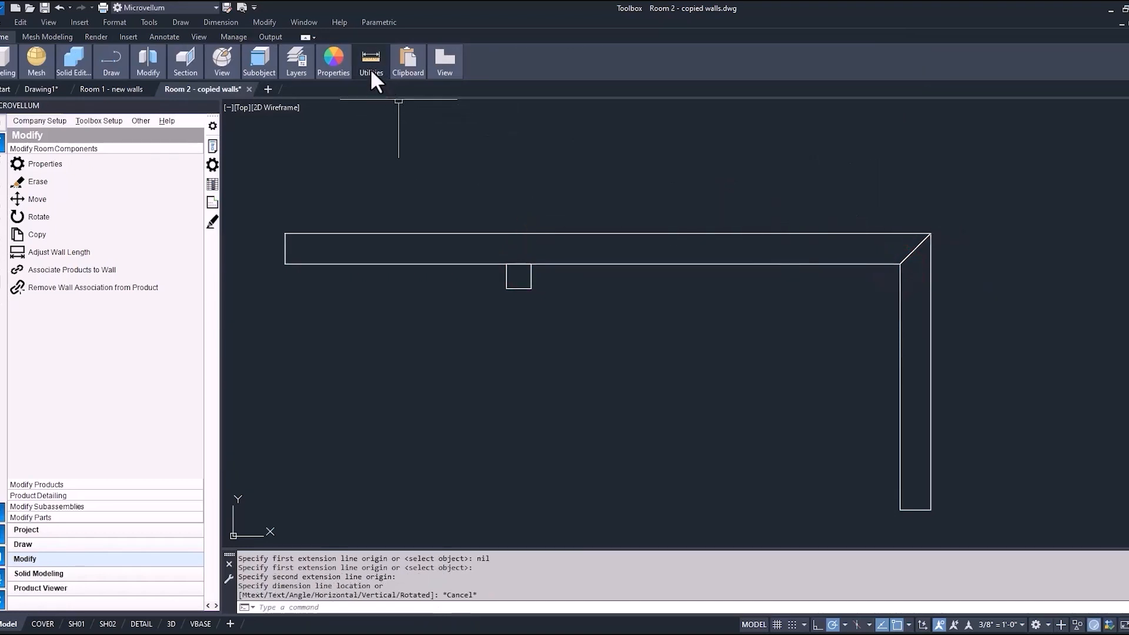
{"action": "left_click", "coordinate": [371, 60]}
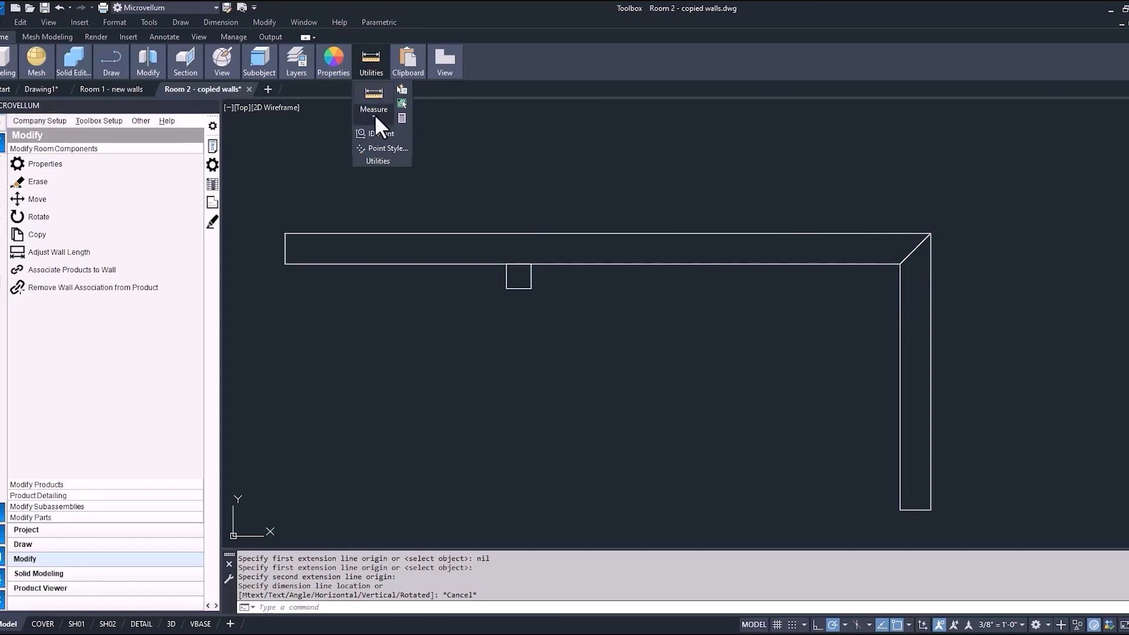
{"action": "left_click", "coordinate": [375, 98]}
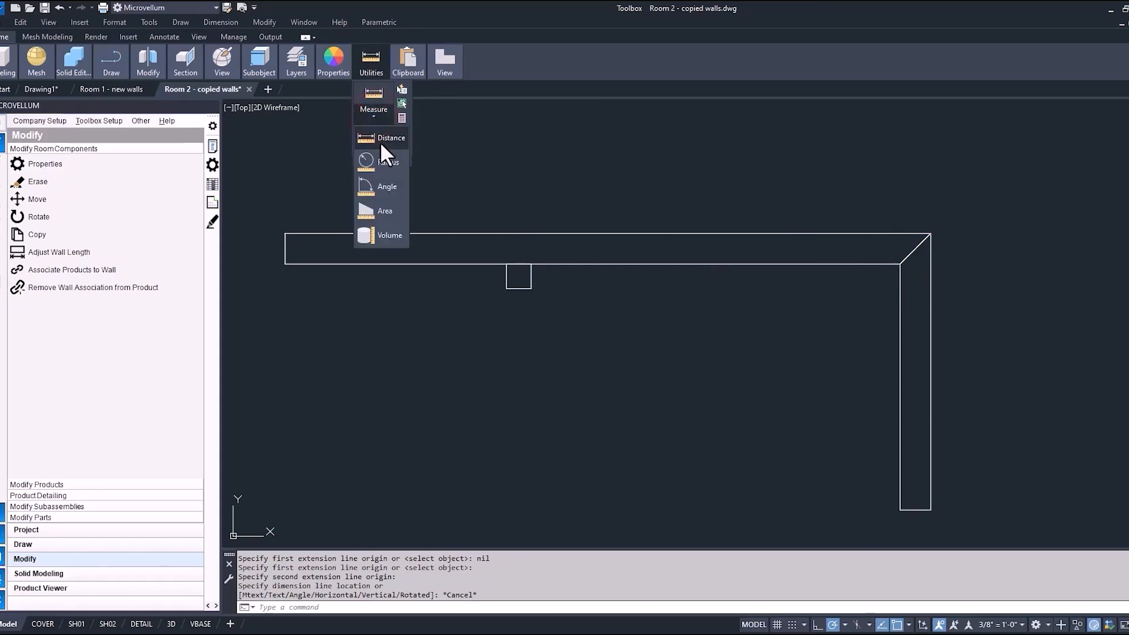
{"action": "left_click", "coordinate": [391, 138]}
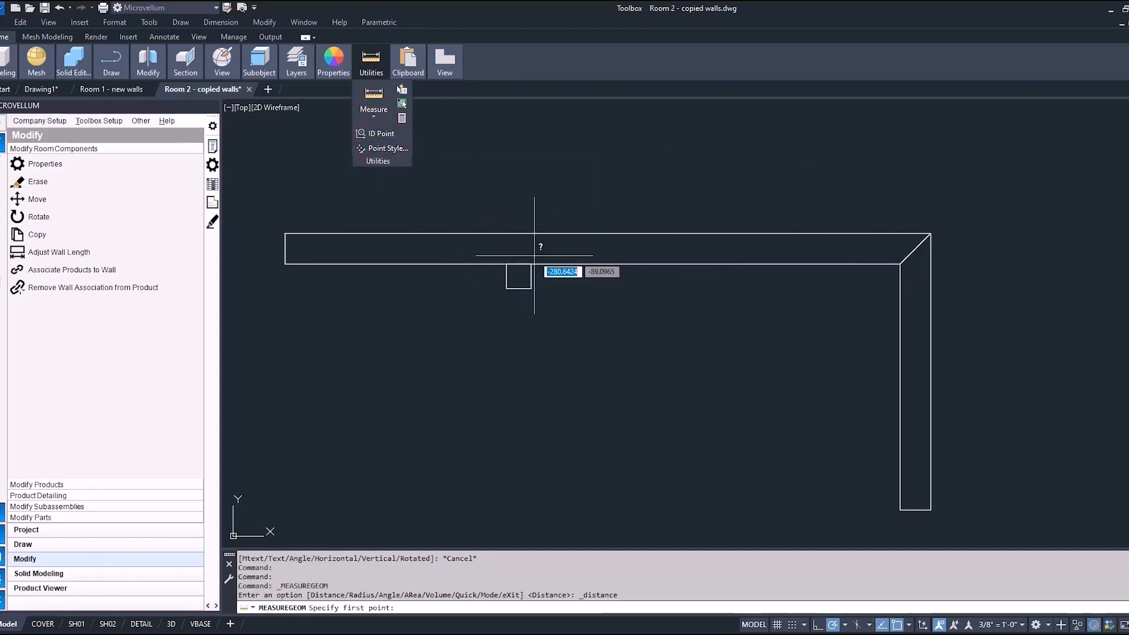
{"action": "left_click", "coordinate": [534, 253]}
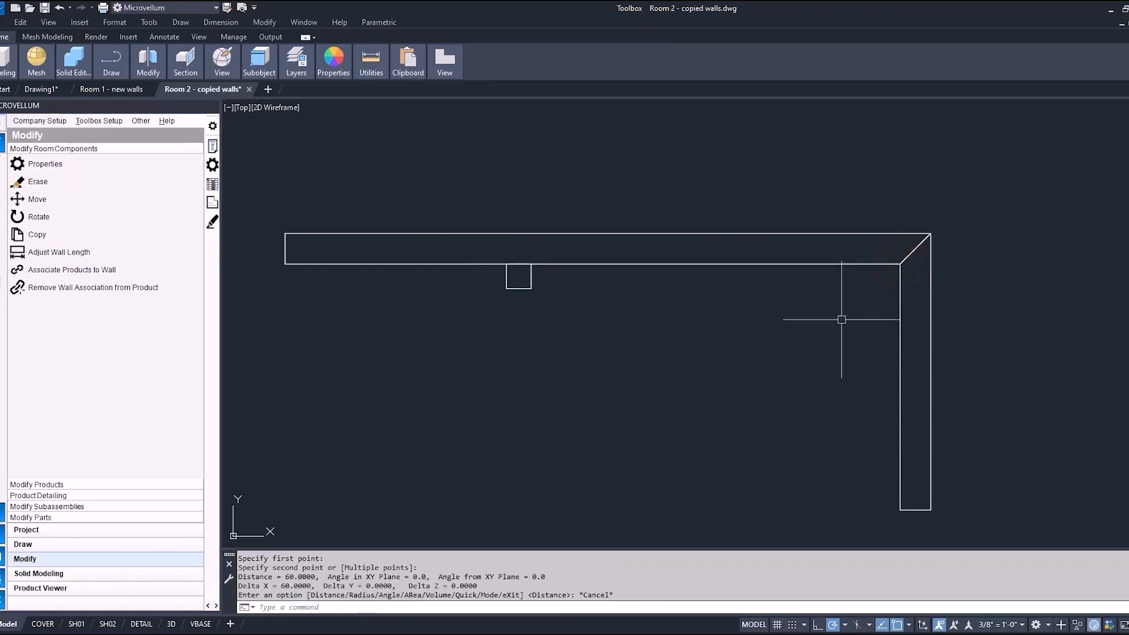
{"action": "mouse_move", "coordinate": [571, 544]}
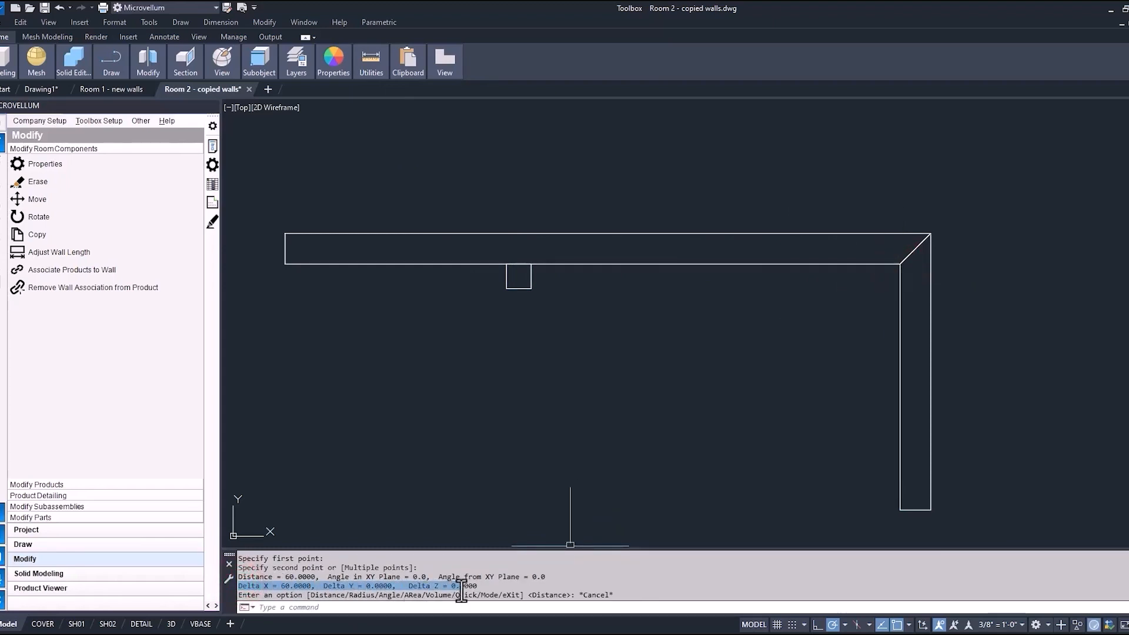
{"action": "mouse_move", "coordinate": [630, 487]}
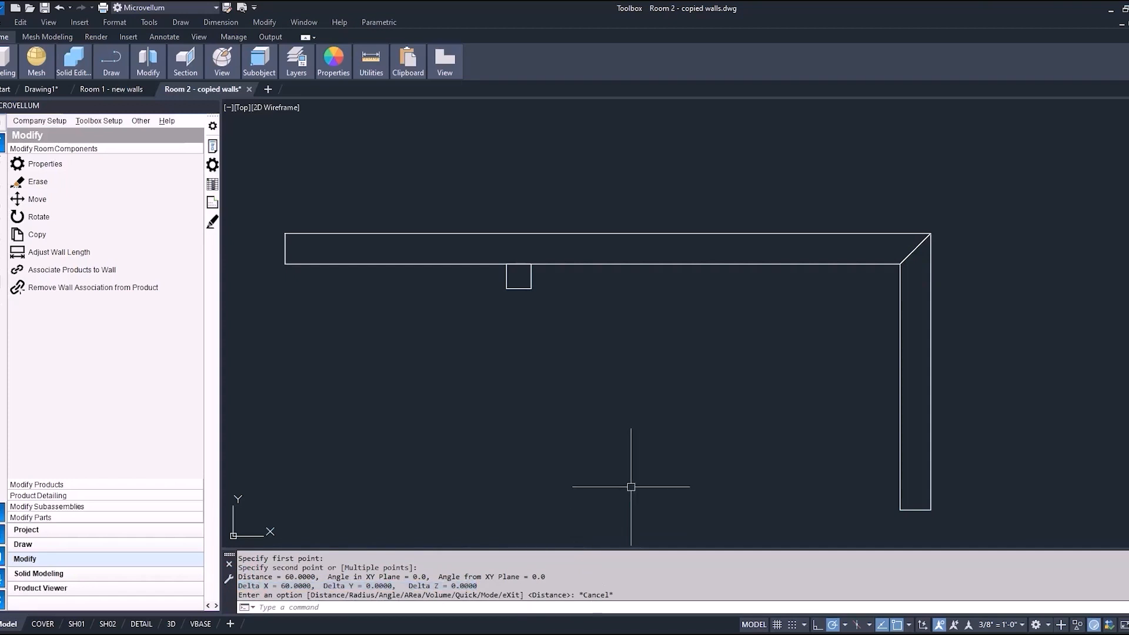
{"action": "mouse_move", "coordinate": [234, 107]}
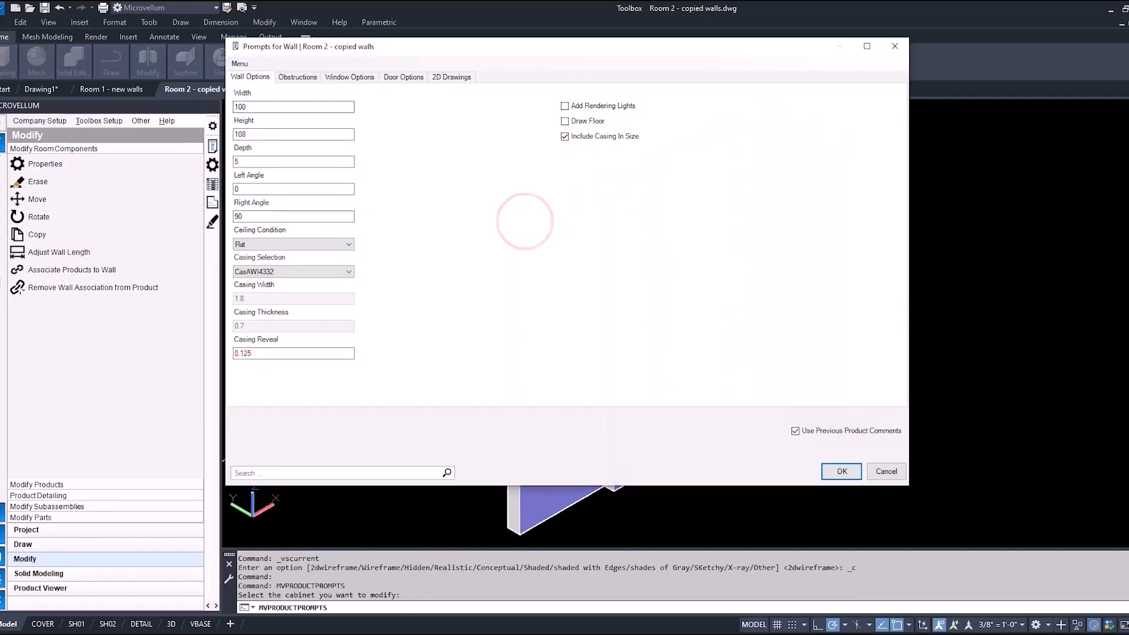
Step: Add a 12-by-12 bulkhead and a right-referenced column, then reopen the wall's prompts
{"action": "left_click", "coordinate": [296, 77]}
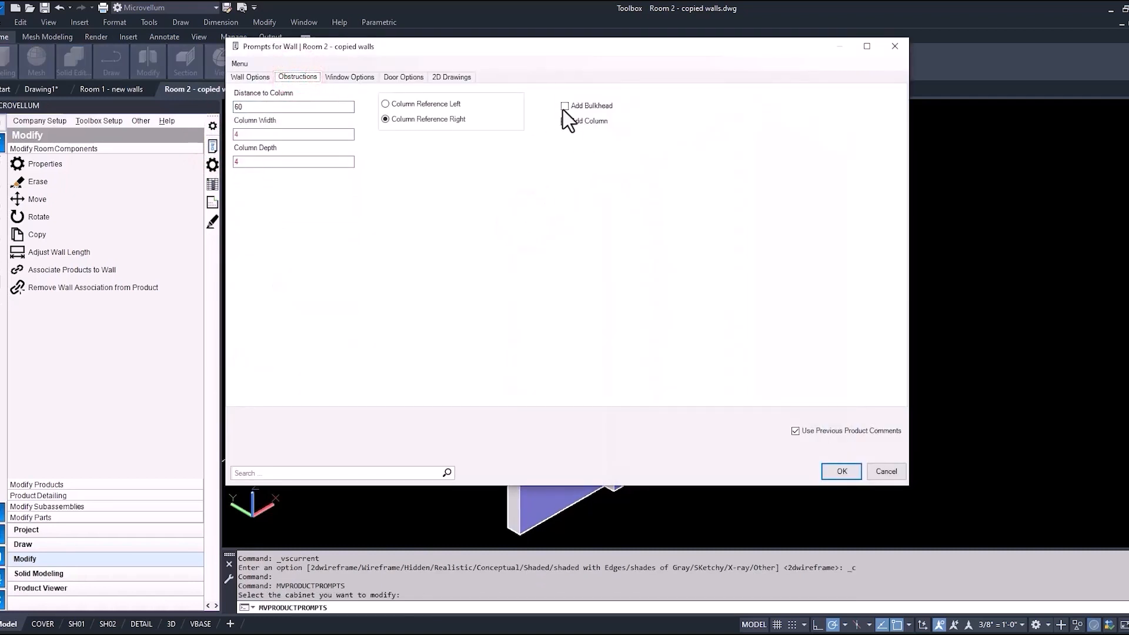
{"action": "left_click", "coordinate": [565, 106]}
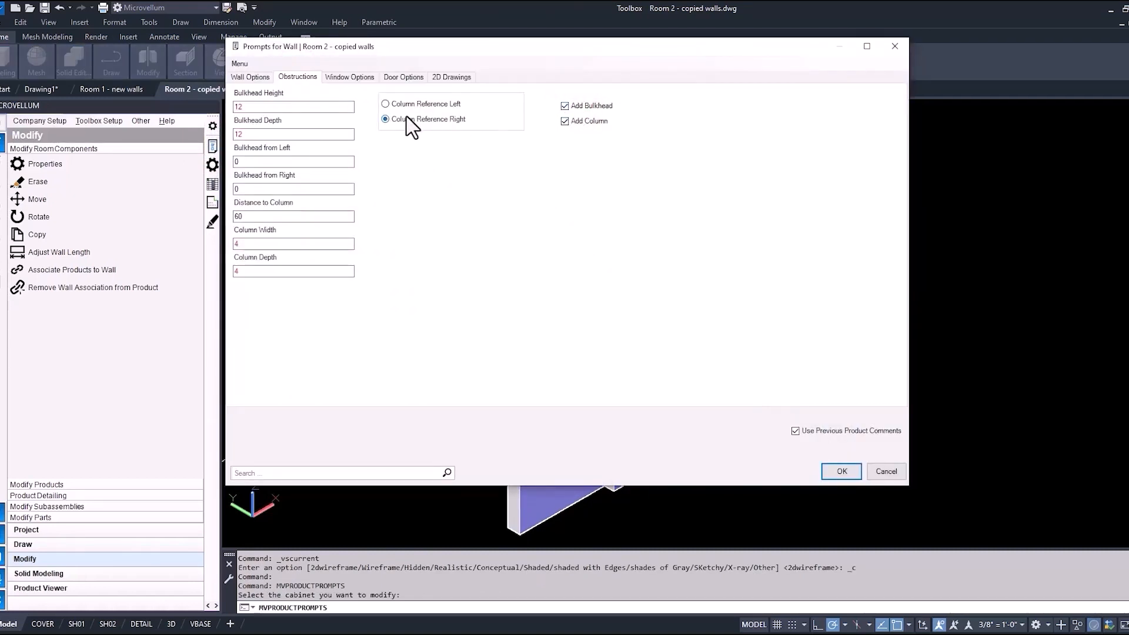
{"action": "mouse_move", "coordinate": [375, 182]}
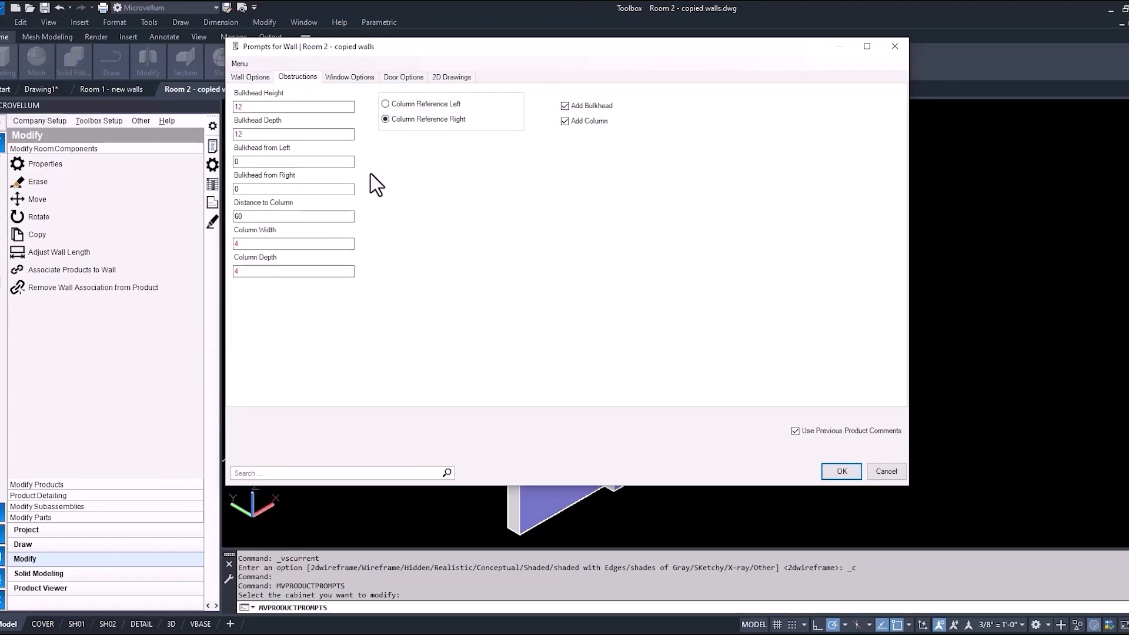
{"action": "mouse_move", "coordinate": [783, 454]}
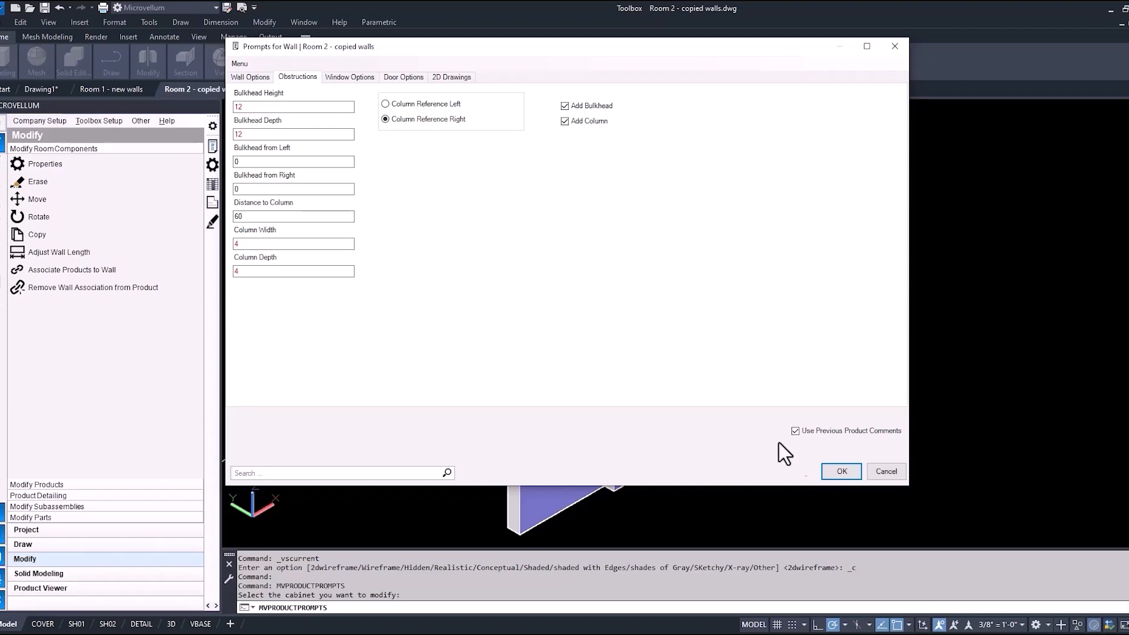
{"action": "left_click", "coordinate": [840, 471]}
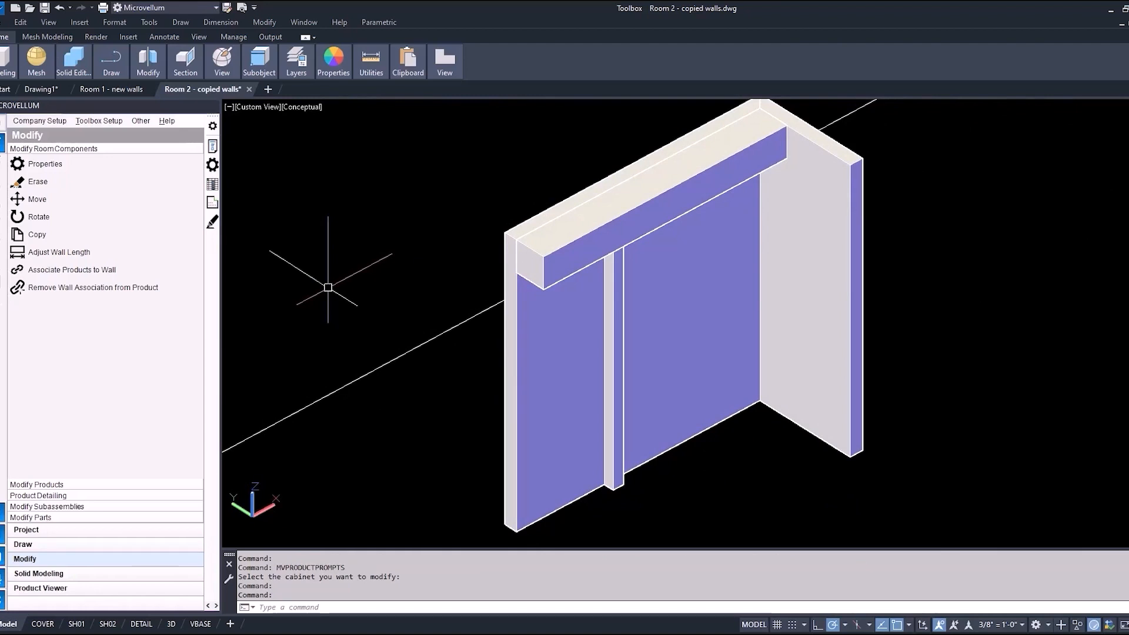
{"action": "left_click", "coordinate": [212, 143]}
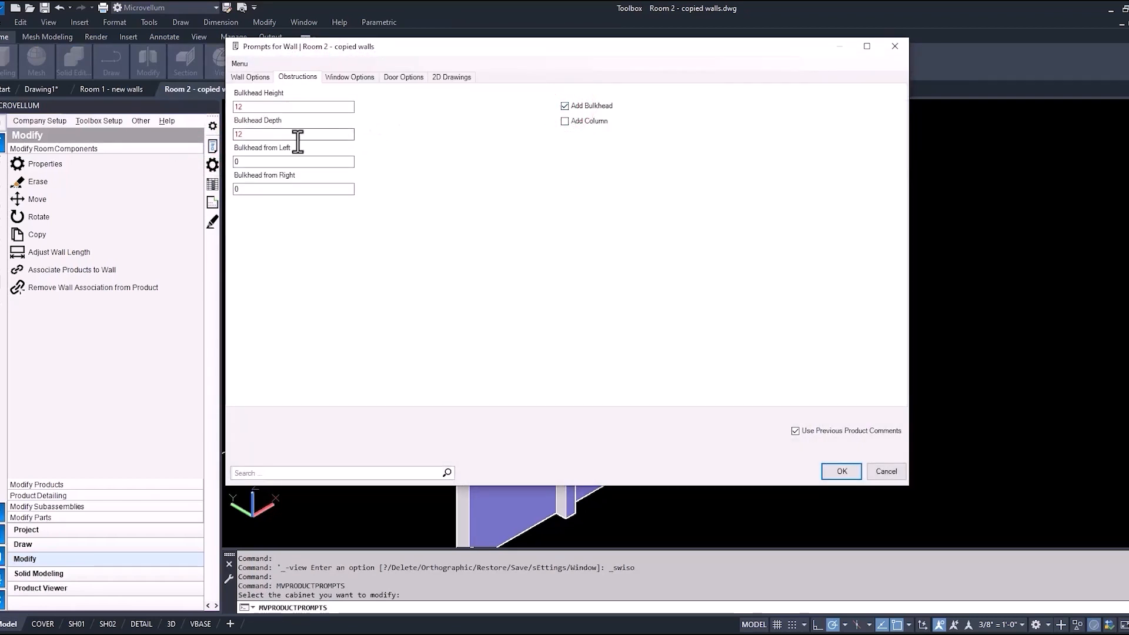
Step: Remove the column and set the bulkhead 12 from the wall's left end by picking two points
{"action": "left_click", "coordinate": [841, 471]}
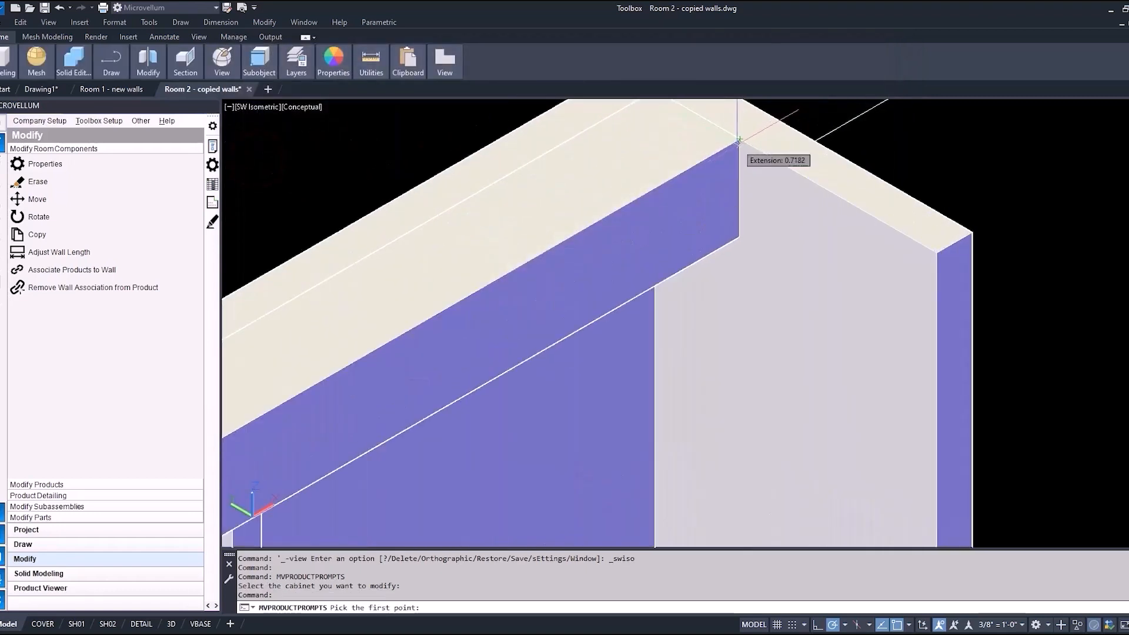
{"action": "left_click", "coordinate": [738, 139]}
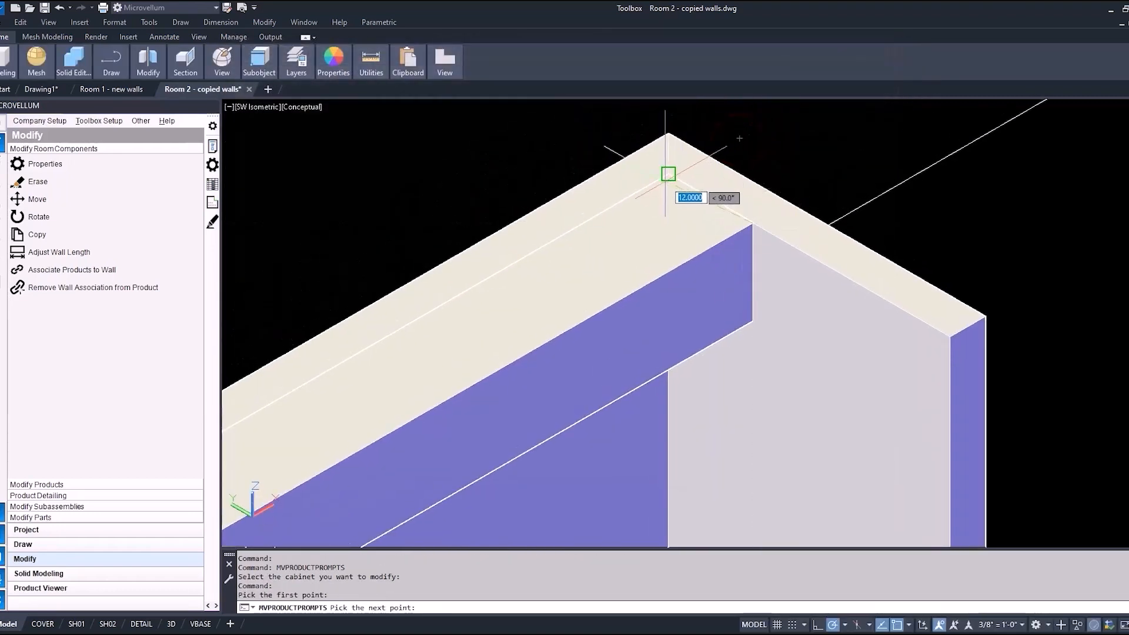
{"action": "left_click", "coordinate": [664, 174]}
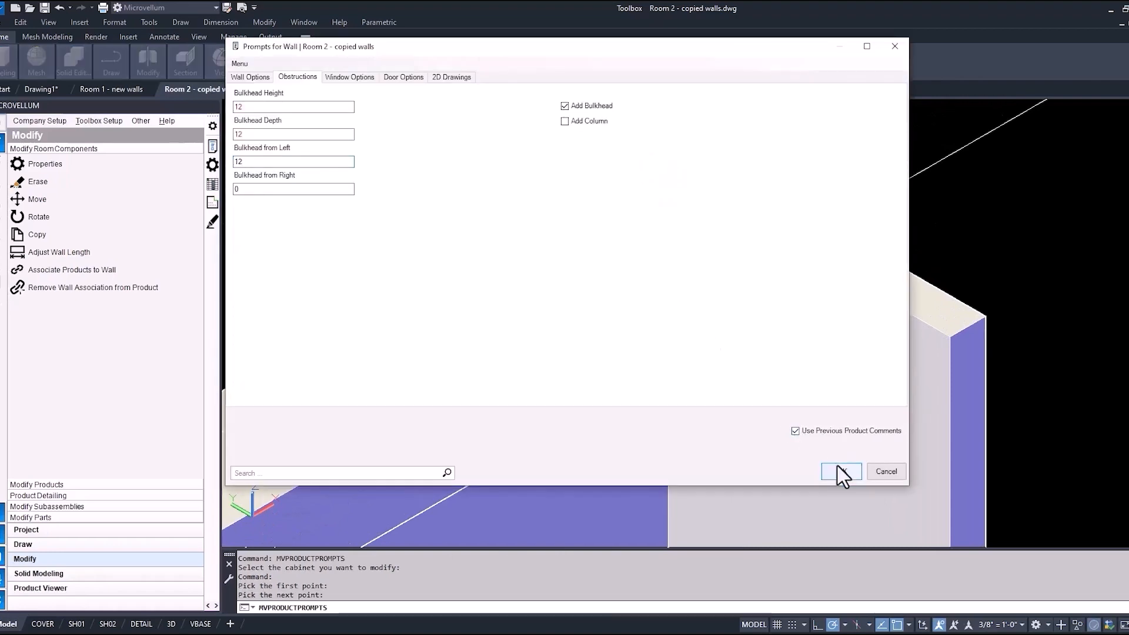
{"action": "left_click", "coordinate": [840, 471]}
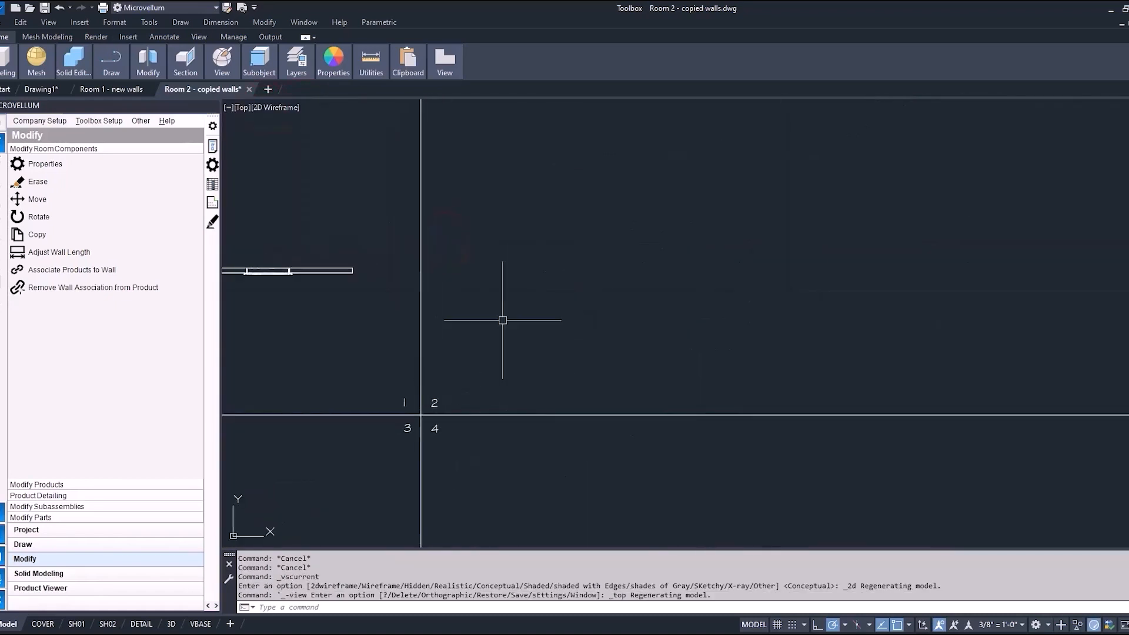
Step: Draw a 30-100-30 polyline, build walls along it, then erase the polyline
{"action": "left_click", "coordinate": [506, 309]}
{"action": "type", "text": "100"}
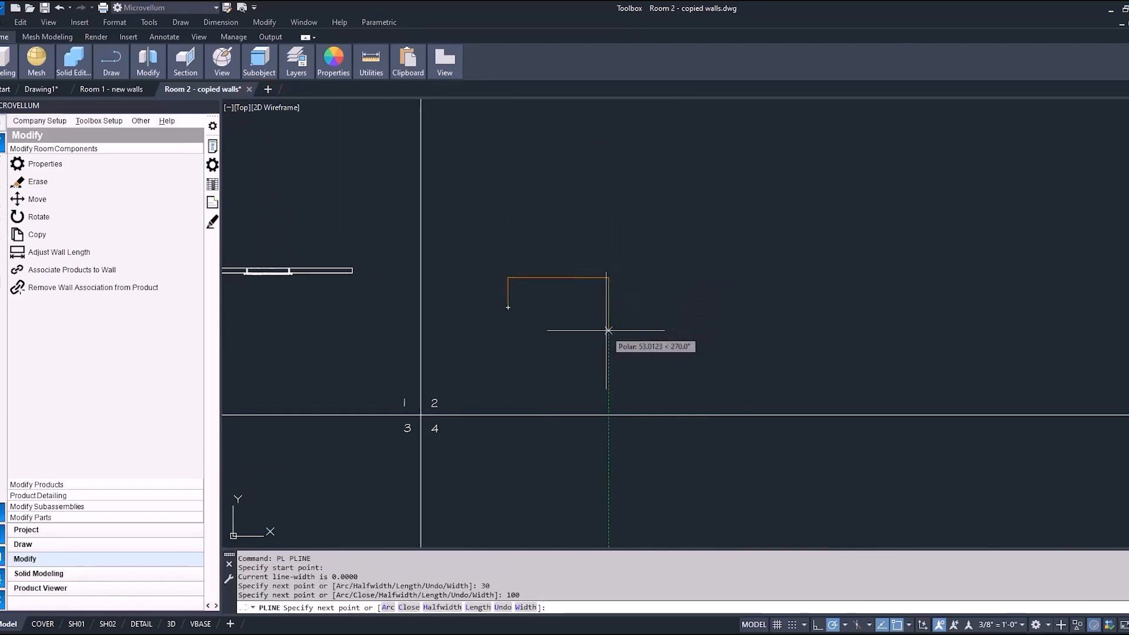
{"action": "left_click", "coordinate": [606, 331]}
{"action": "type", "text": "30"}
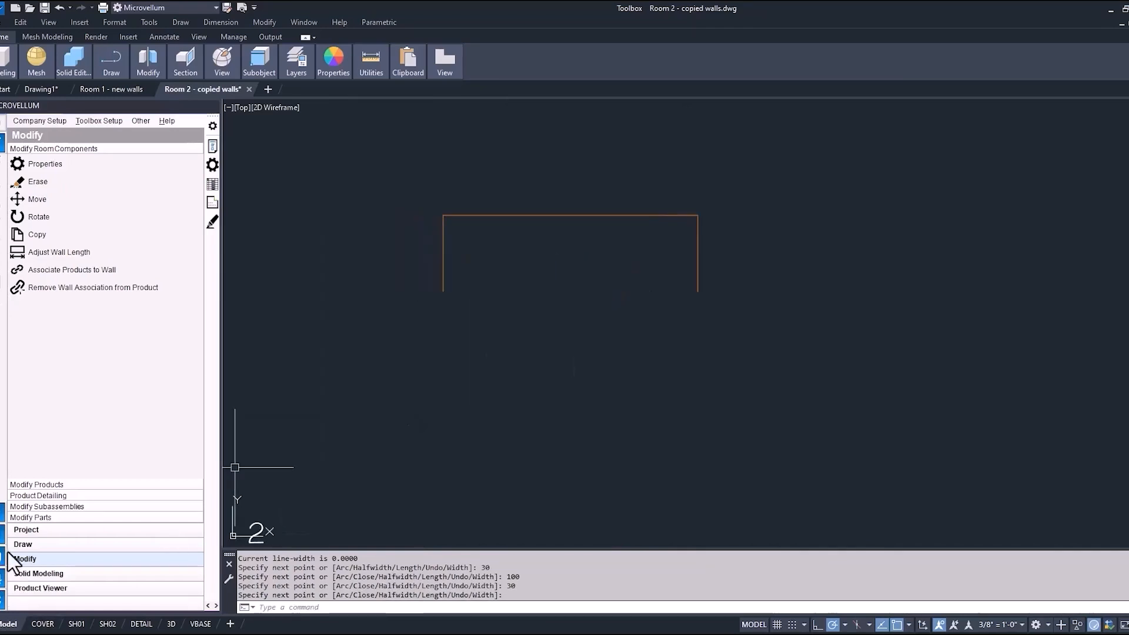
{"action": "left_click", "coordinate": [22, 543]}
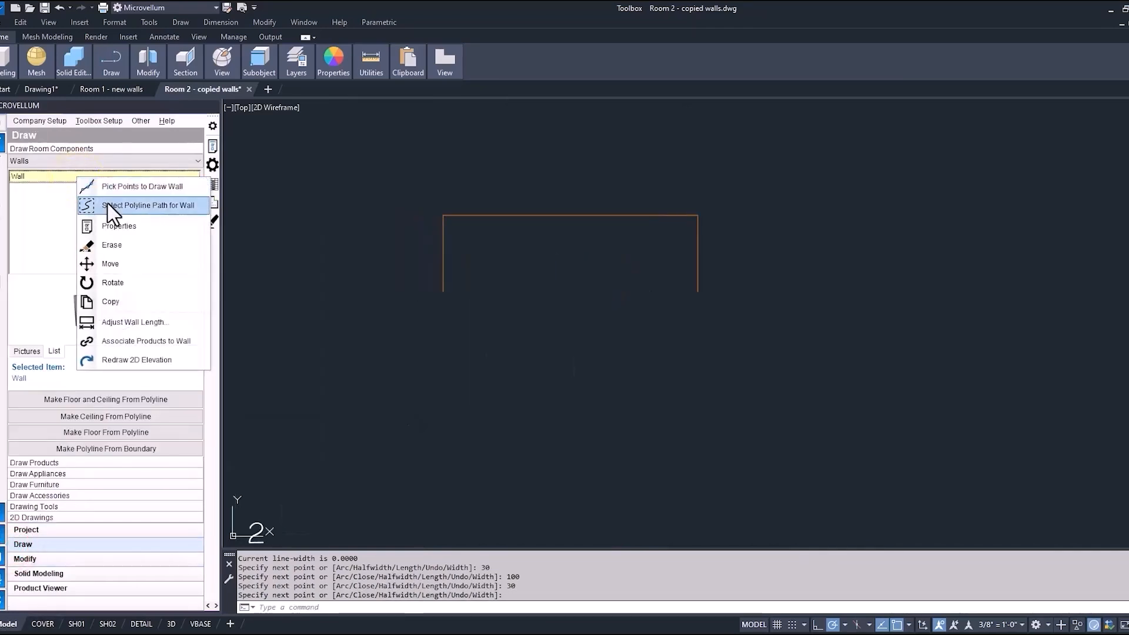
{"action": "left_click", "coordinate": [151, 205]}
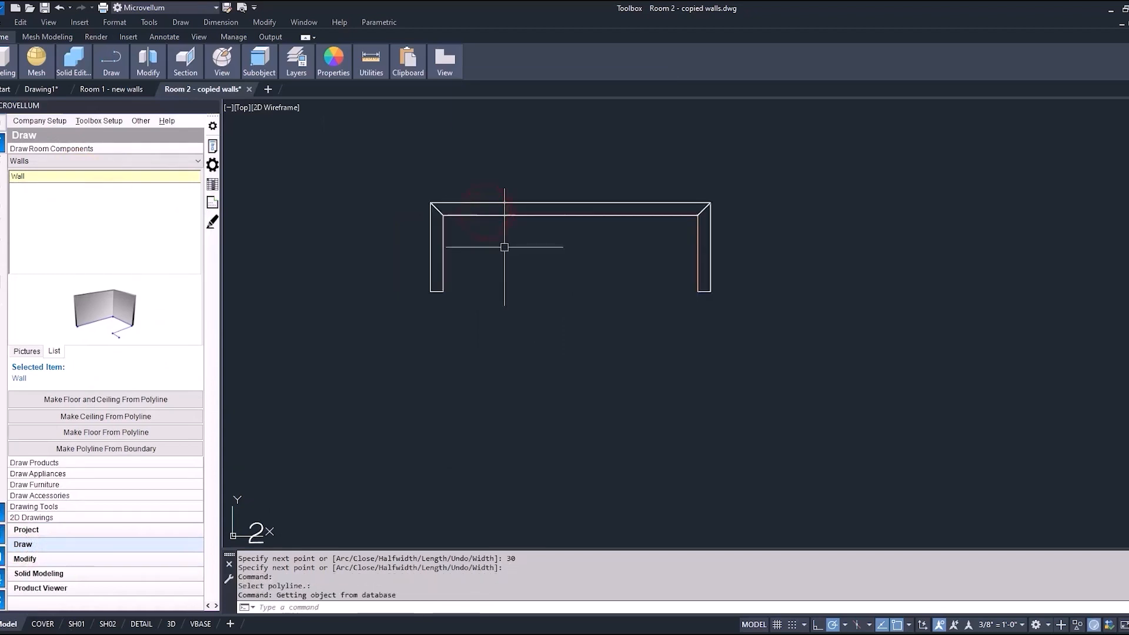
{"action": "mouse_move", "coordinate": [507, 282]}
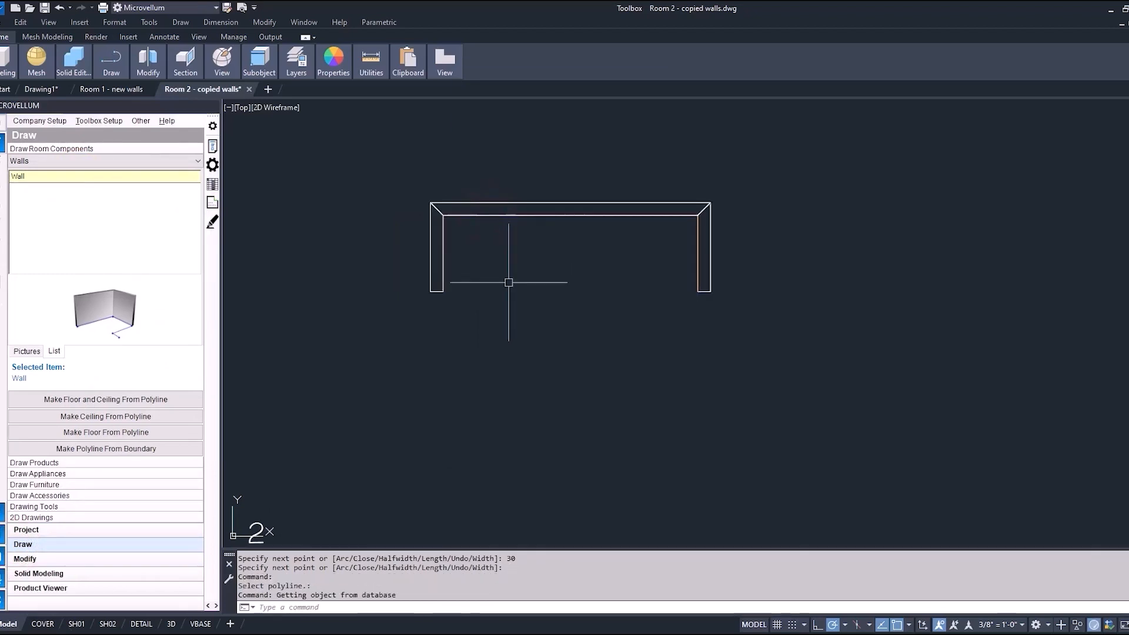
{"action": "mouse_move", "coordinate": [327, 324]}
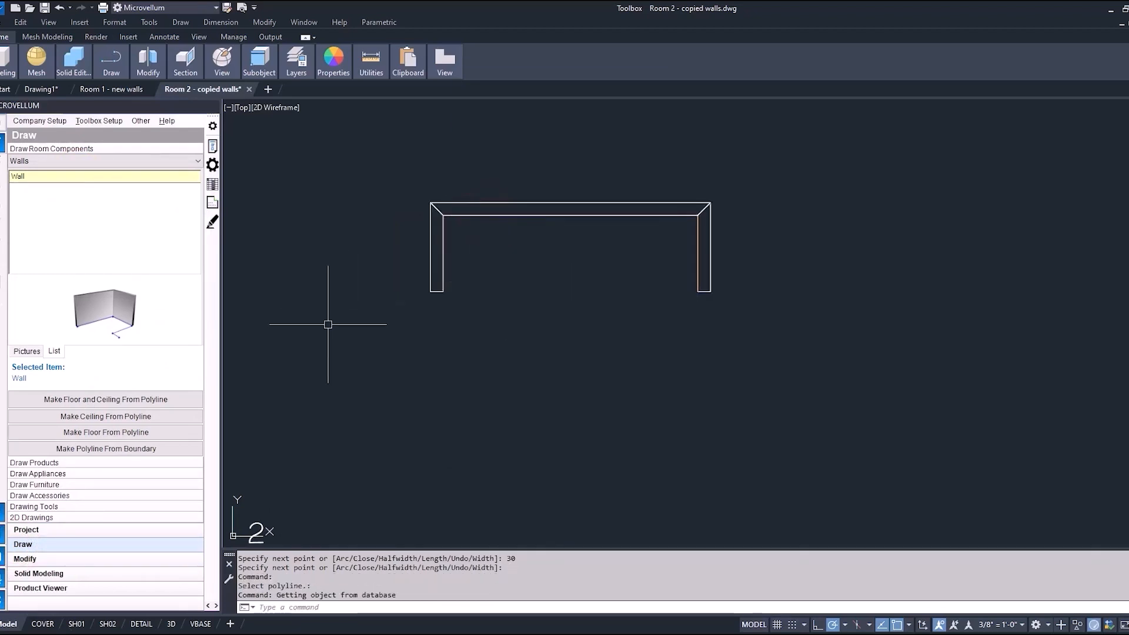
{"action": "left_click", "coordinate": [24, 558]}
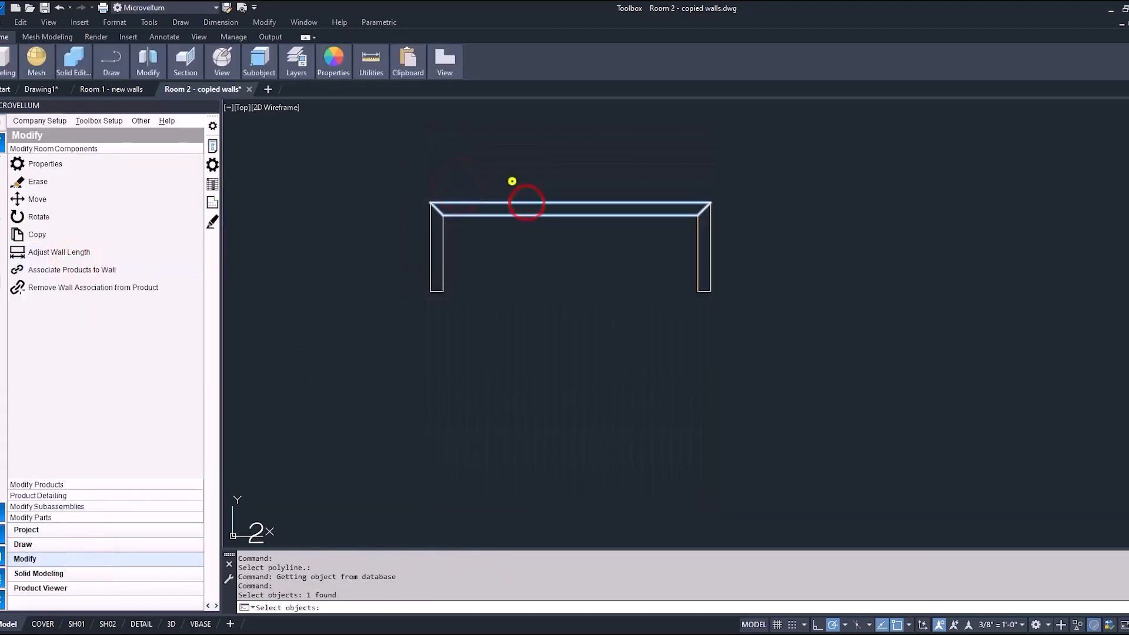
{"action": "left_click", "coordinate": [59, 251]}
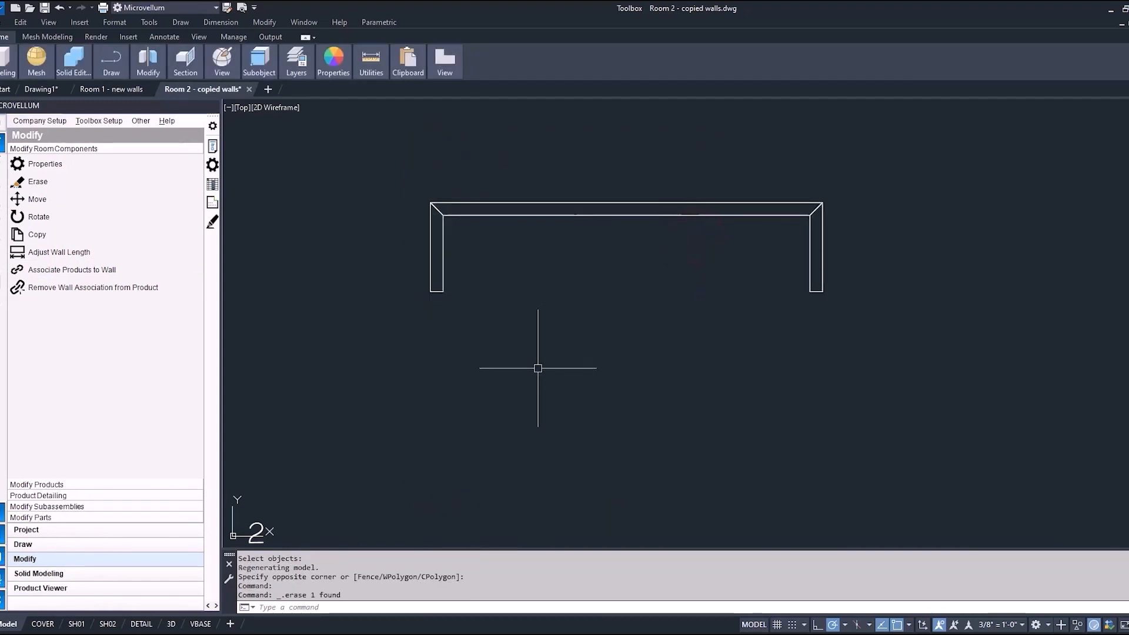
{"action": "mouse_move", "coordinate": [526, 363]}
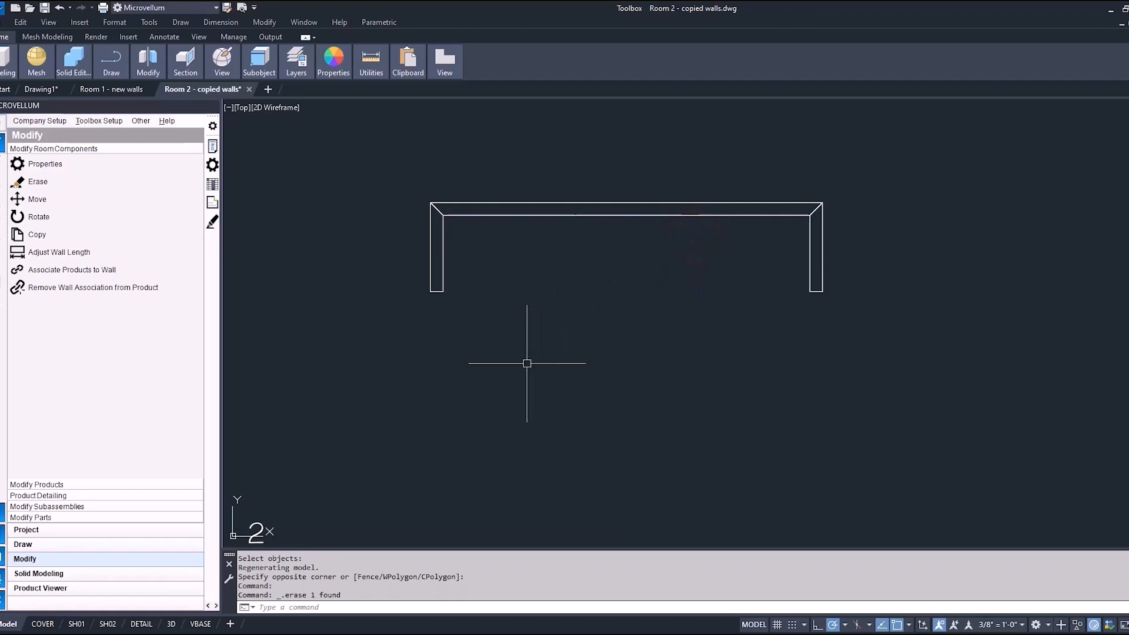
{"action": "mouse_move", "coordinate": [471, 367]}
{"action": "type", "text": "150"}
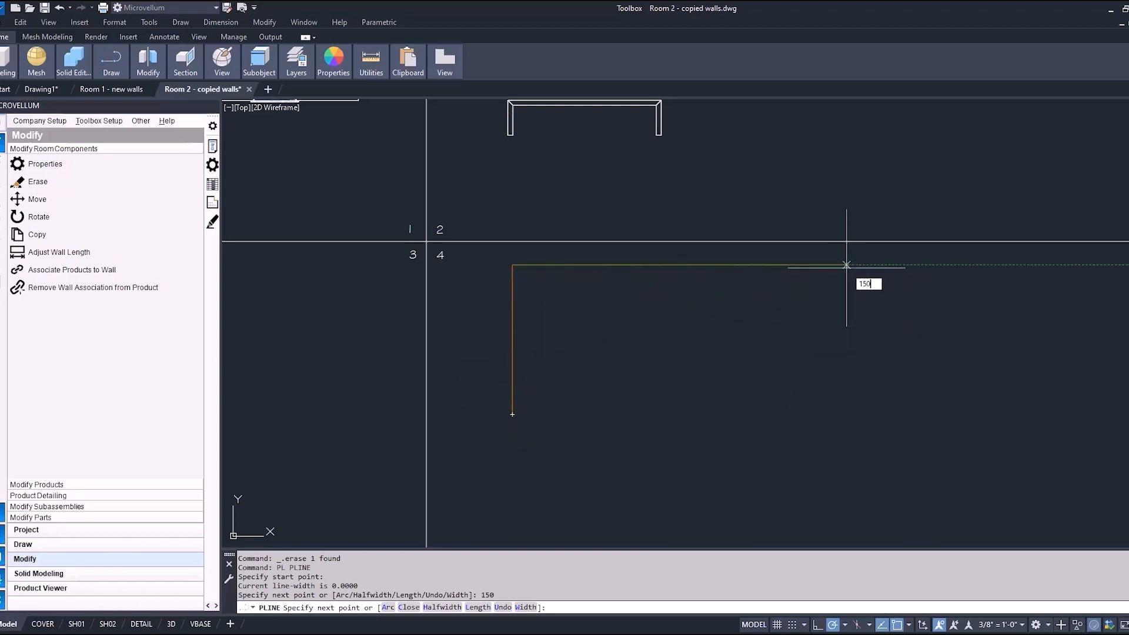
Step: Draw a closed 150x150 polyline, generate walls along it, and select the top wall
{"action": "key", "text": "Return"}
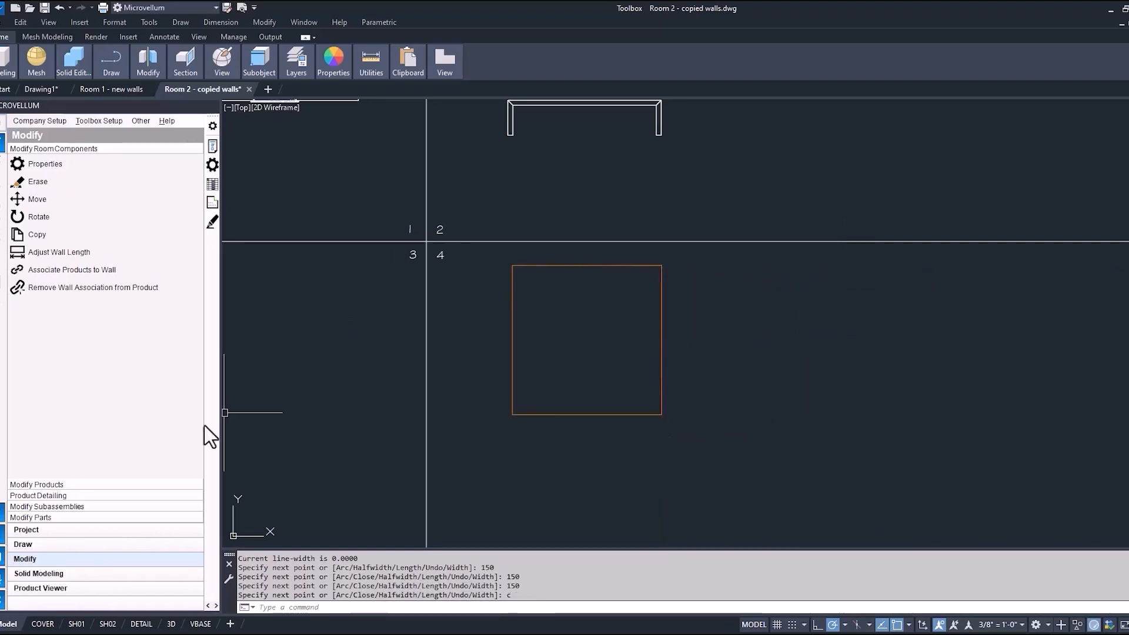
{"action": "left_click", "coordinate": [23, 544]}
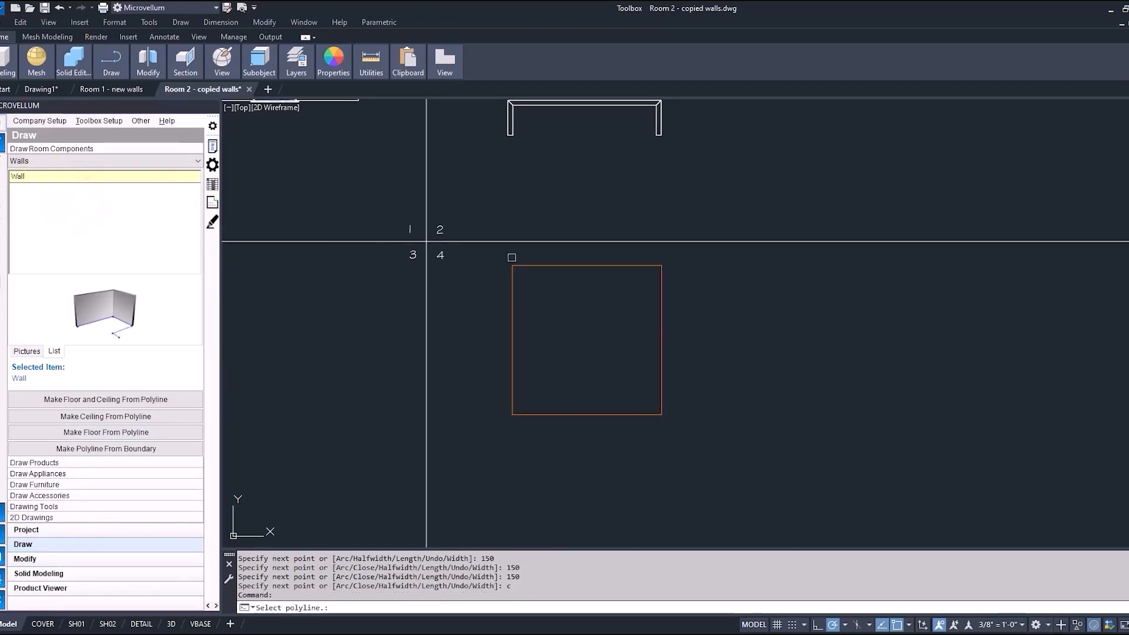
{"action": "left_click", "coordinate": [569, 344]}
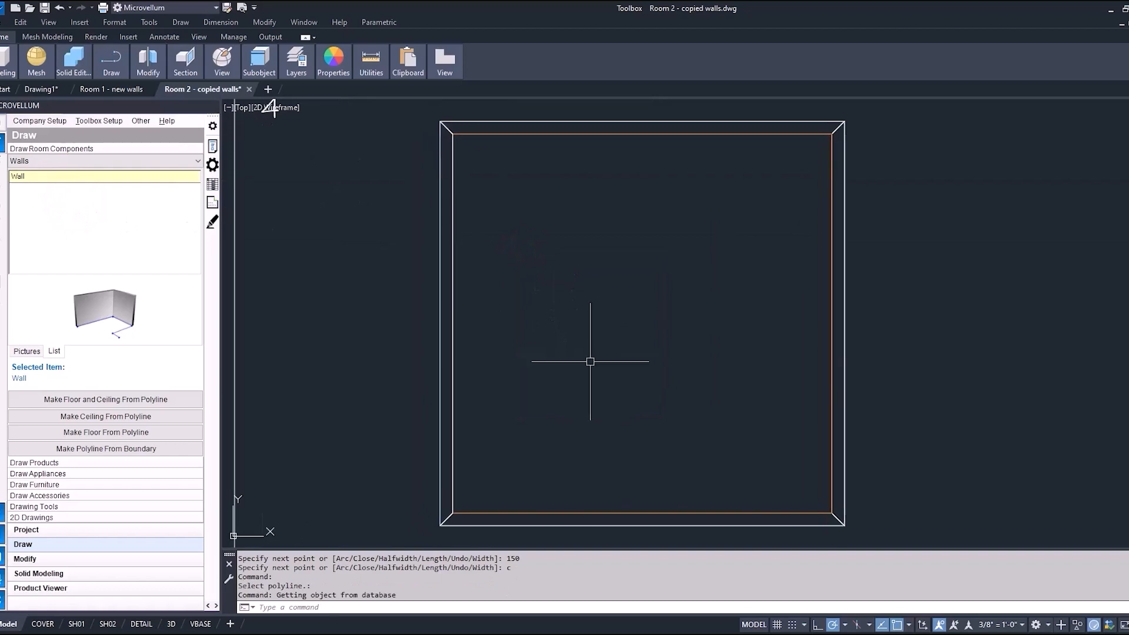
{"action": "left_click", "coordinate": [25, 558]}
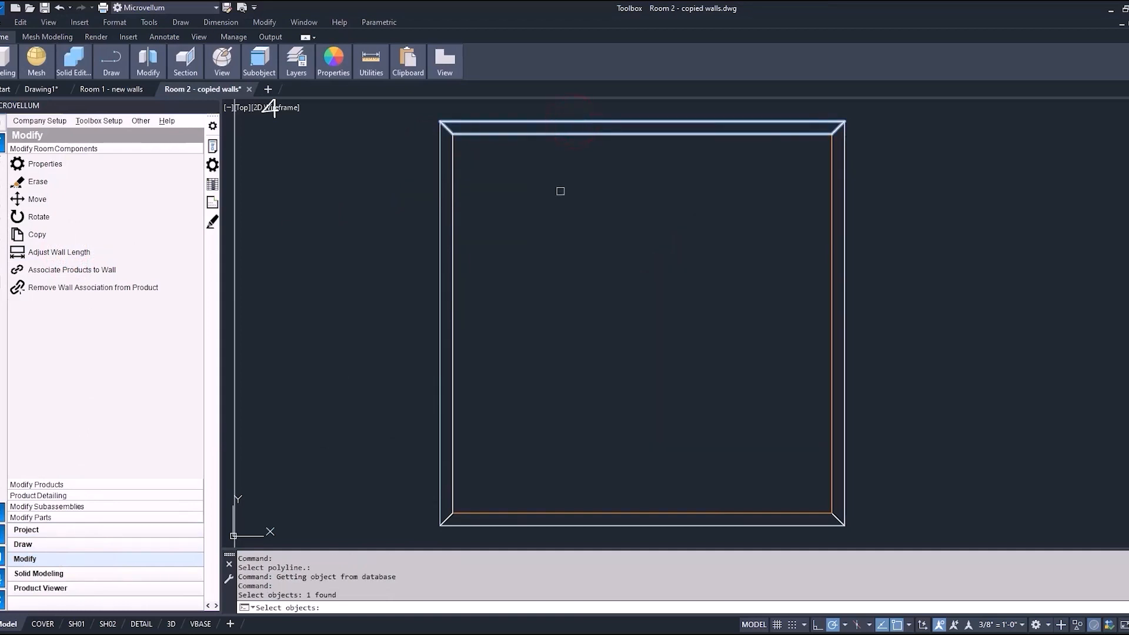
Step: Lengthen the square's top wall from 150 to 200, keeping its start point
{"action": "left_click", "coordinate": [58, 251]}
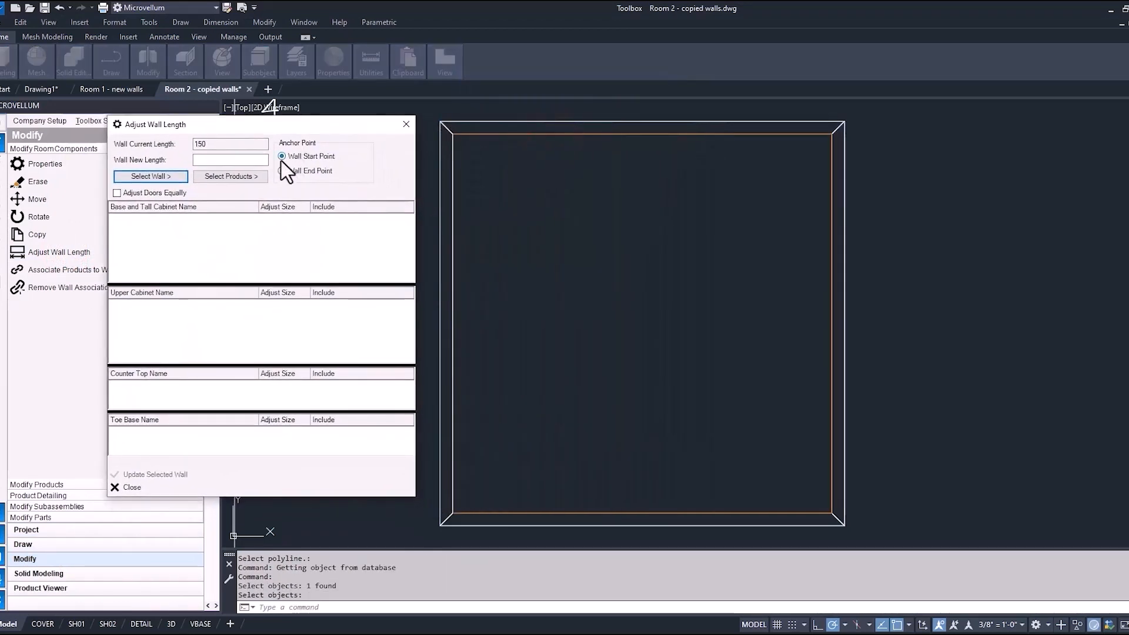
{"action": "type", "text": "200"}
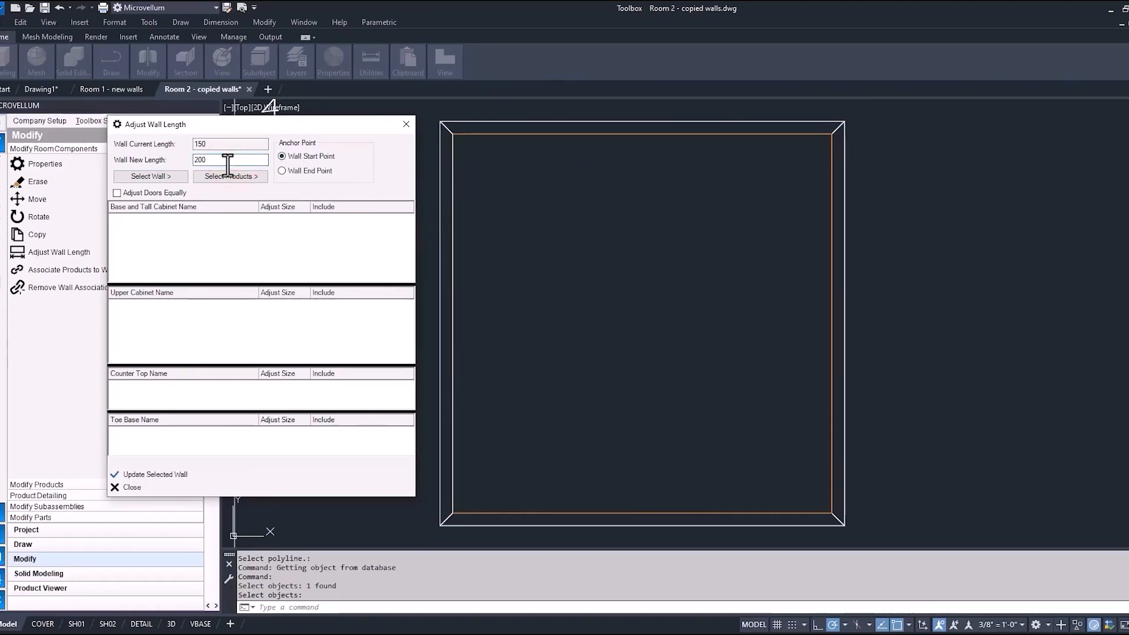
{"action": "mouse_move", "coordinate": [137, 478]}
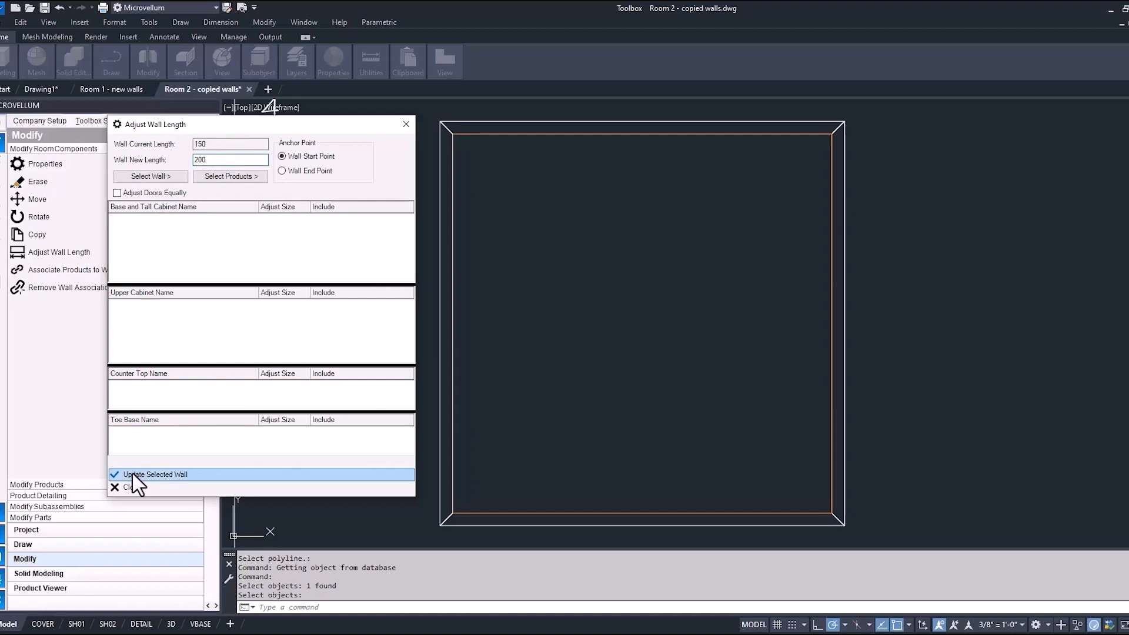
{"action": "left_click", "coordinate": [154, 474]}
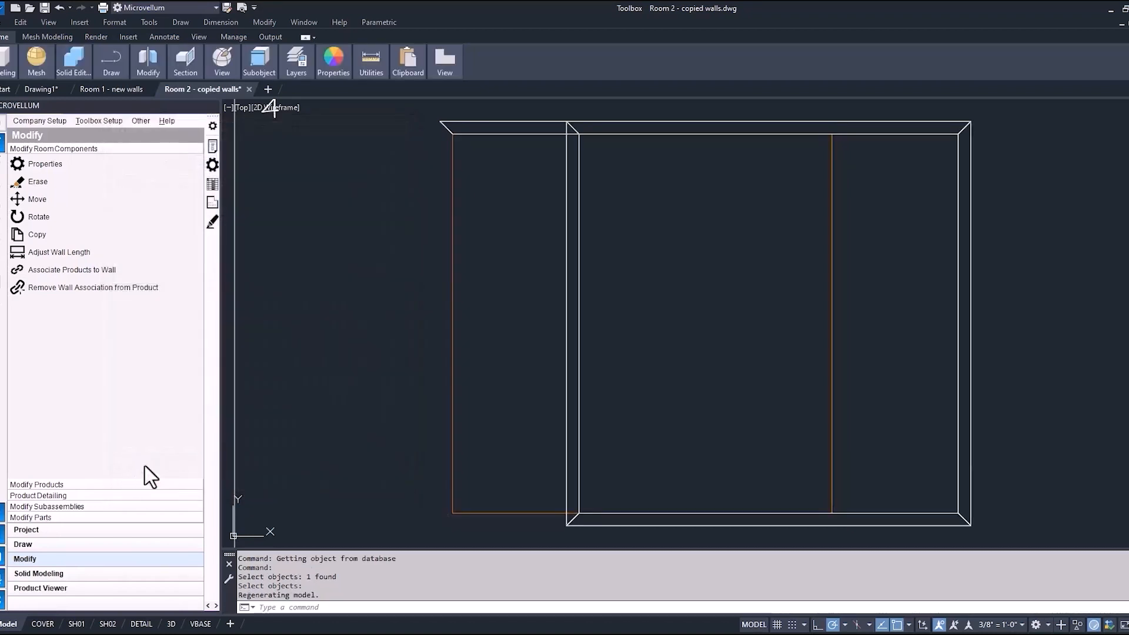
{"action": "mouse_move", "coordinate": [465, 153]}
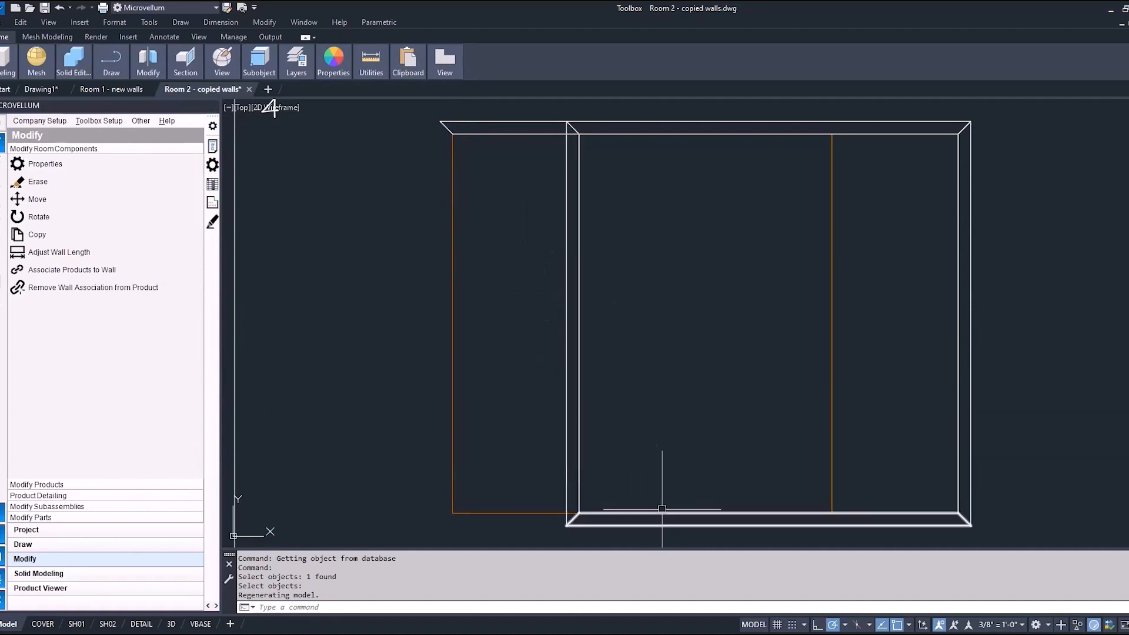
{"action": "left_click", "coordinate": [59, 252]}
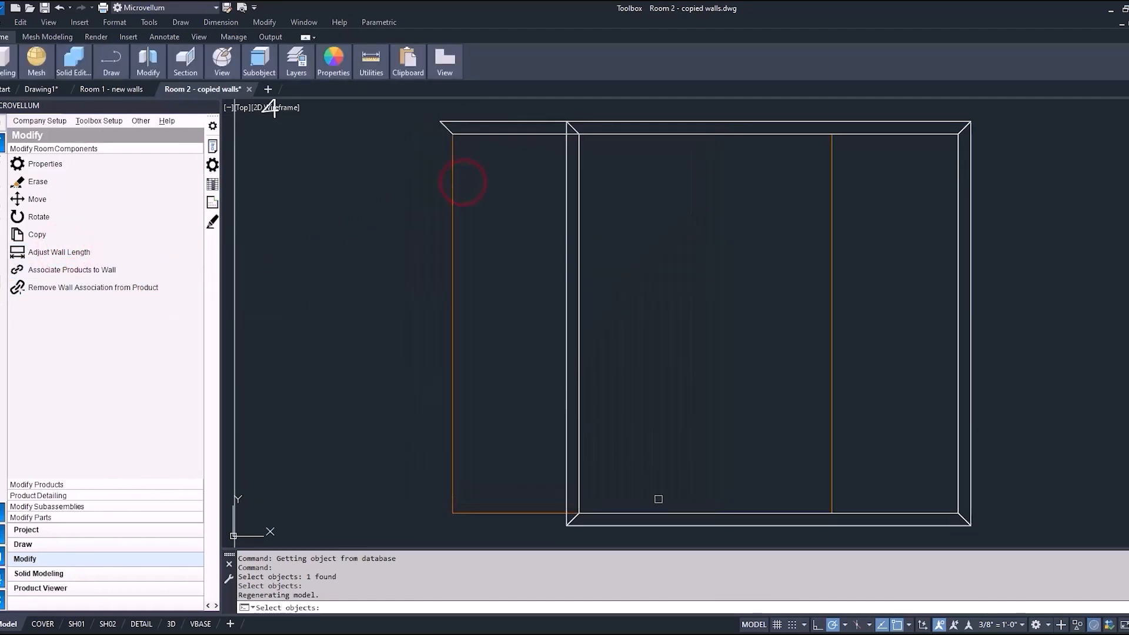
{"action": "left_click", "coordinate": [59, 251]}
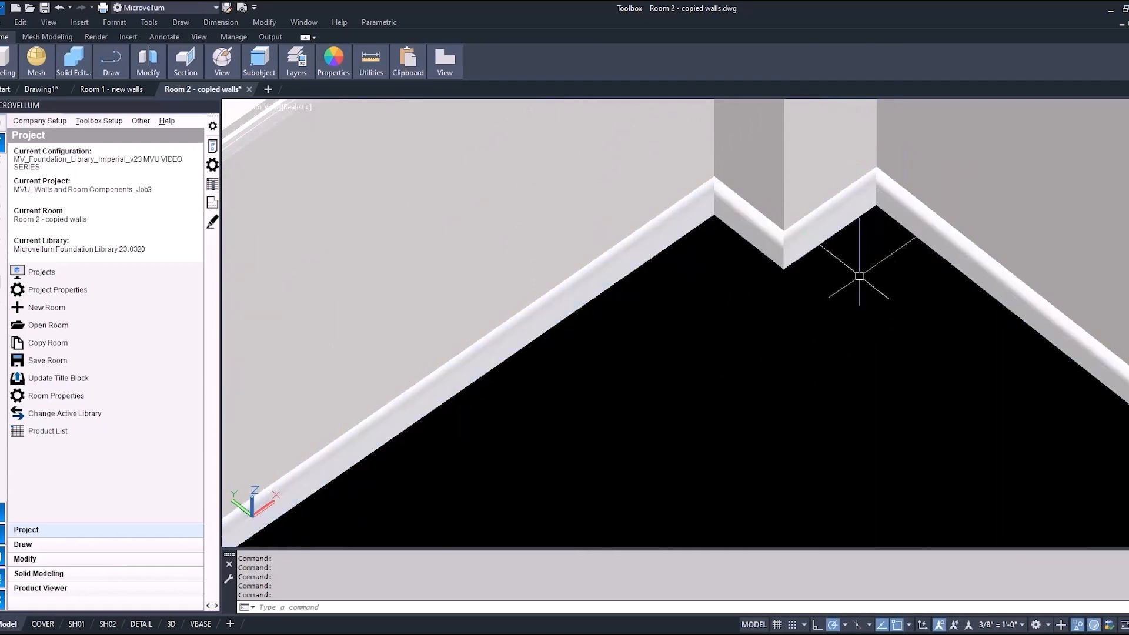
{"action": "mouse_move", "coordinate": [805, 393]}
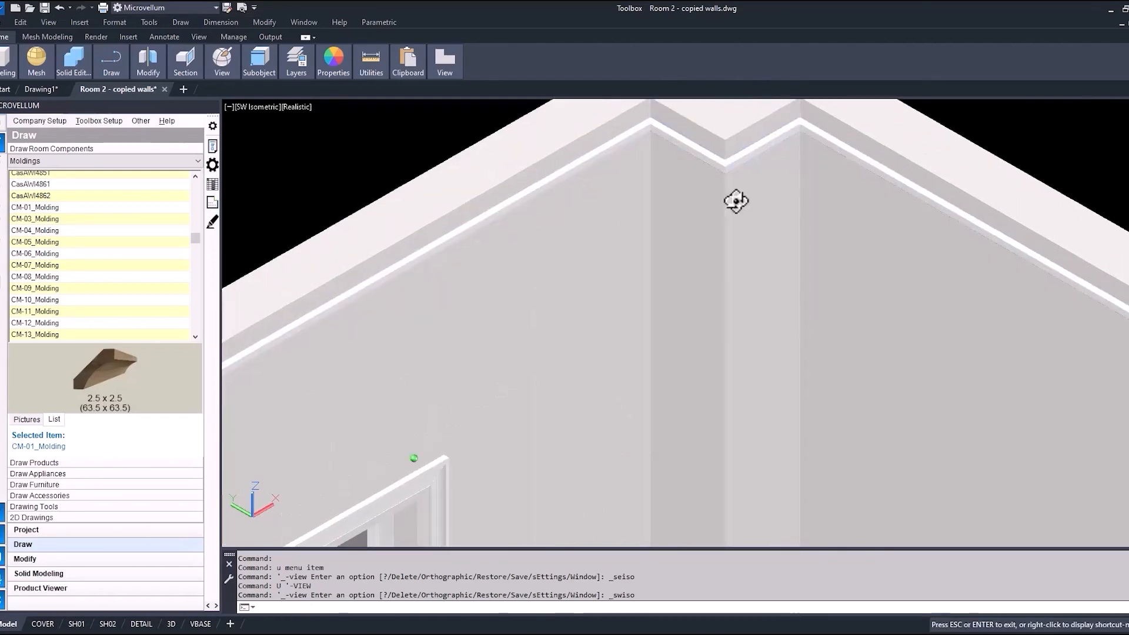
Step: Show the room as a 2D wireframe top view and bring up the Modify tools
{"action": "left_click", "coordinate": [25, 529]}
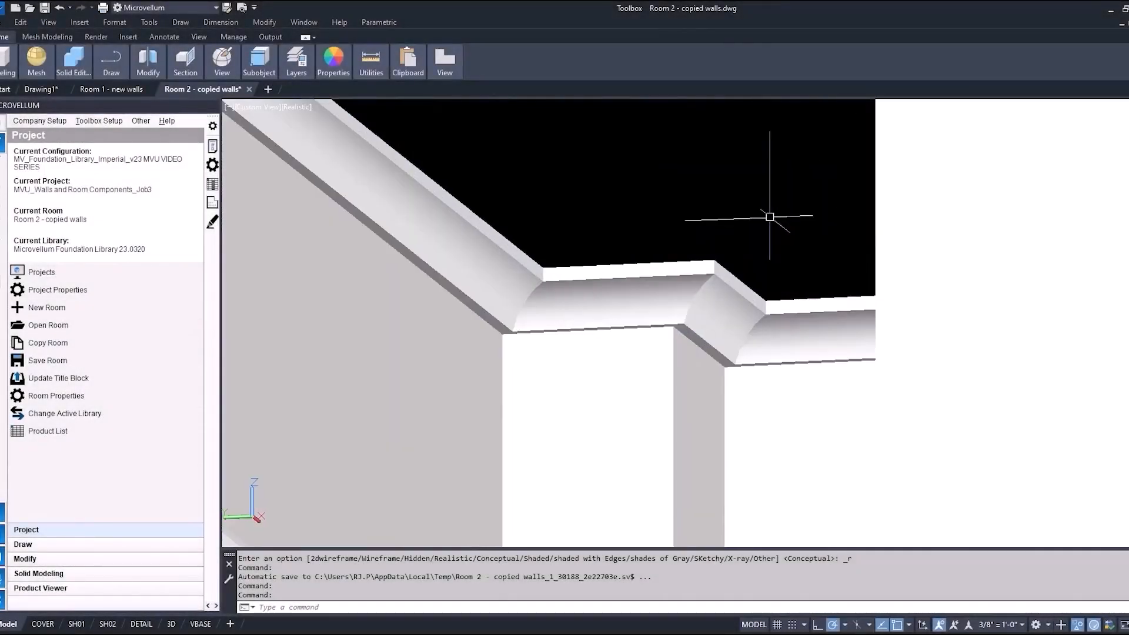
{"action": "left_click", "coordinate": [25, 559]}
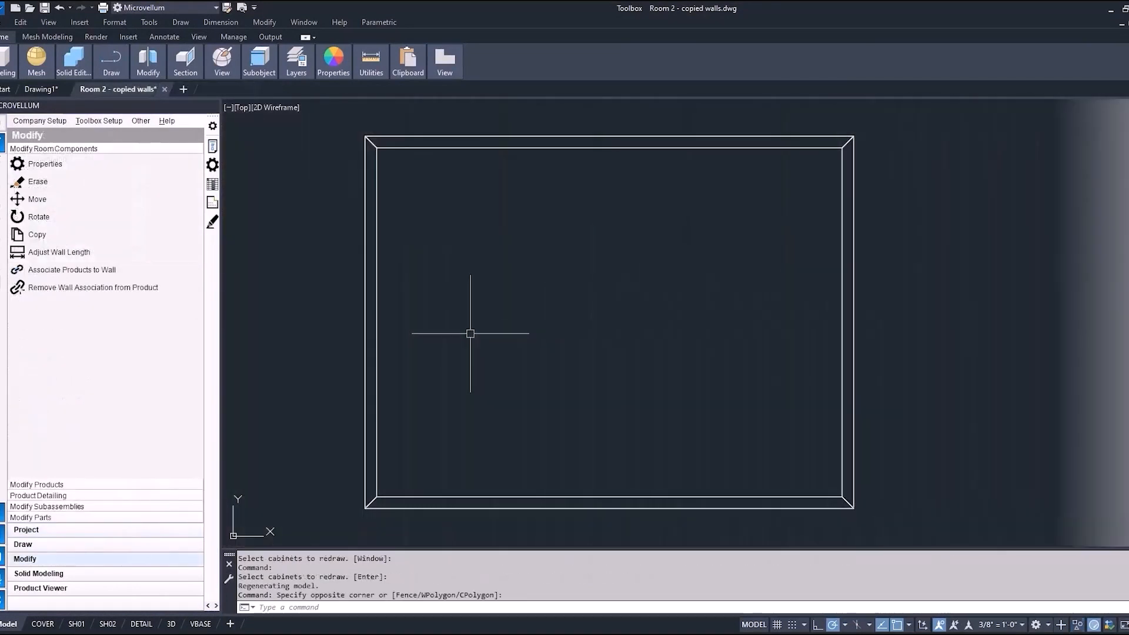
{"action": "mouse_move", "coordinate": [478, 334]}
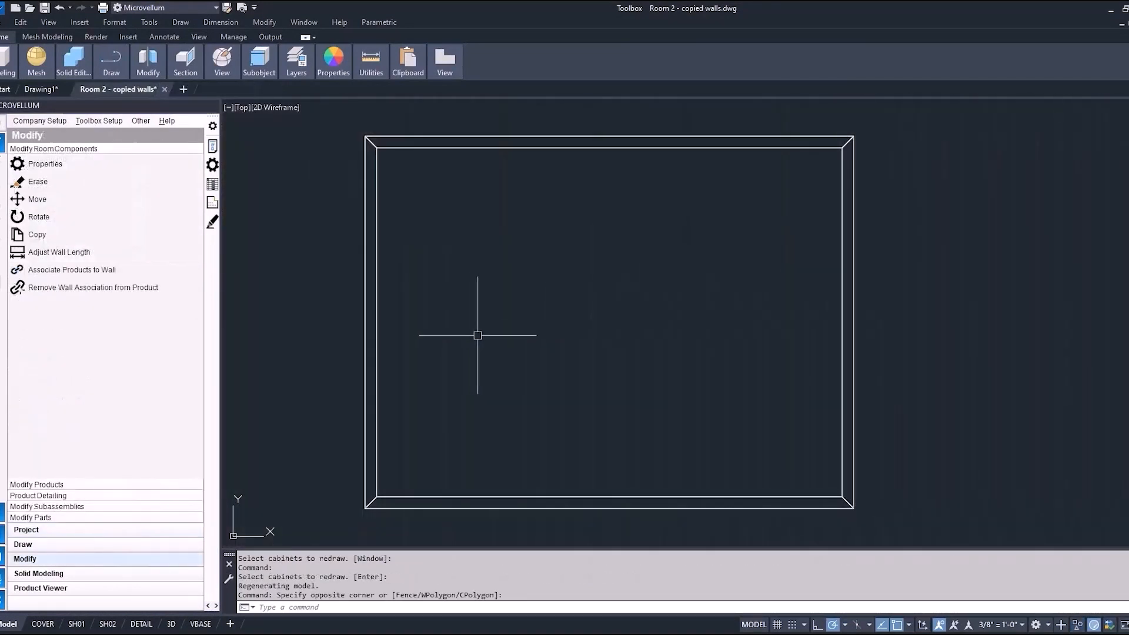
Step: Add a column to the wall, referenced from the right end, 8 wide and 8 deep
{"action": "left_click", "coordinate": [212, 145]}
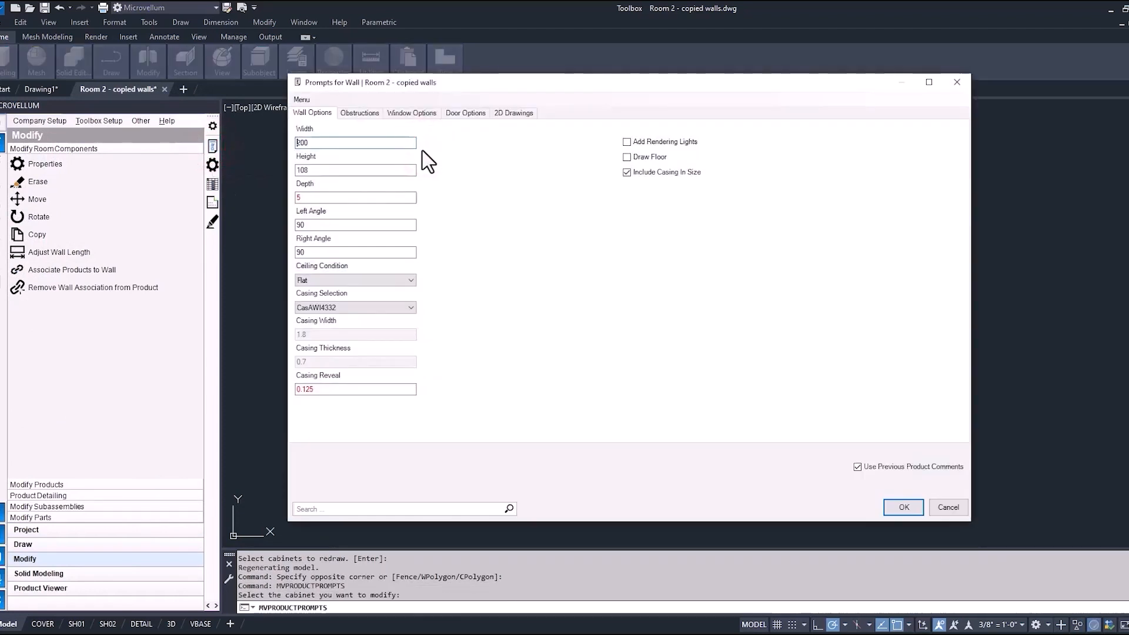
{"action": "mouse_move", "coordinate": [404, 140]}
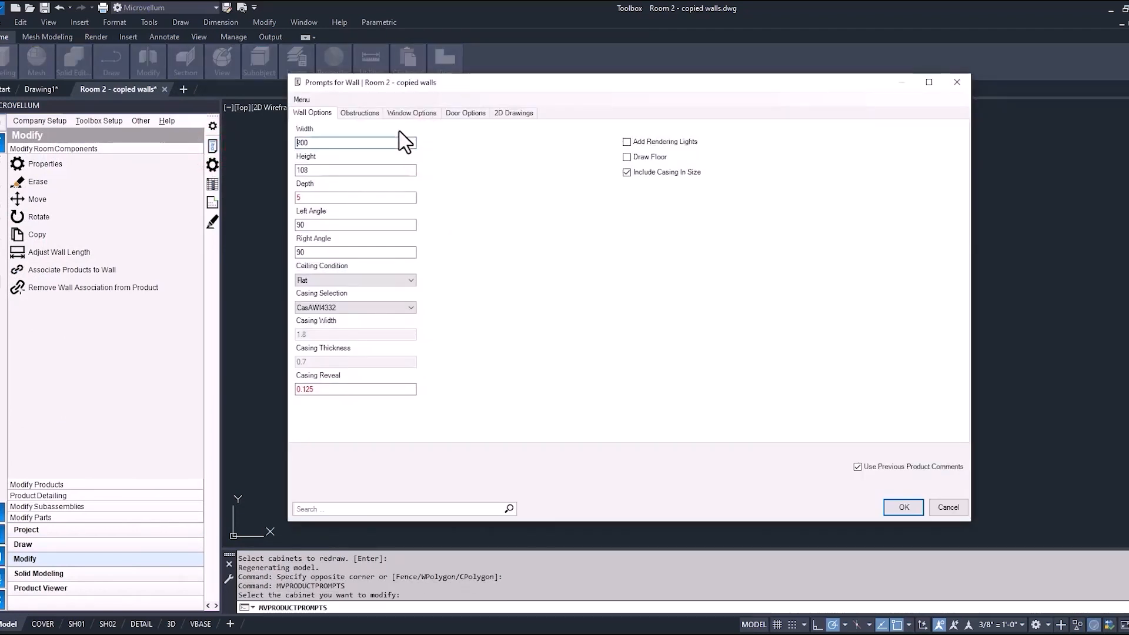
{"action": "left_click", "coordinate": [359, 113]}
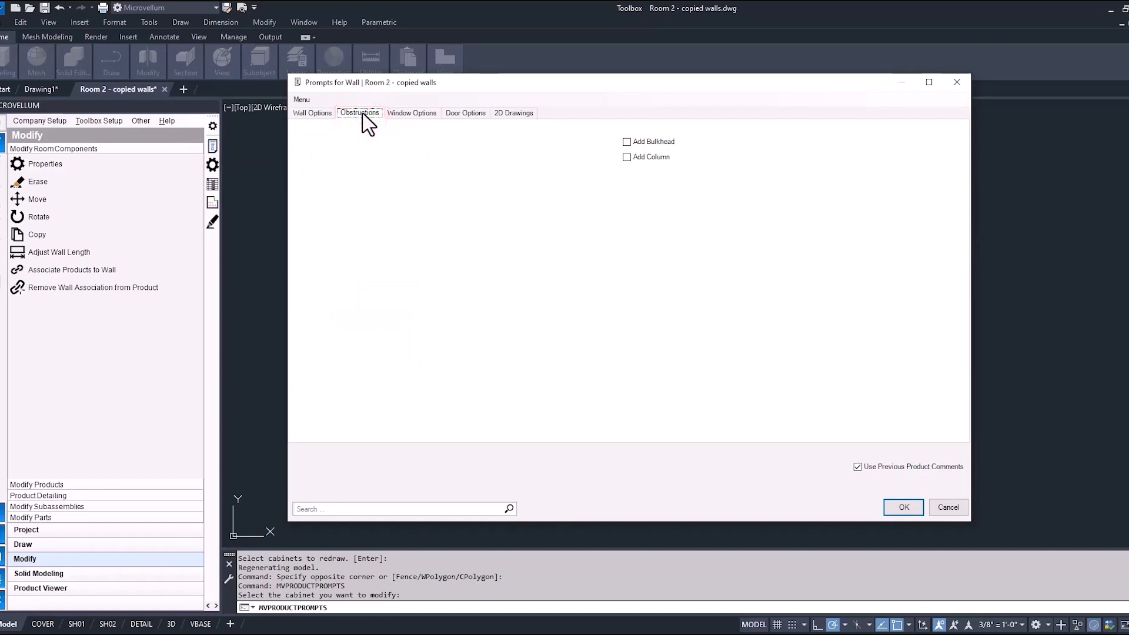
{"action": "left_click", "coordinate": [626, 156]}
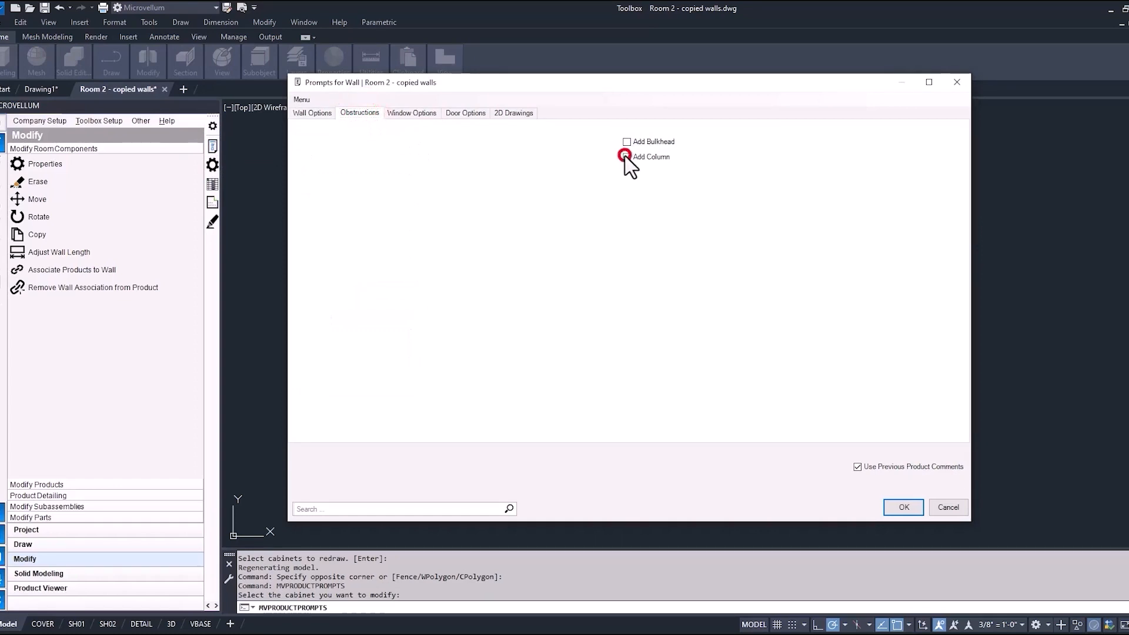
{"action": "left_click", "coordinate": [627, 156]}
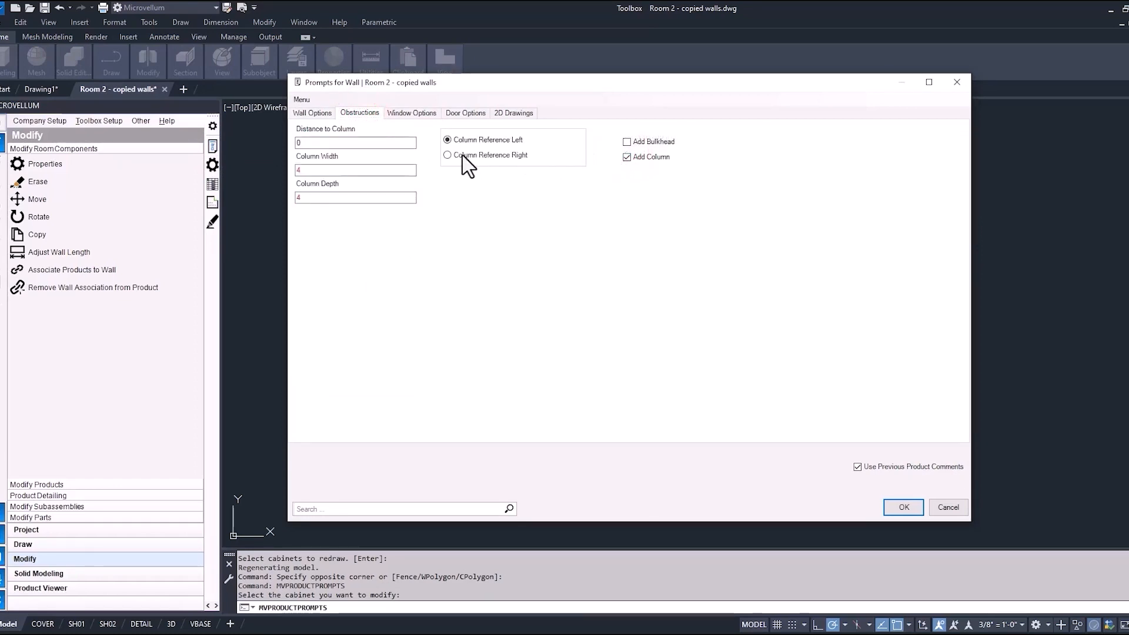
{"action": "left_click", "coordinate": [447, 155]}
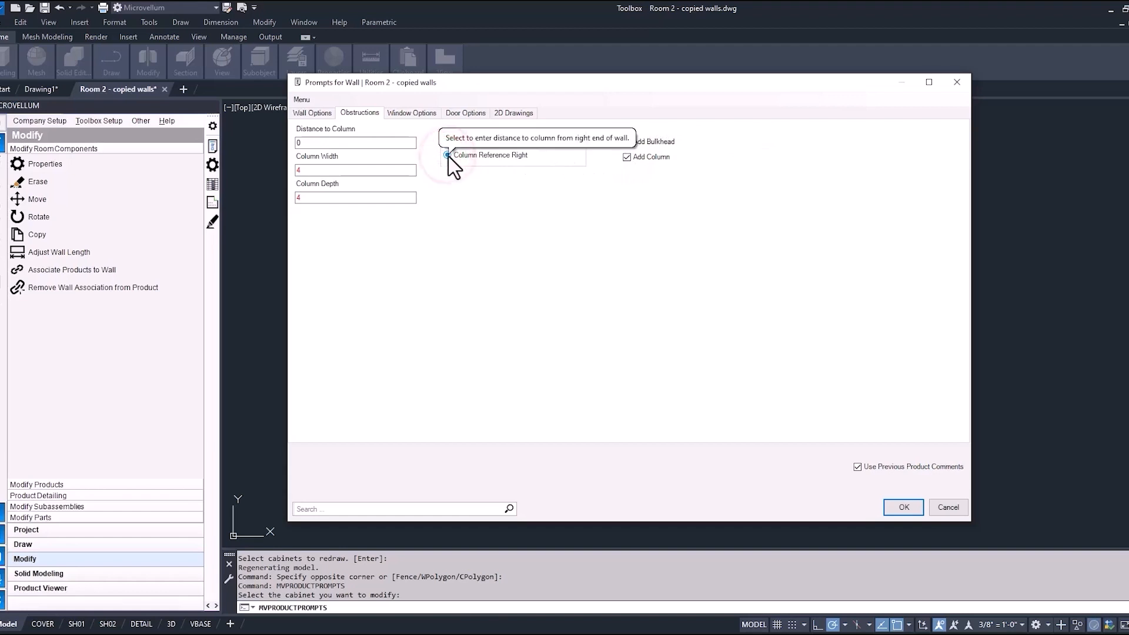
{"action": "left_click", "coordinate": [448, 155]}
{"action": "type", "text": "8"}
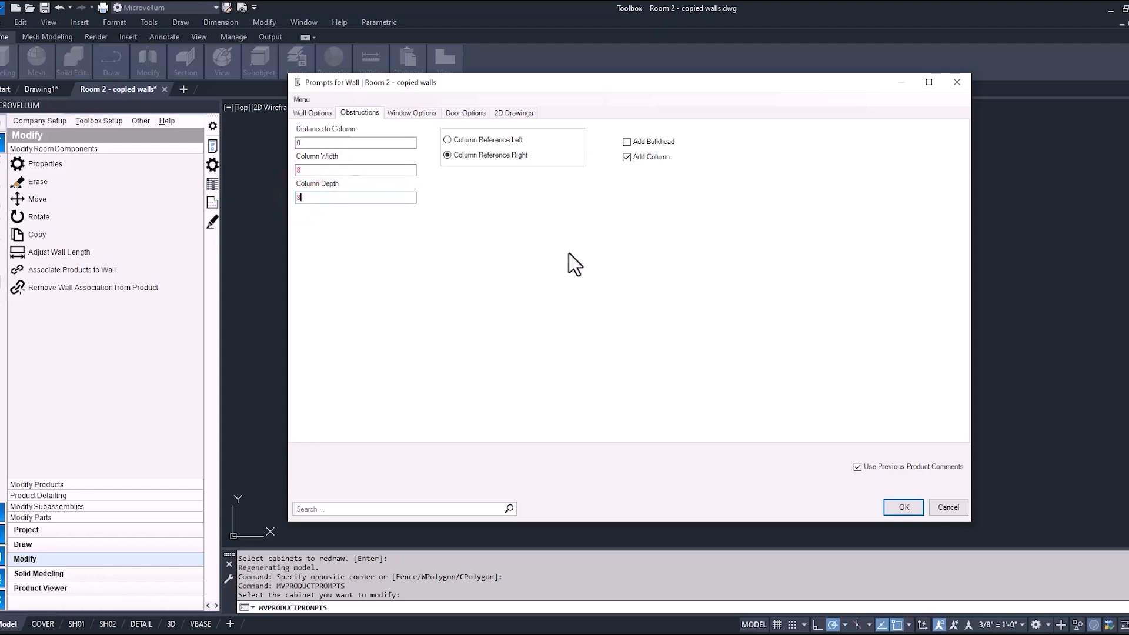
Step: Set the wall's window quantity to 2 and make window 1 35x36
{"action": "left_click", "coordinate": [411, 112]}
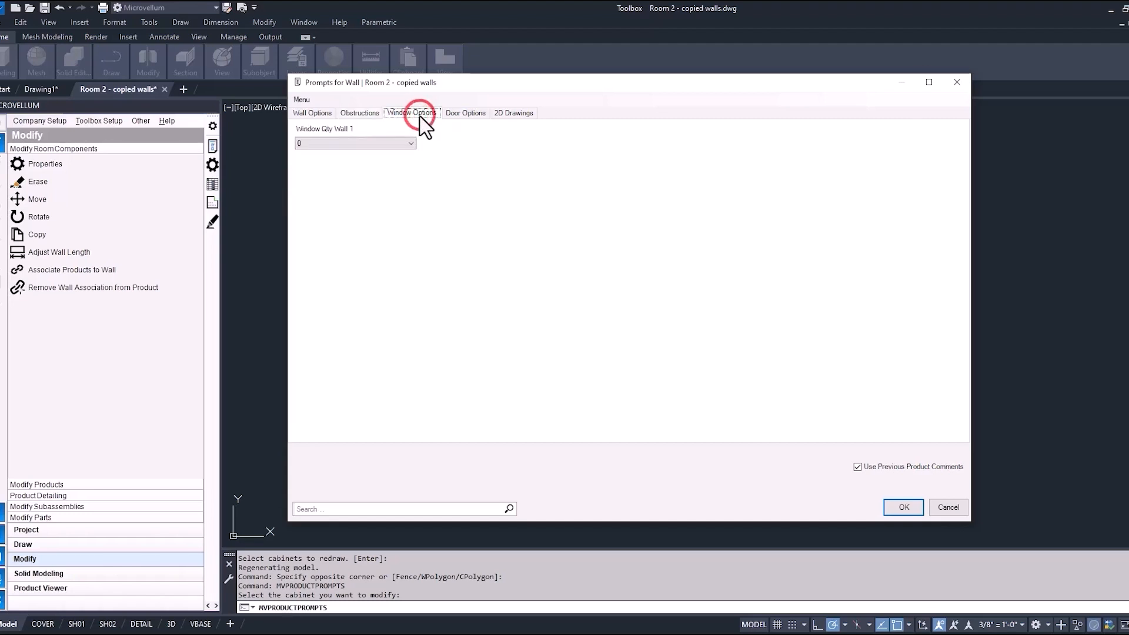
{"action": "left_click", "coordinate": [411, 143]}
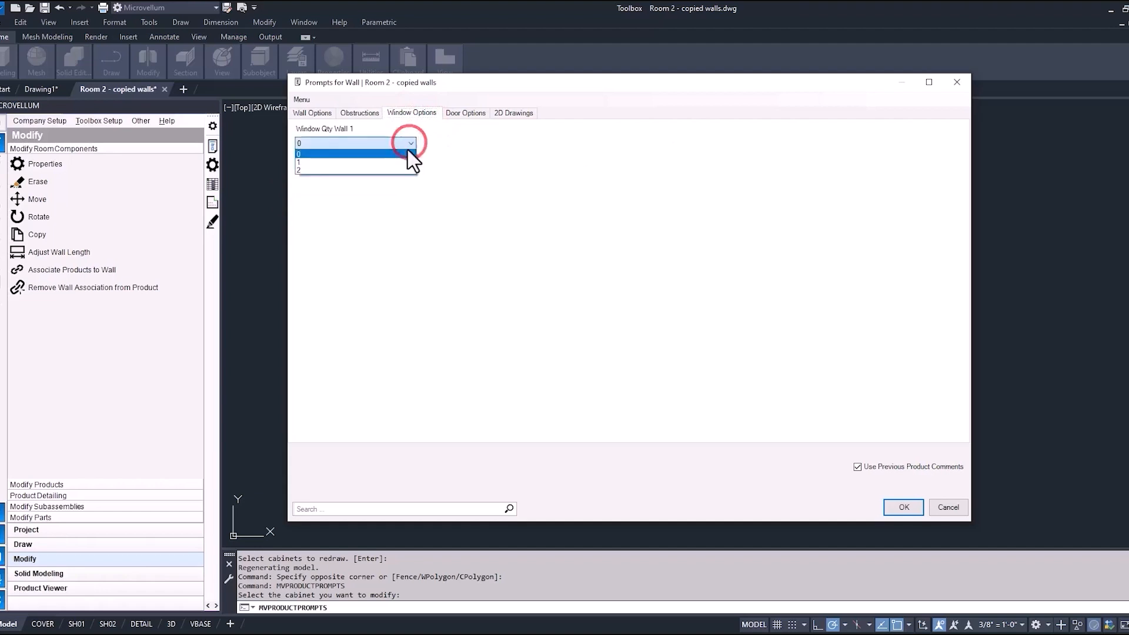
{"action": "left_click", "coordinate": [298, 171]}
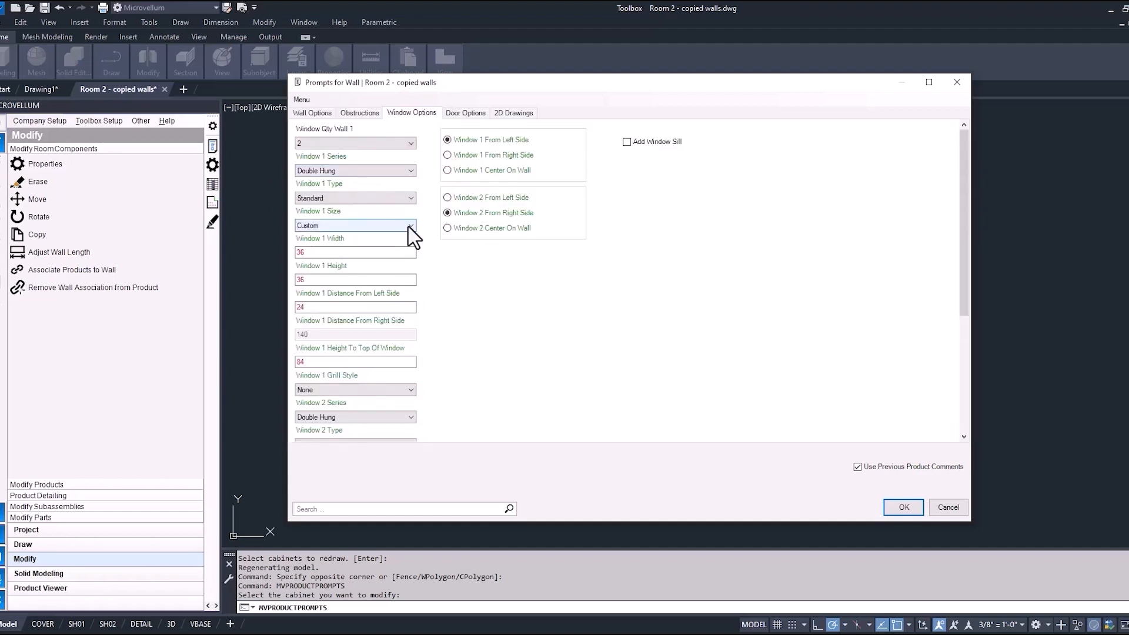
{"action": "left_click", "coordinate": [409, 225]}
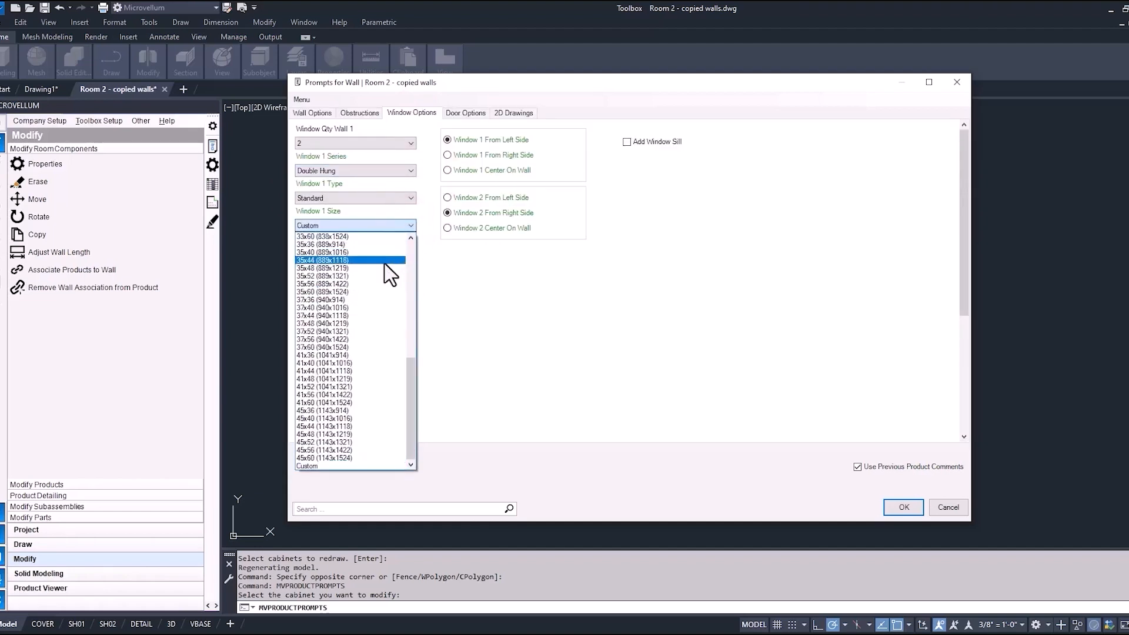
{"action": "left_click", "coordinate": [321, 244]}
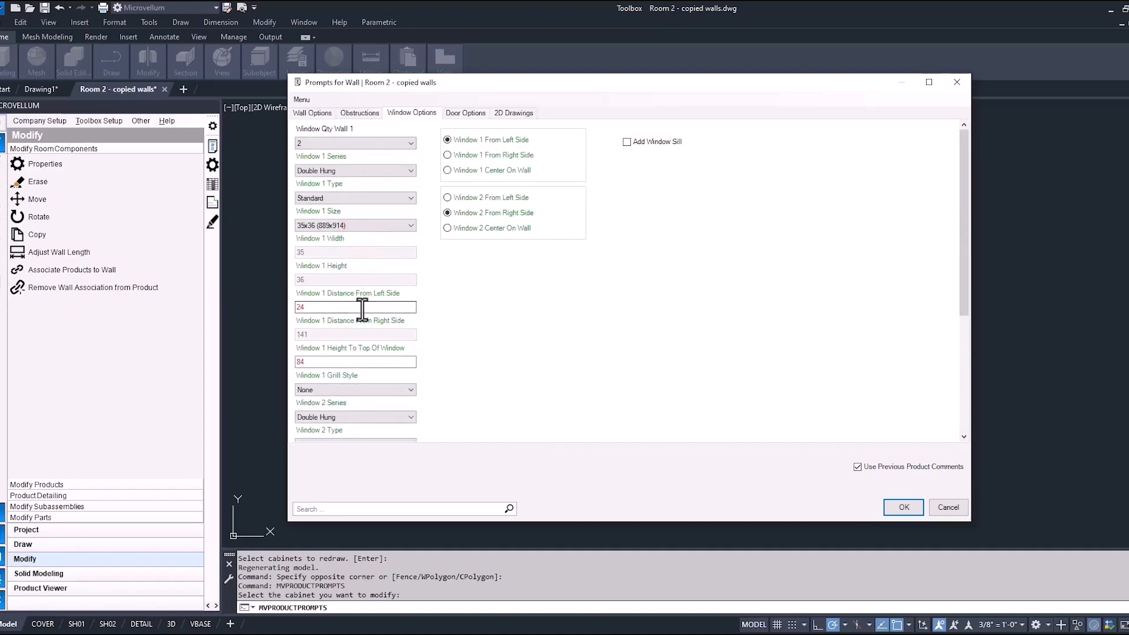
Step: Place window 1 32 from the left, make window 2 35x36, and apply
{"action": "type", "text": "32"}
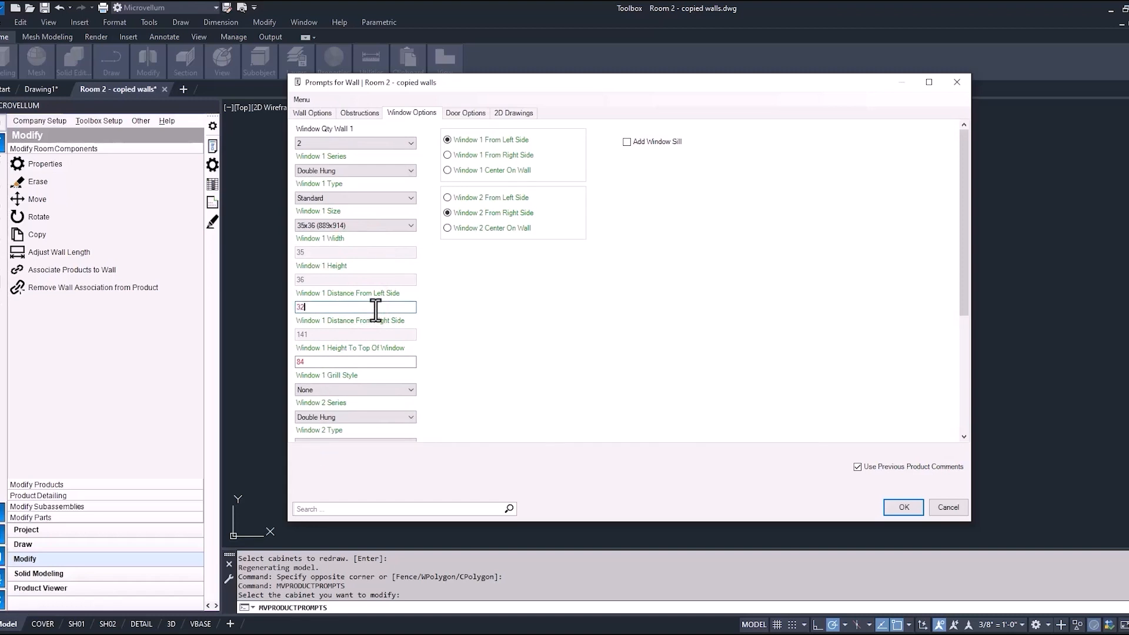
{"action": "scroll", "scroll_direction": "down", "scroll_amount": 3}
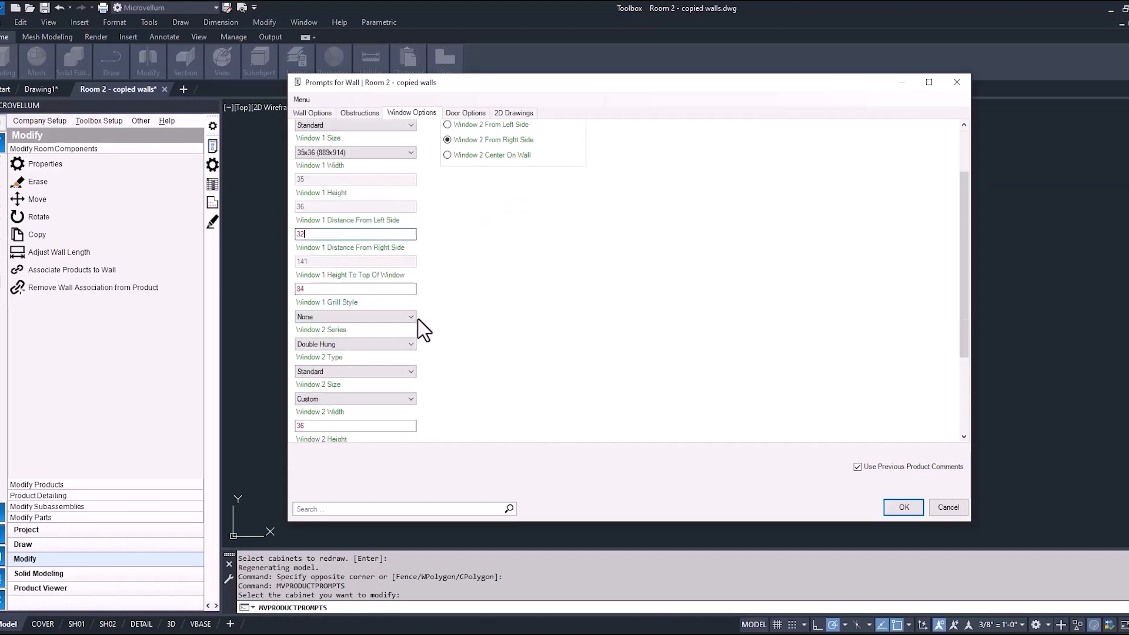
{"action": "scroll", "scroll_direction": "down", "scroll_amount": 3}
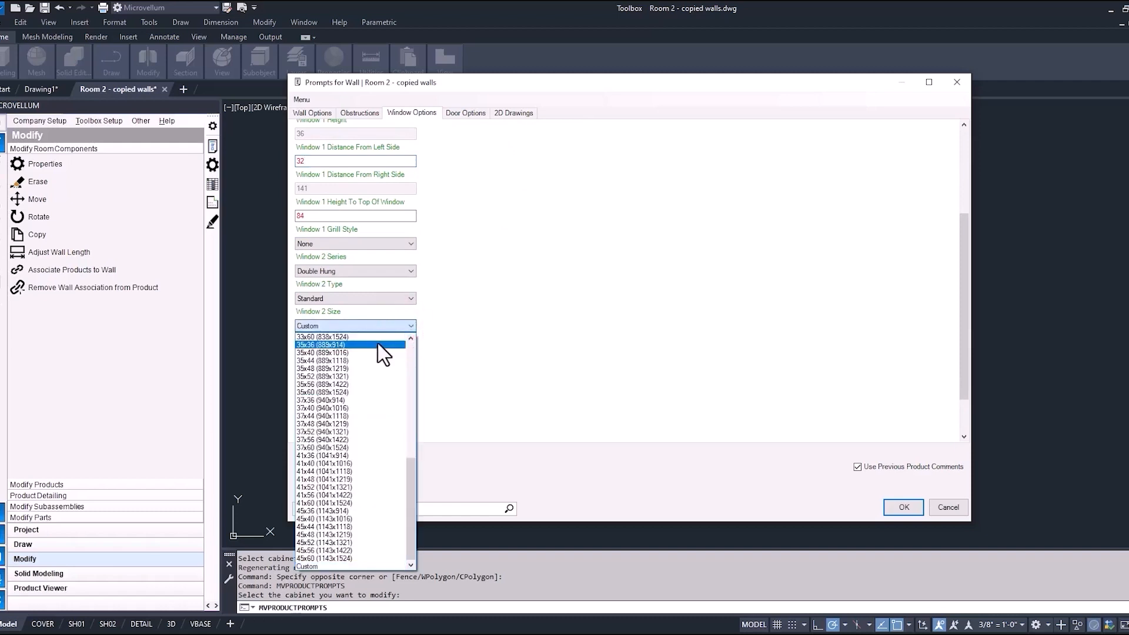
{"action": "left_click", "coordinate": [321, 344]}
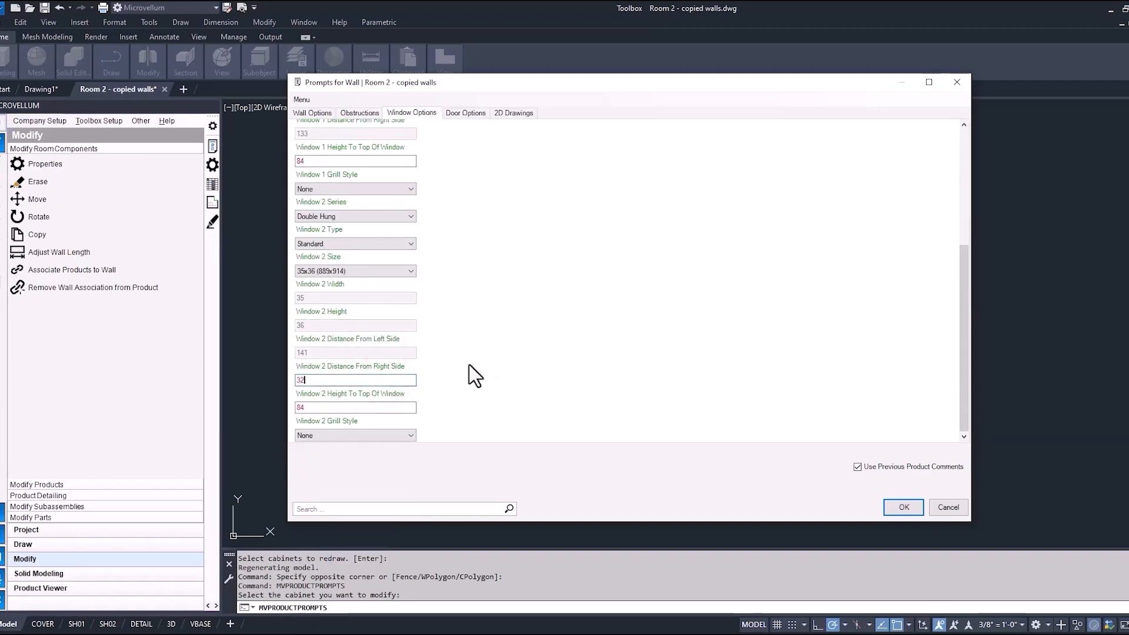
{"action": "scroll", "scroll_direction": "up", "scroll_amount": 3}
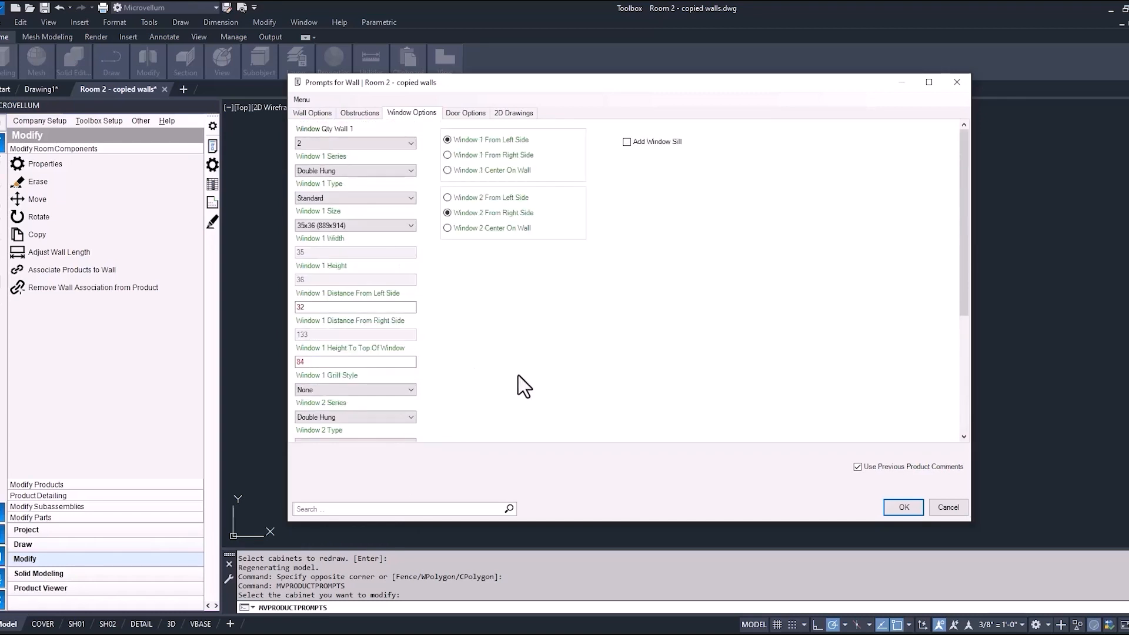
{"action": "left_click", "coordinate": [903, 507]}
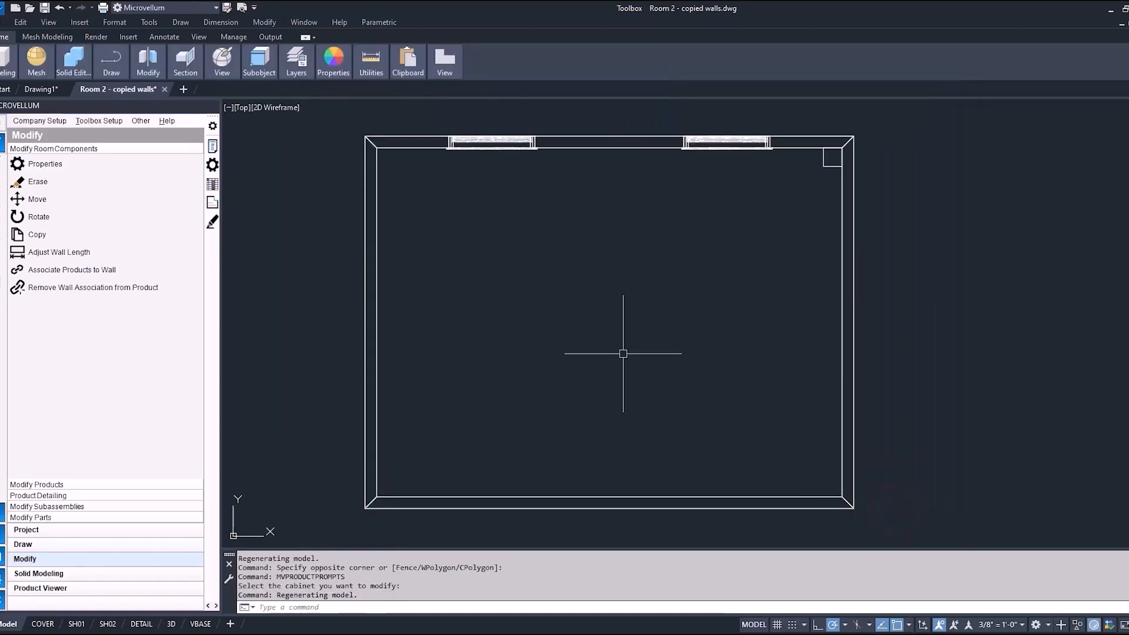
{"action": "mouse_move", "coordinate": [247, 122]}
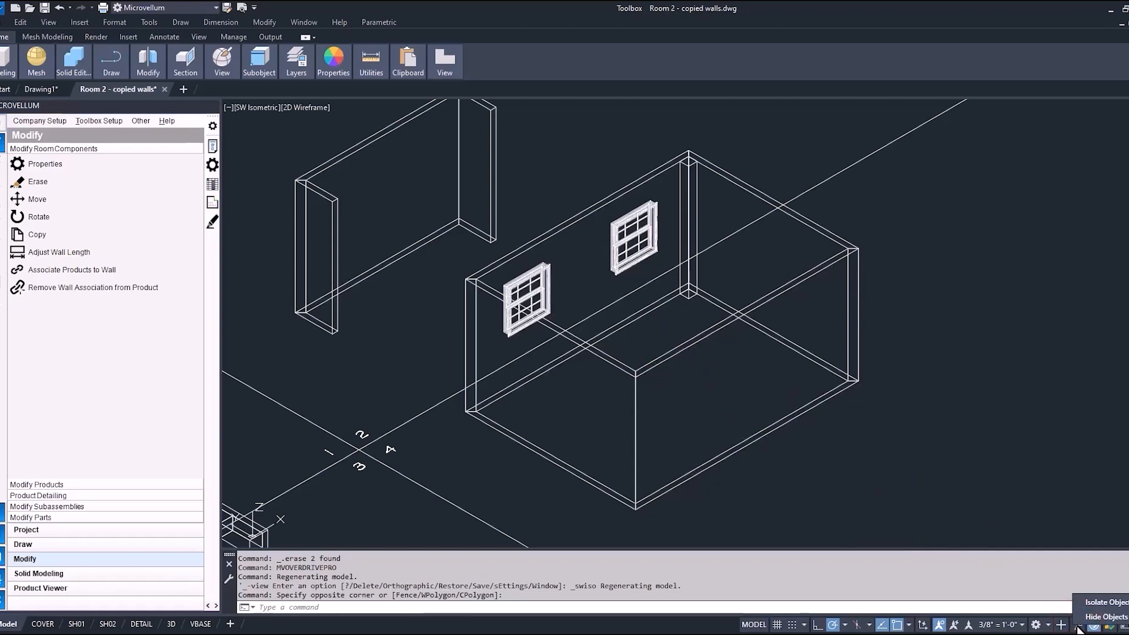
Step: Isolate the room with its two windows and column using Isolate Objects
{"action": "left_click", "coordinate": [1103, 601]}
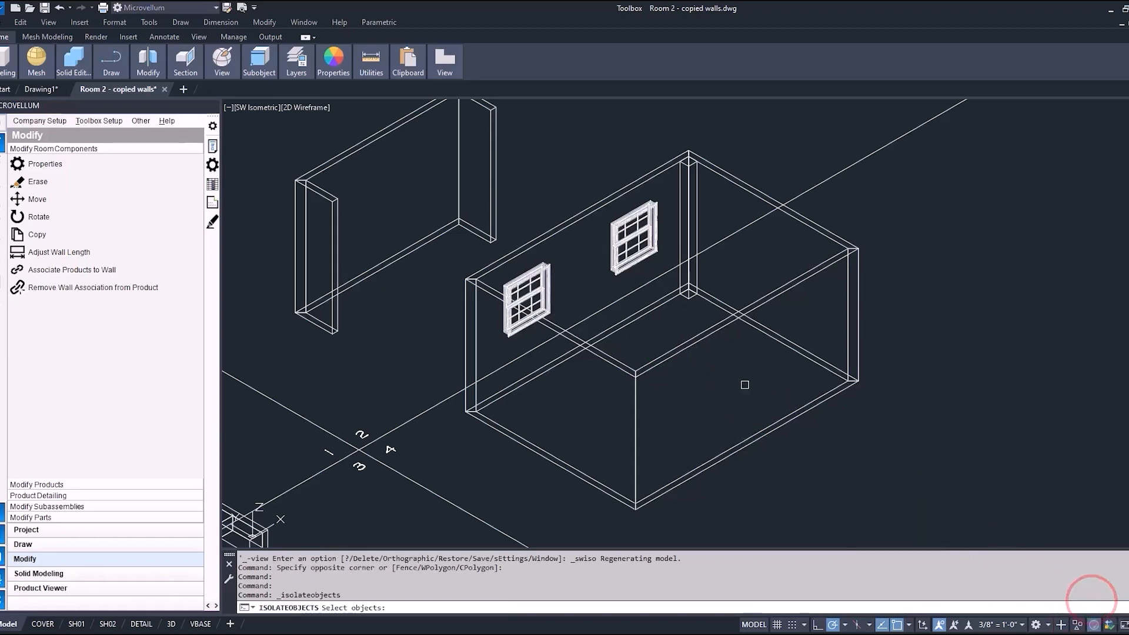
{"action": "mouse_move", "coordinate": [447, 275]}
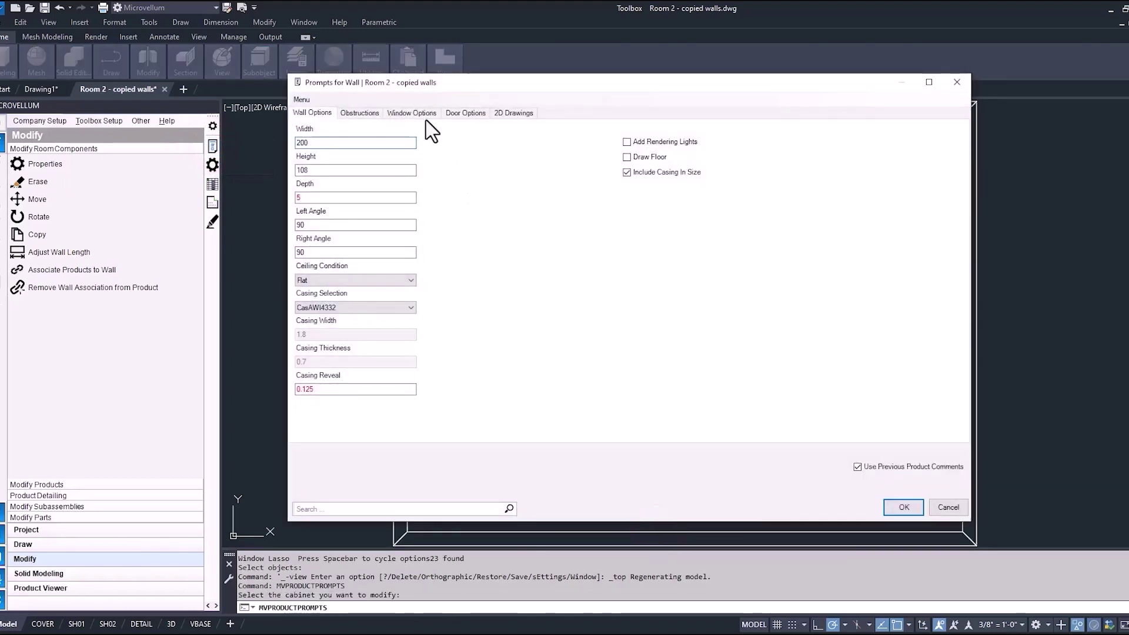
Step: Give the wall one 30 Degree bay window, 93x48, centred on the wall
{"action": "left_click", "coordinate": [411, 113]}
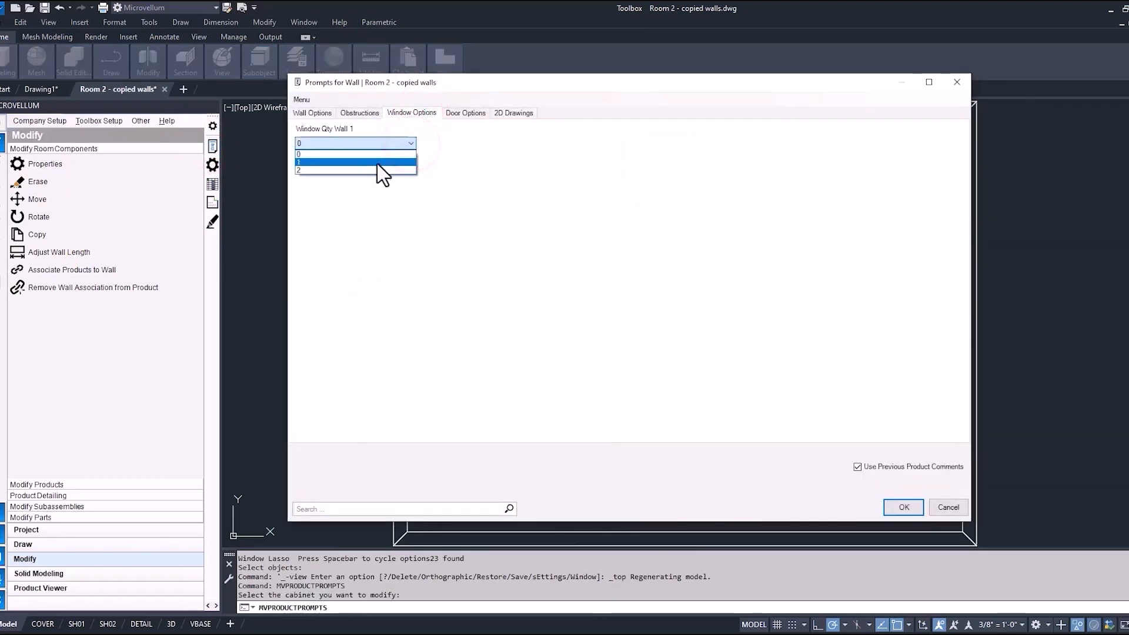
{"action": "left_click", "coordinate": [355, 163]}
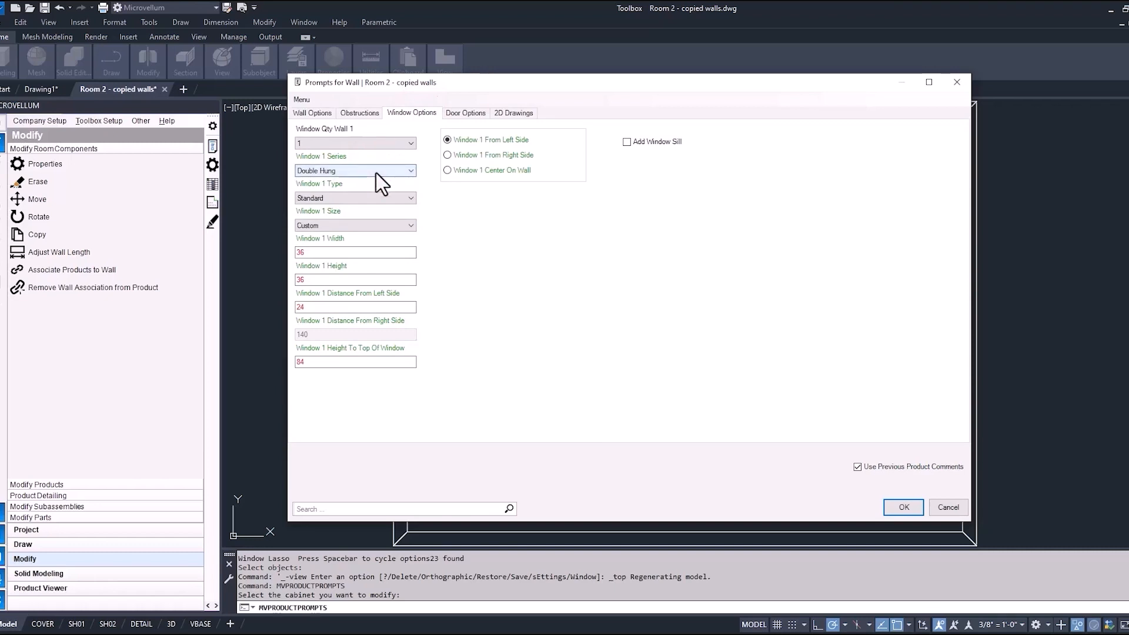
{"action": "left_click", "coordinate": [353, 170]}
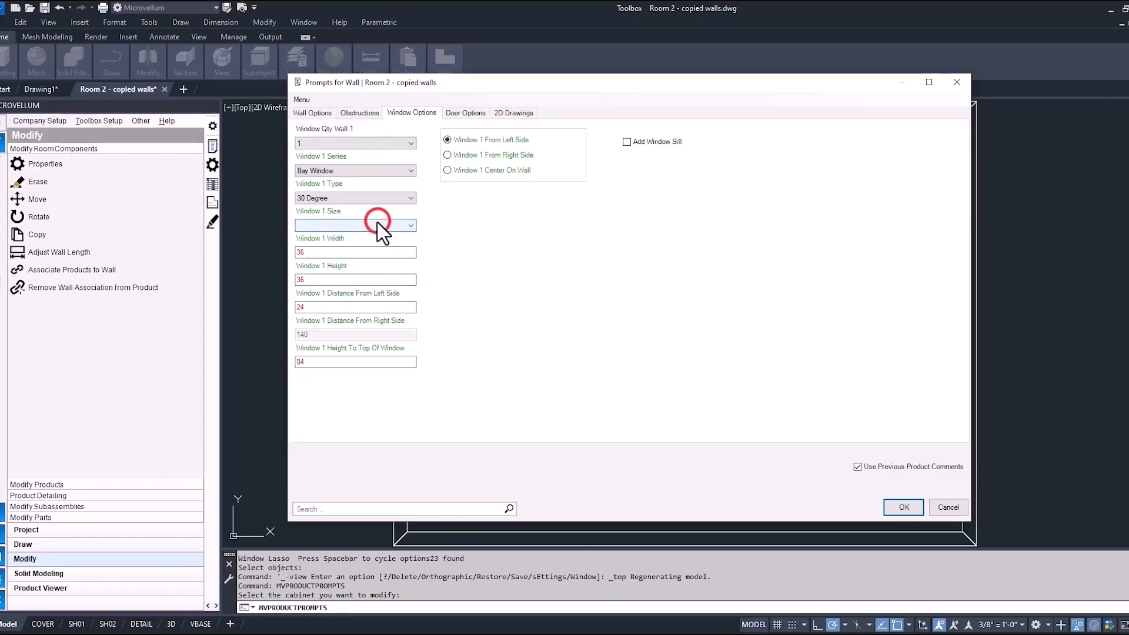
{"action": "left_click", "coordinate": [409, 225]}
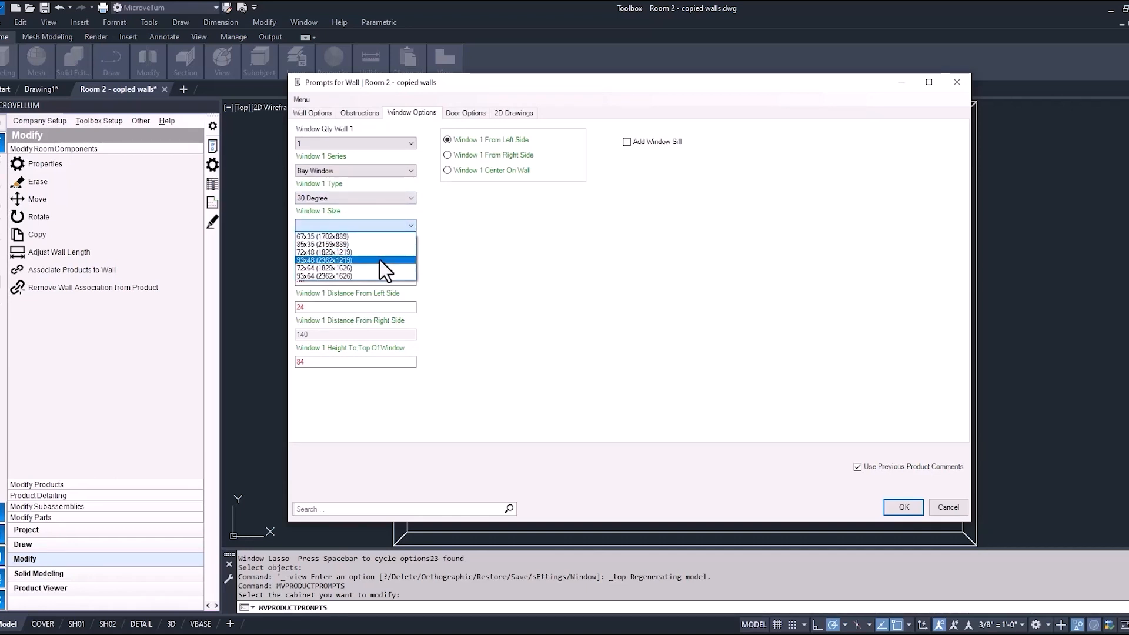
{"action": "left_click", "coordinate": [324, 260]}
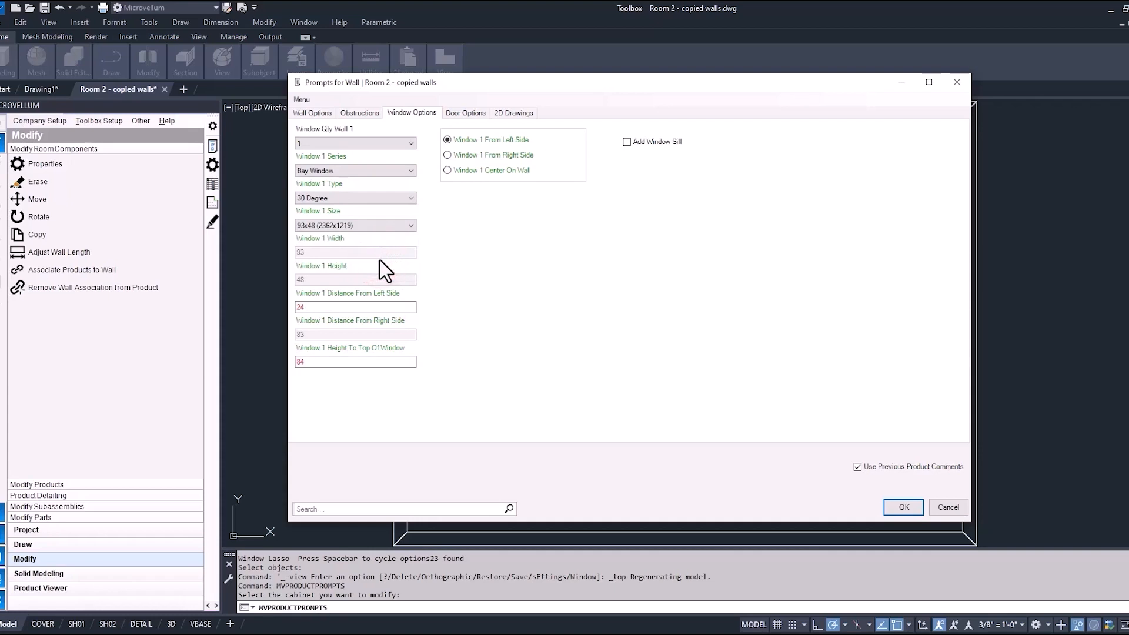
{"action": "mouse_move", "coordinate": [449, 223]}
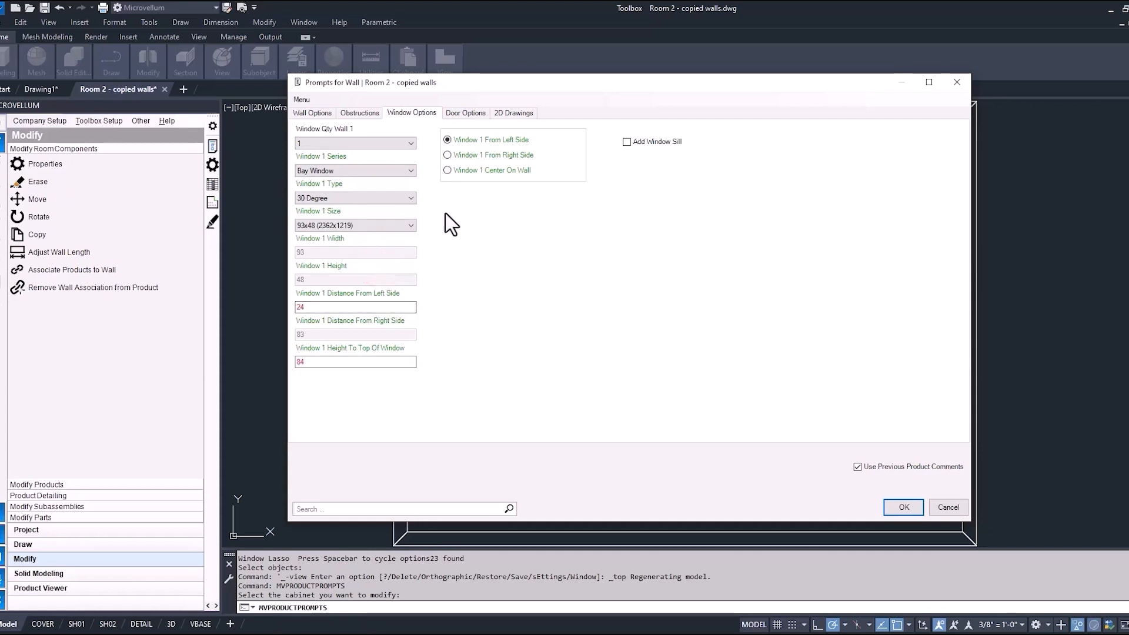
{"action": "left_click", "coordinate": [449, 170]}
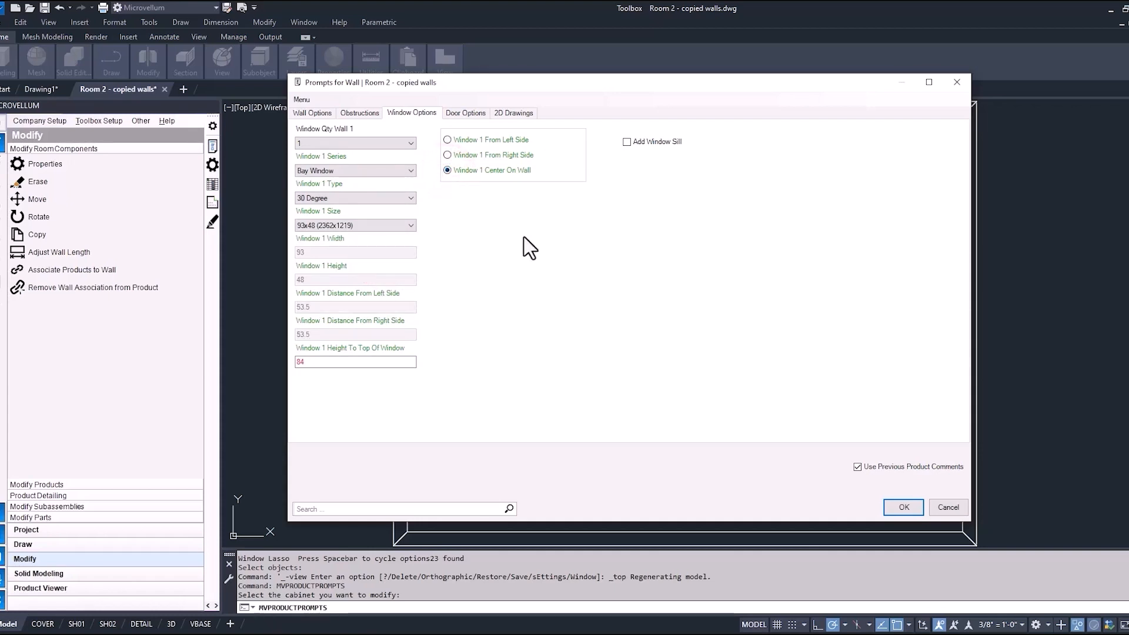
{"action": "left_click", "coordinate": [902, 507]}
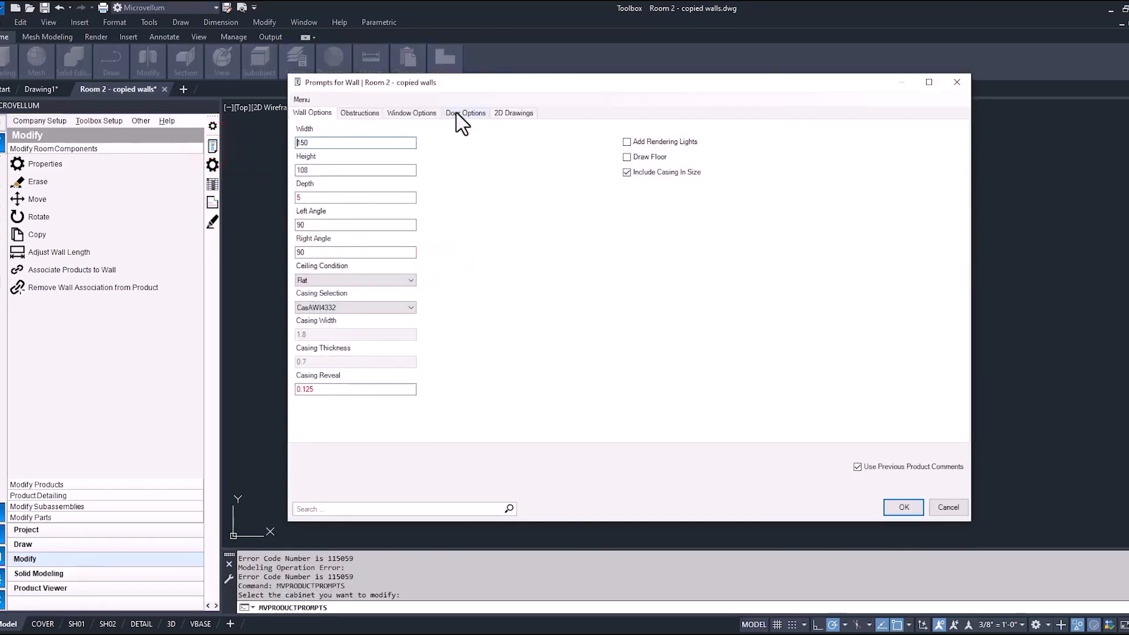
Step: Add a 36x84 slab door 30 from the wall's right side, swinging inside
{"action": "left_click", "coordinate": [465, 112]}
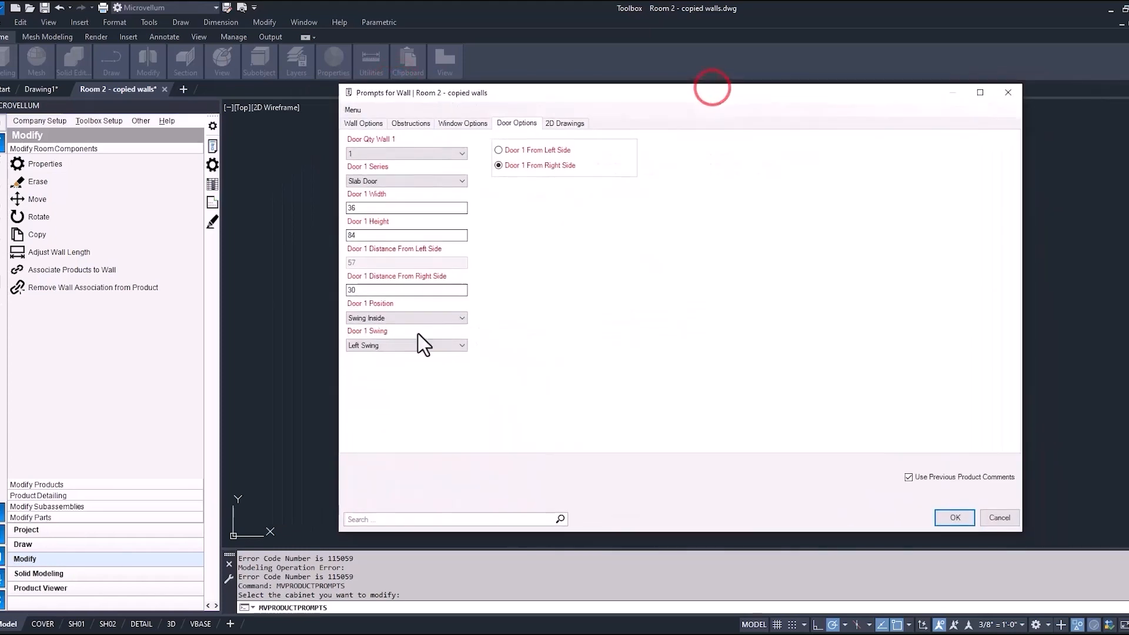
{"action": "left_click", "coordinate": [252, 106]}
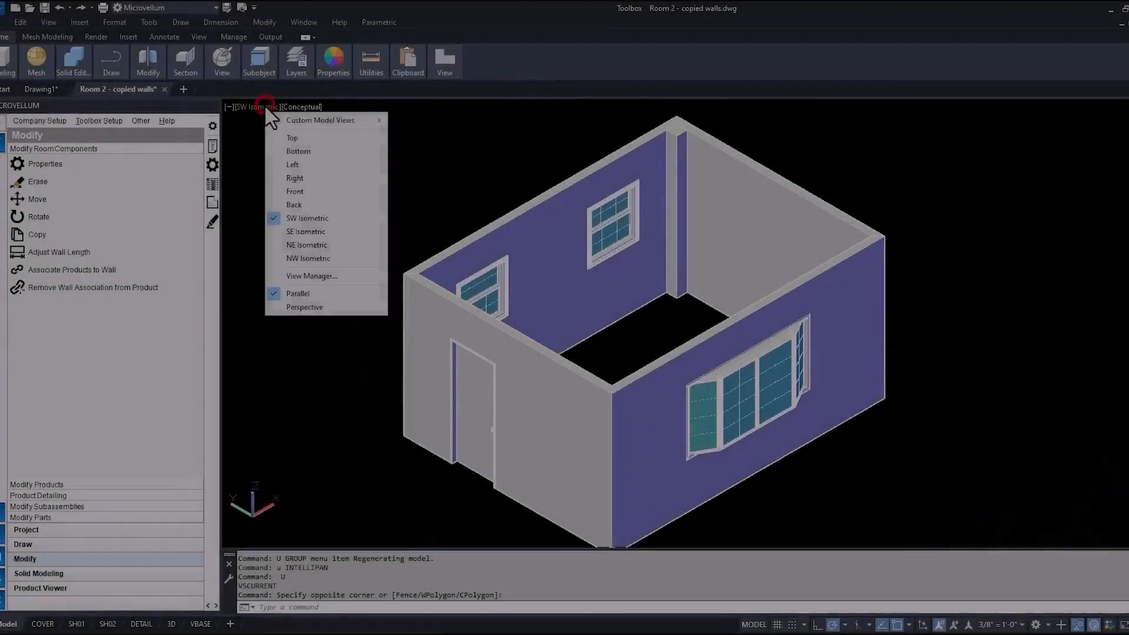
Step: Show the room in 2D Wireframe and list the Toolbox Draw section's room components
{"action": "left_click", "coordinate": [305, 231]}
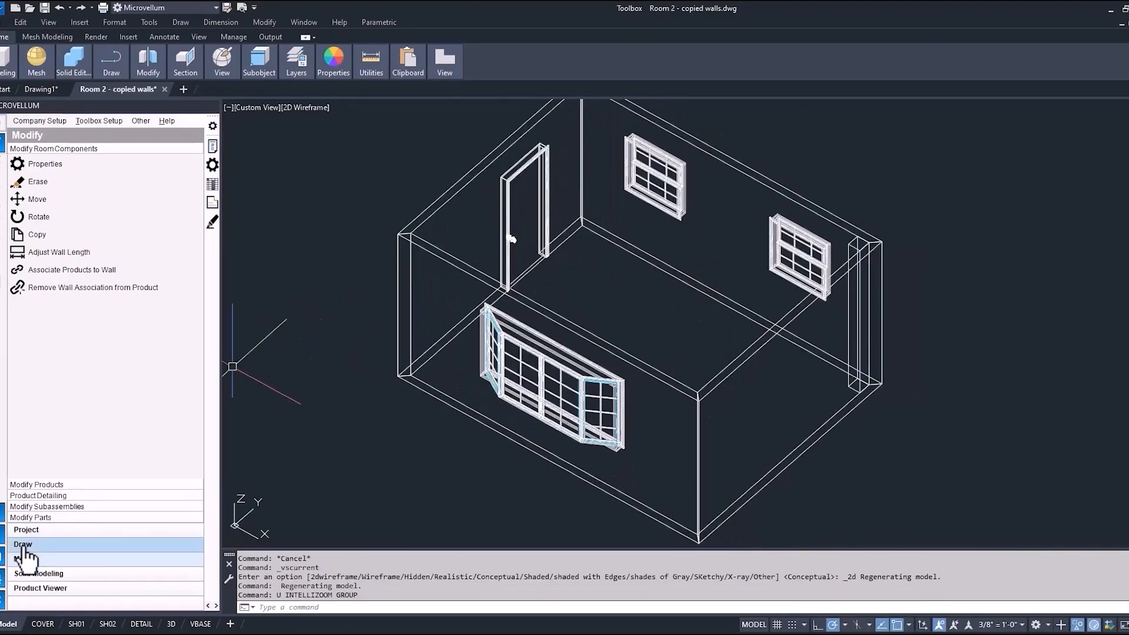
{"action": "left_click", "coordinate": [22, 545]}
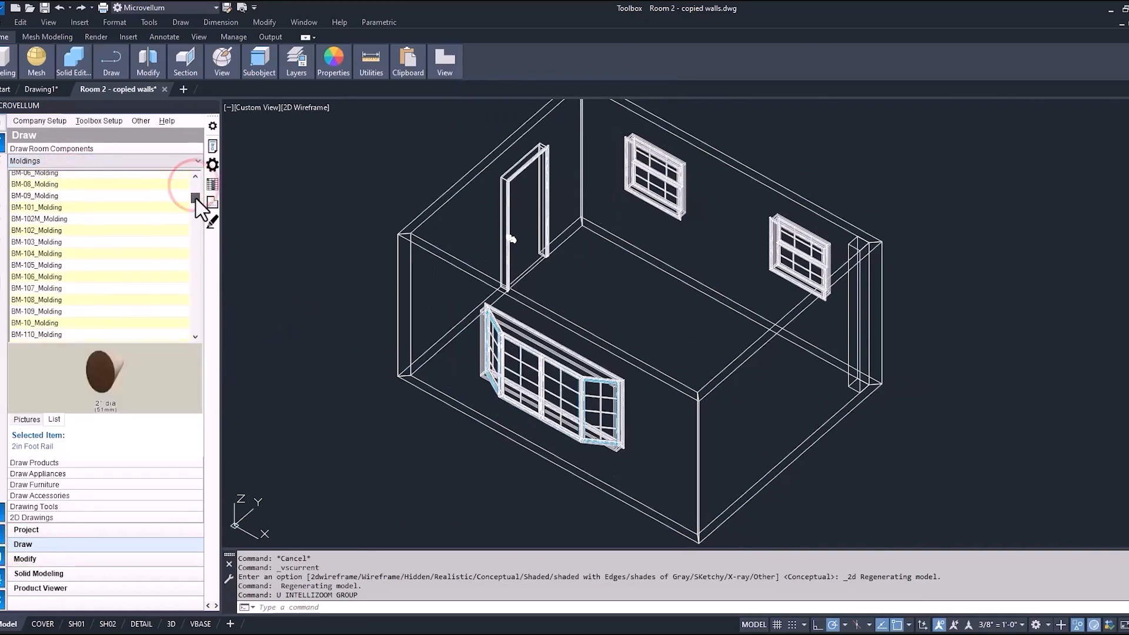
Step: Start the BasAWI1341 baseboard with Pick Points to Draw Molding and pick its starting wall corner
{"action": "scroll", "scroll_direction": "down", "scroll_amount": 3}
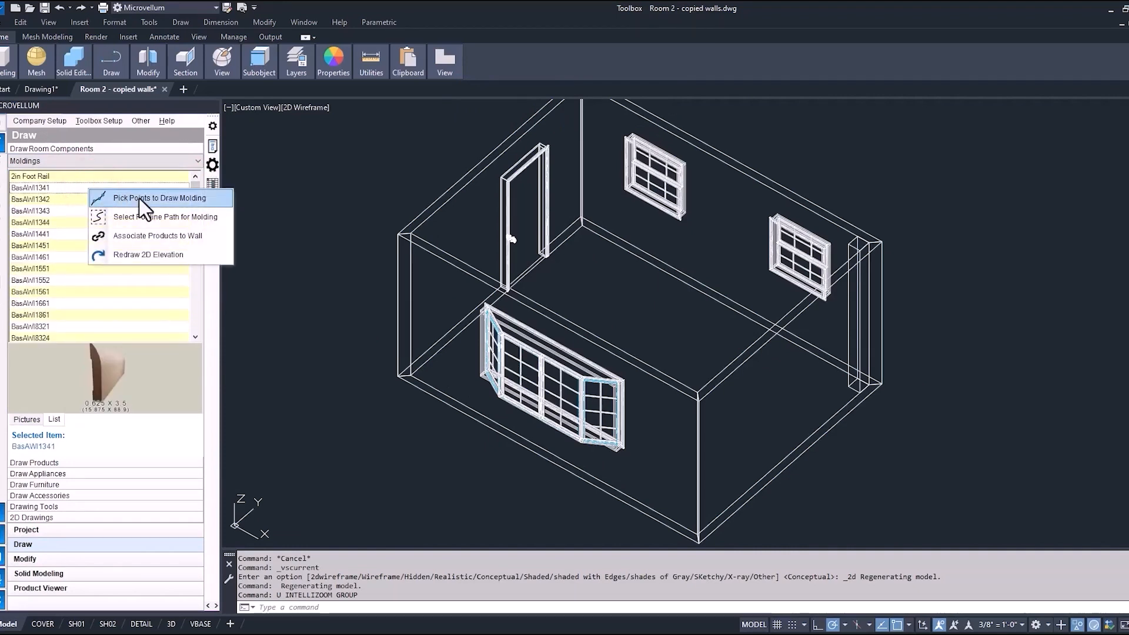
{"action": "left_click", "coordinate": [159, 198]}
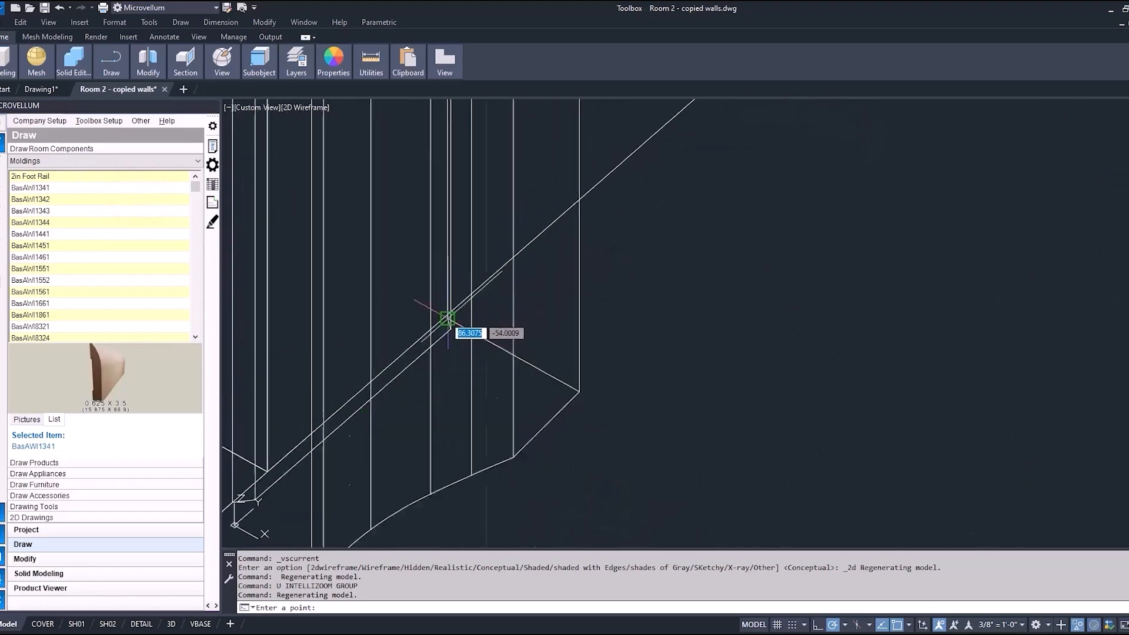
{"action": "left_click", "coordinate": [447, 318]}
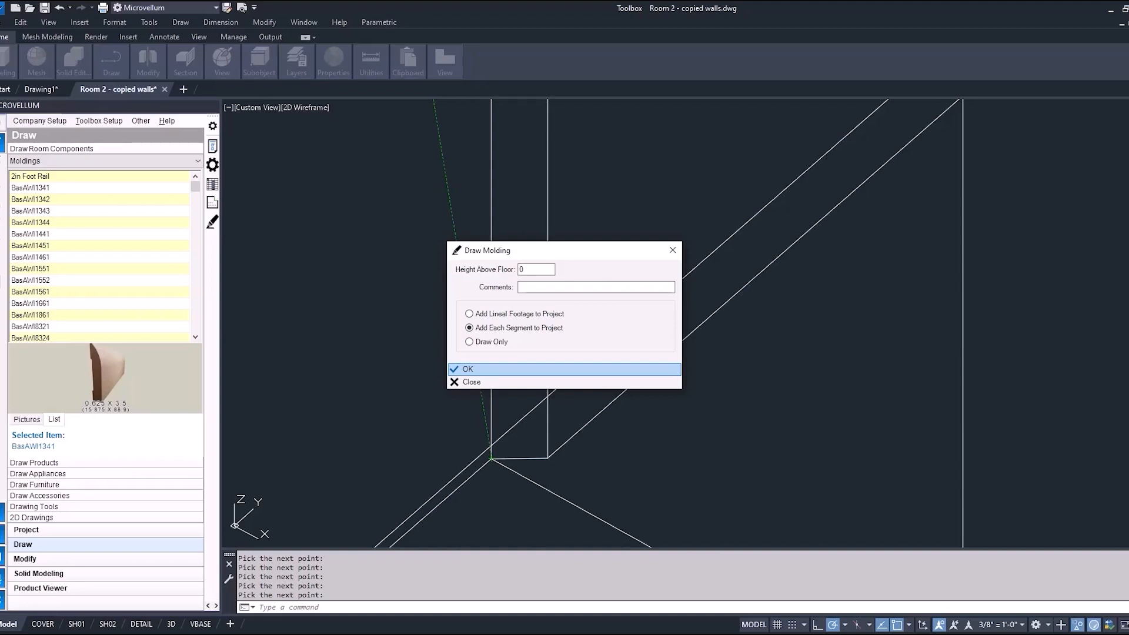
{"action": "mouse_move", "coordinate": [502, 328]}
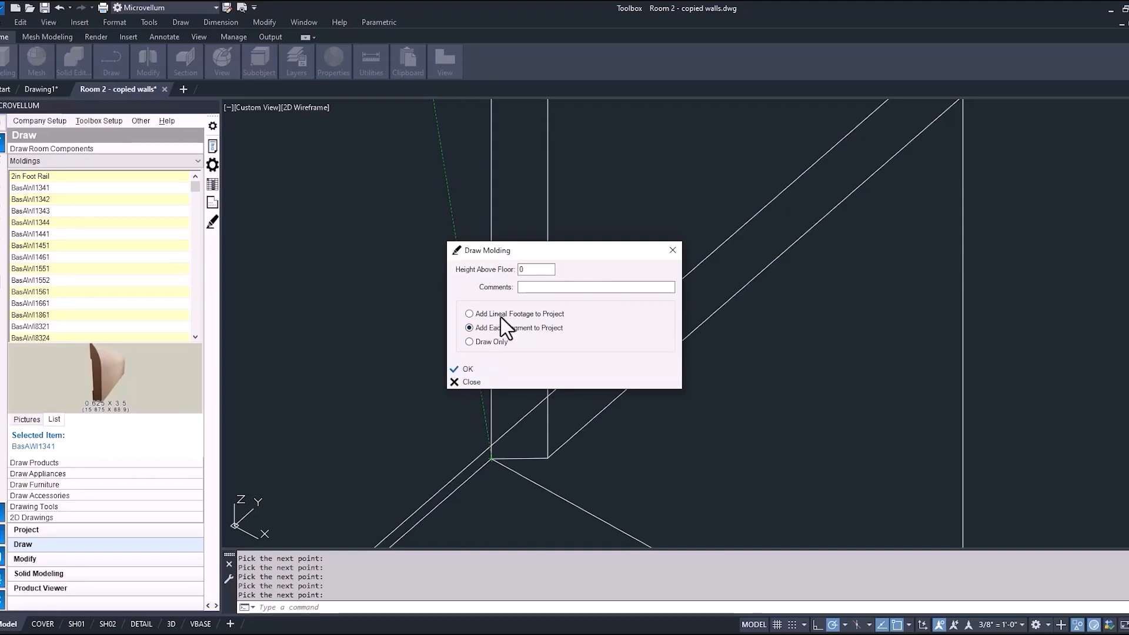
Step: Draw the BasAWI1341 baseboard, adding it to the project as lineal footage
{"action": "left_click", "coordinate": [469, 313]}
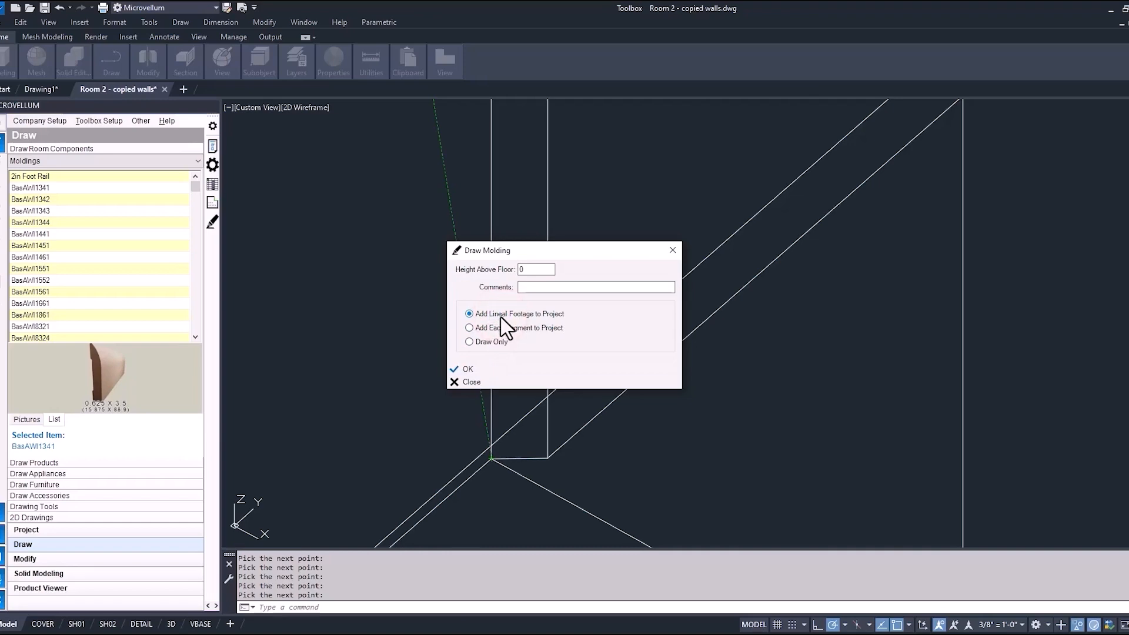
{"action": "left_click", "coordinate": [467, 369]}
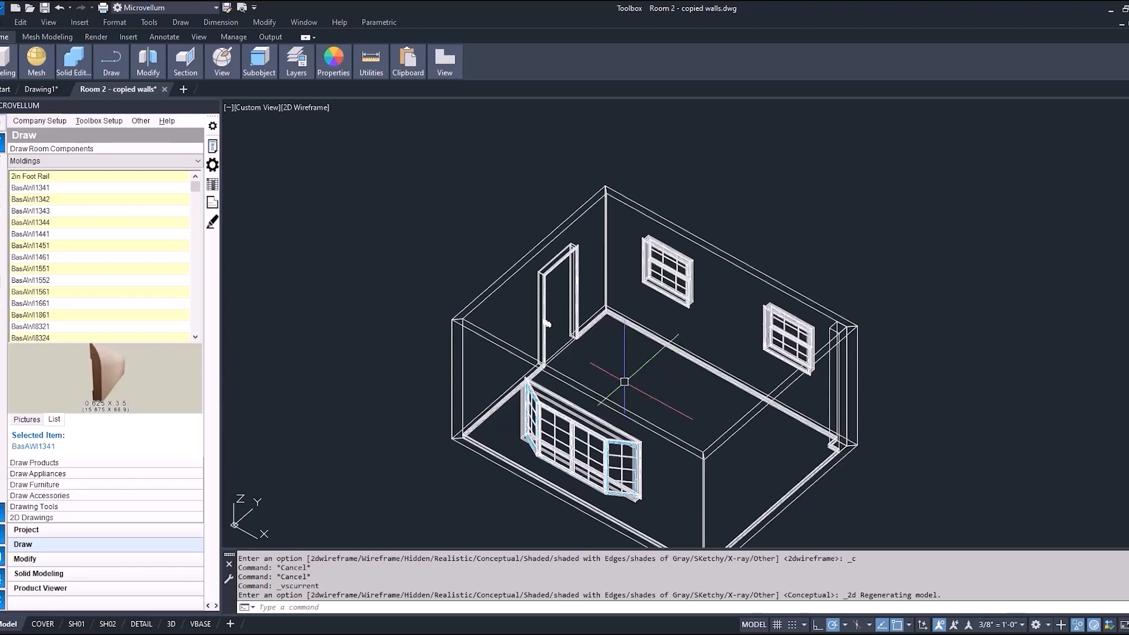
Step: Select CM-01_Molding, start Pick Points to Draw Molding, and pick the wall-top start point
{"action": "scroll", "scroll_direction": "down", "scroll_amount": 3}
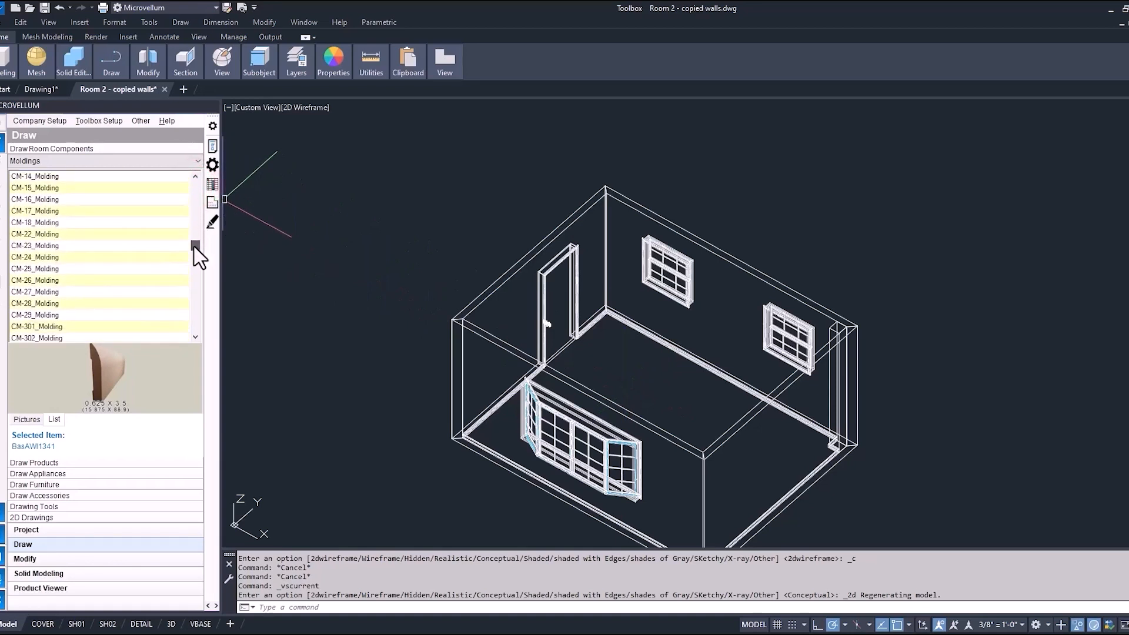
{"action": "scroll", "scroll_direction": "up", "scroll_amount": 3}
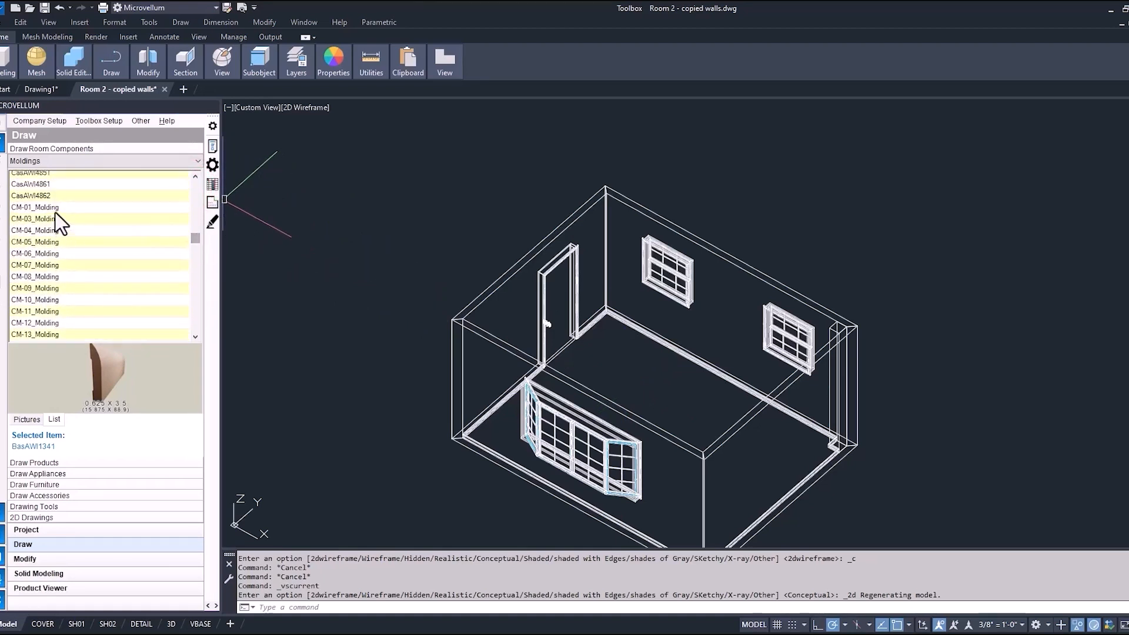
{"action": "left_click", "coordinate": [34, 208]}
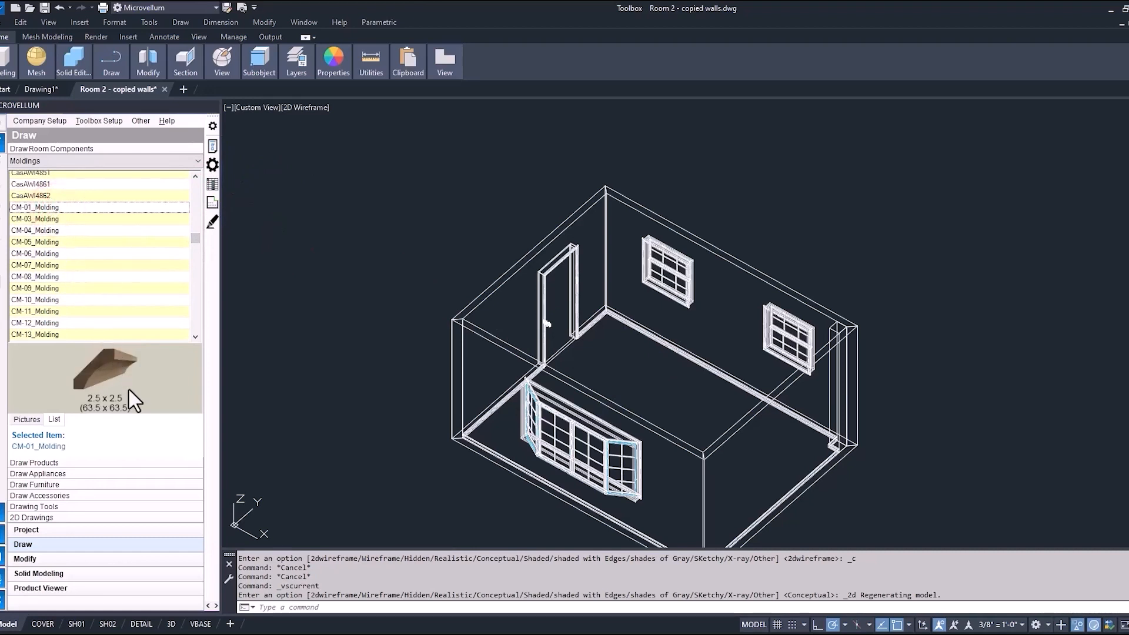
{"action": "mouse_move", "coordinate": [137, 263]}
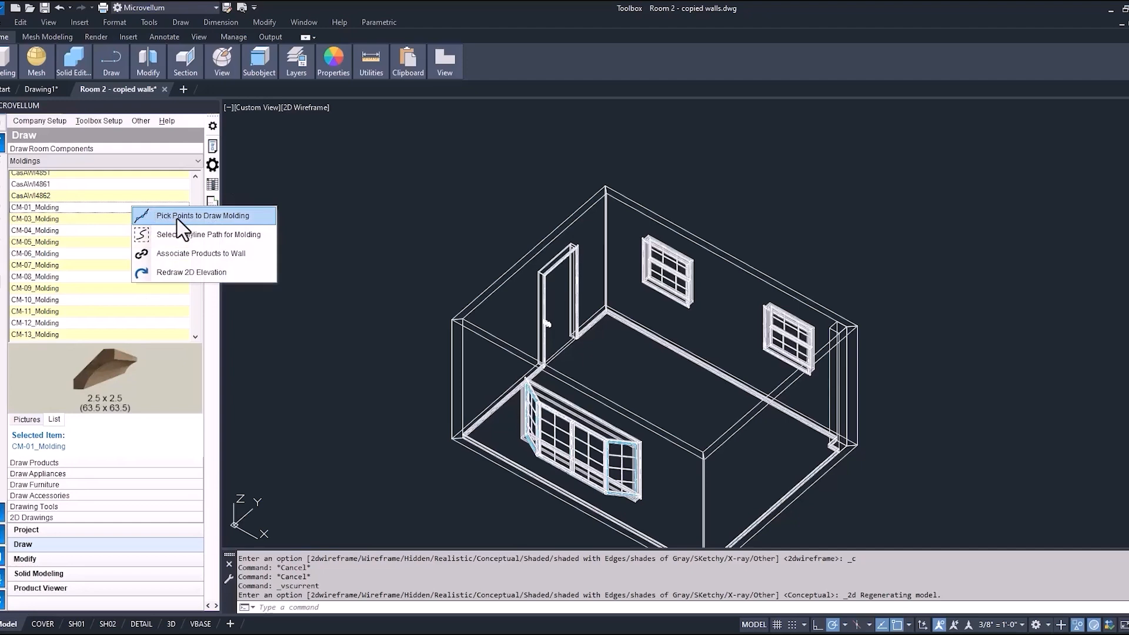
{"action": "left_click", "coordinate": [194, 215]}
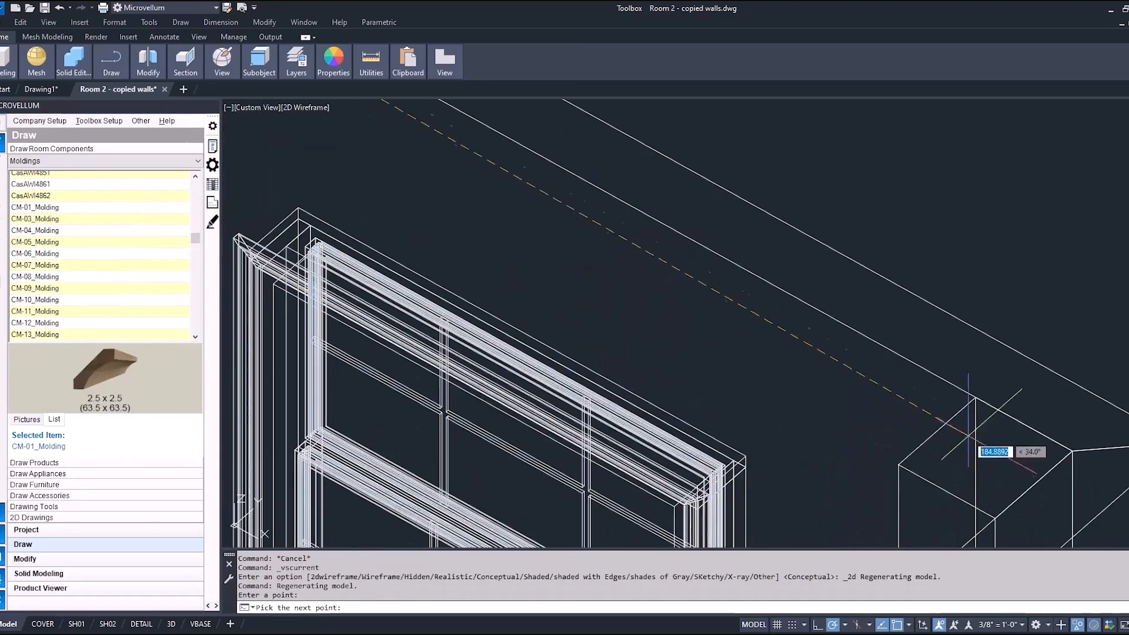
{"action": "left_click", "coordinate": [899, 466]}
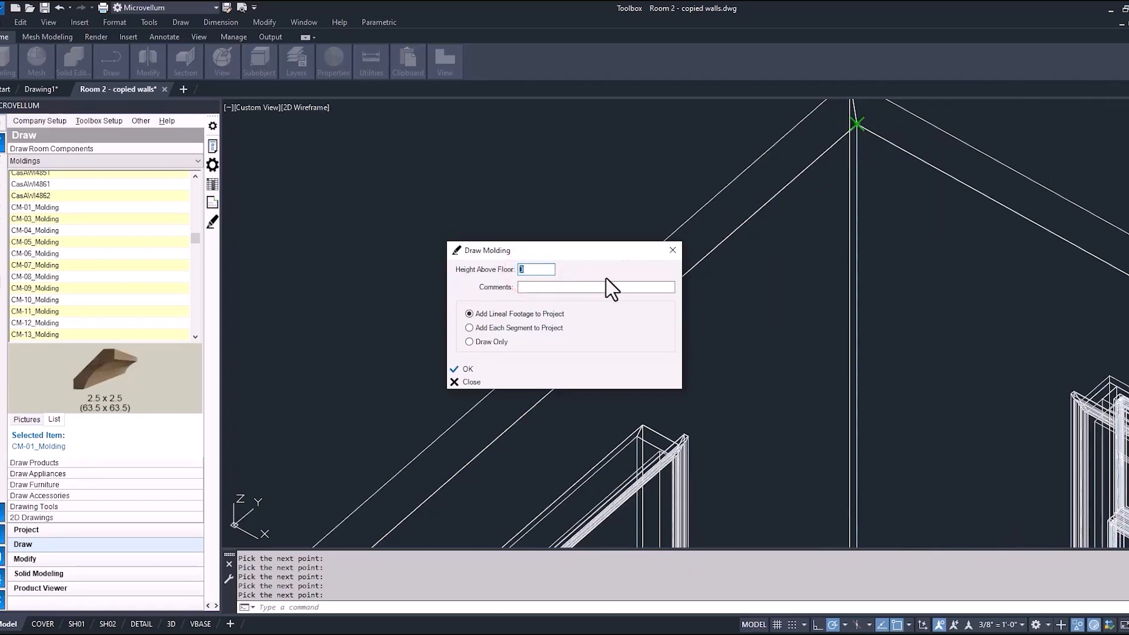
Step: Draw the crown at height 105.5, commented 'crown for project', adding each segment to the project
{"action": "type", "text": "1"}
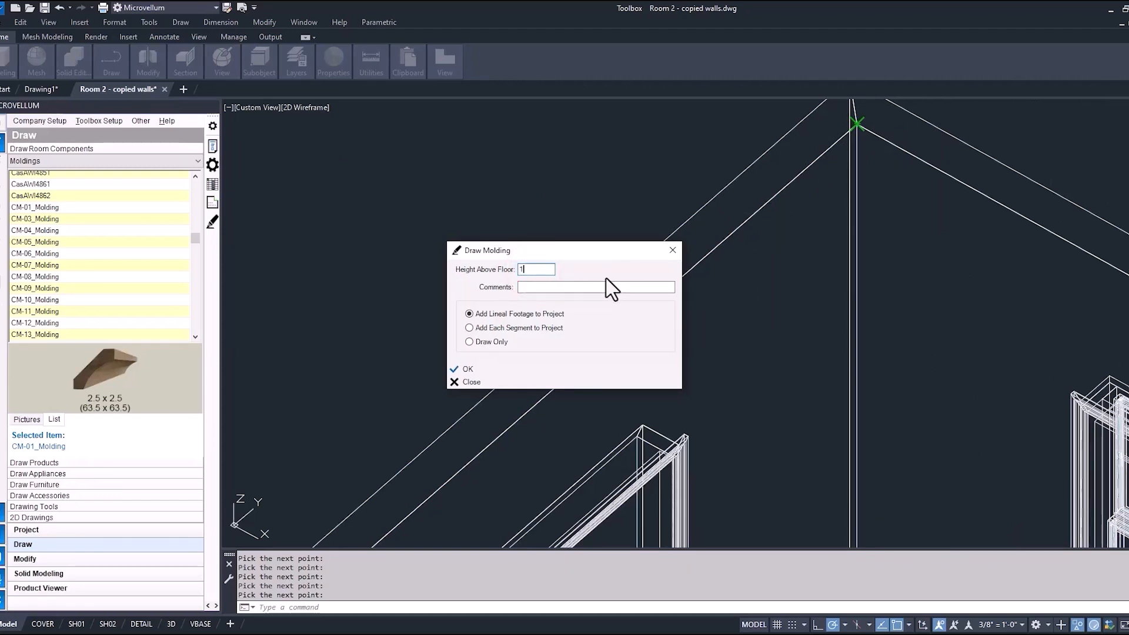
{"action": "type", "text": "105.5"}
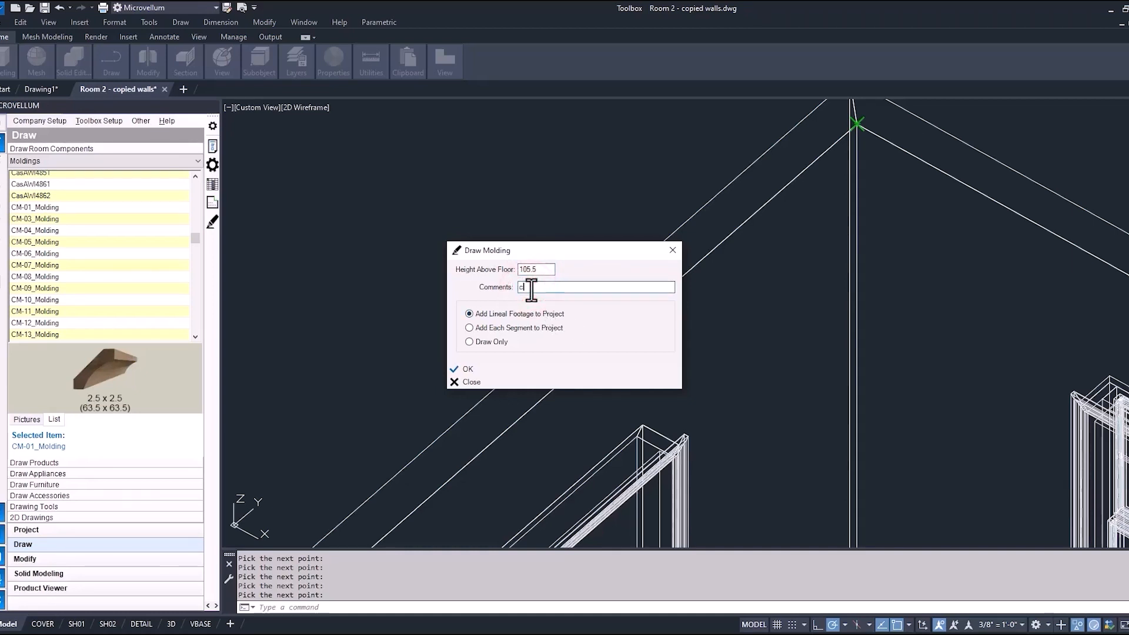
{"action": "type", "text": "crown for project"}
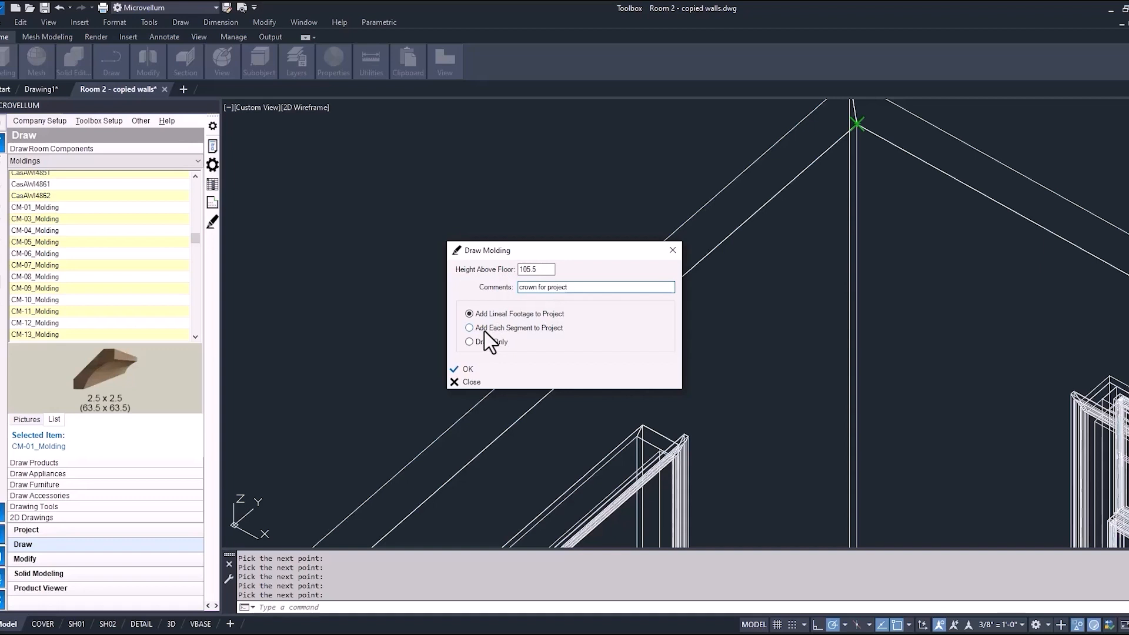
{"action": "left_click", "coordinate": [468, 328]}
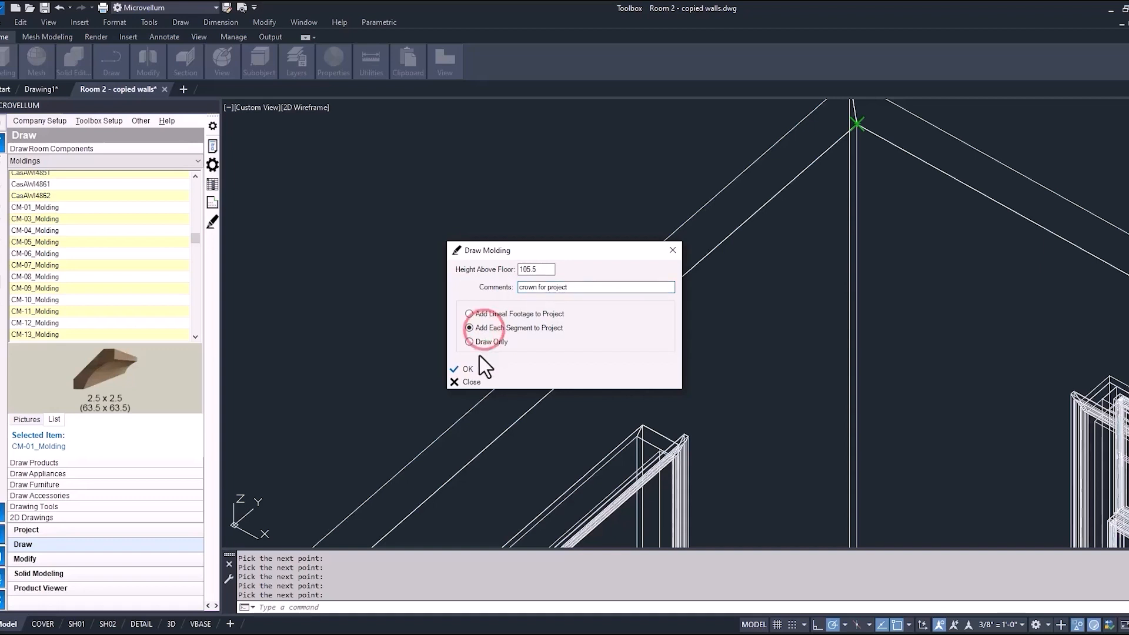
{"action": "left_click", "coordinate": [466, 369]}
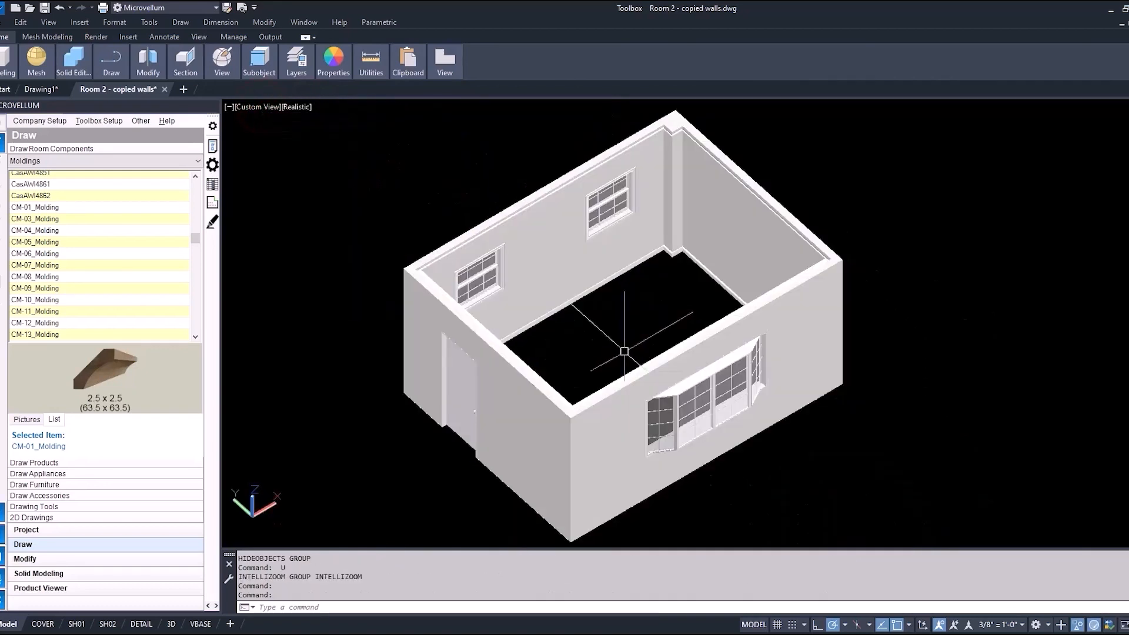
Step: Open the project's Product List and check the baseboard part's name and length
{"action": "left_click", "coordinate": [25, 529]}
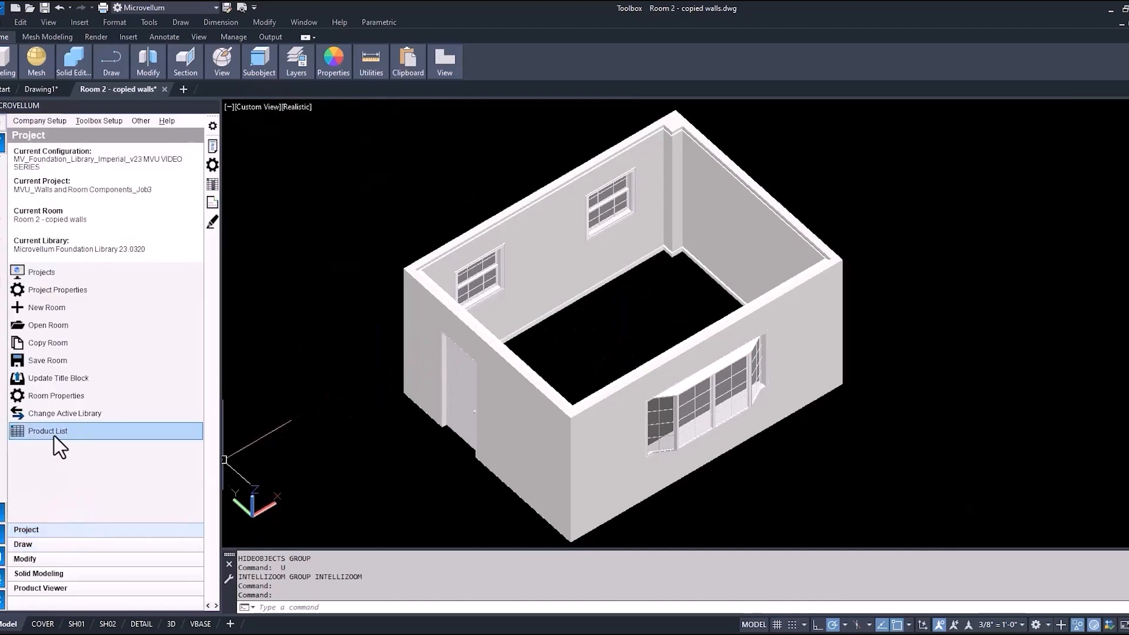
{"action": "left_click", "coordinate": [47, 430]}
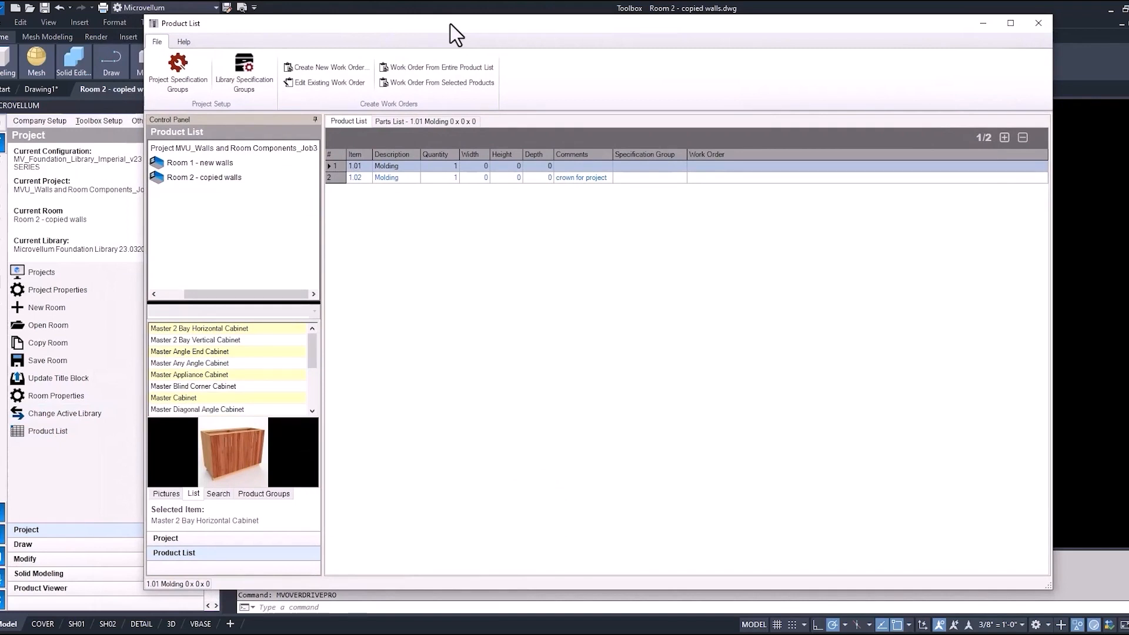
{"action": "mouse_move", "coordinate": [418, 195]}
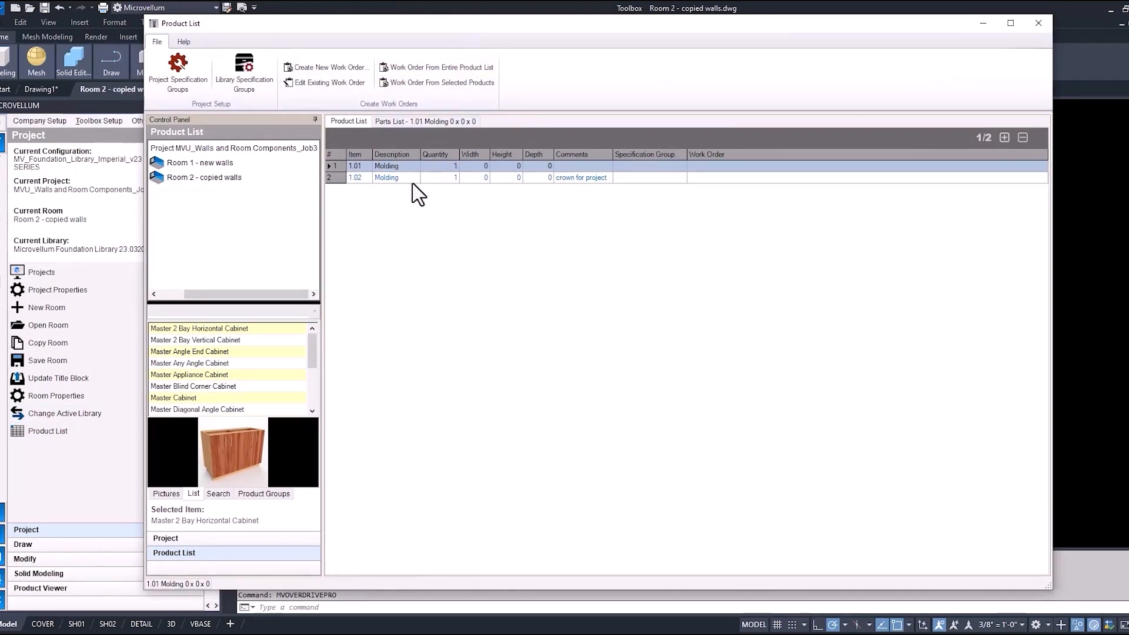
{"action": "mouse_move", "coordinate": [411, 193]}
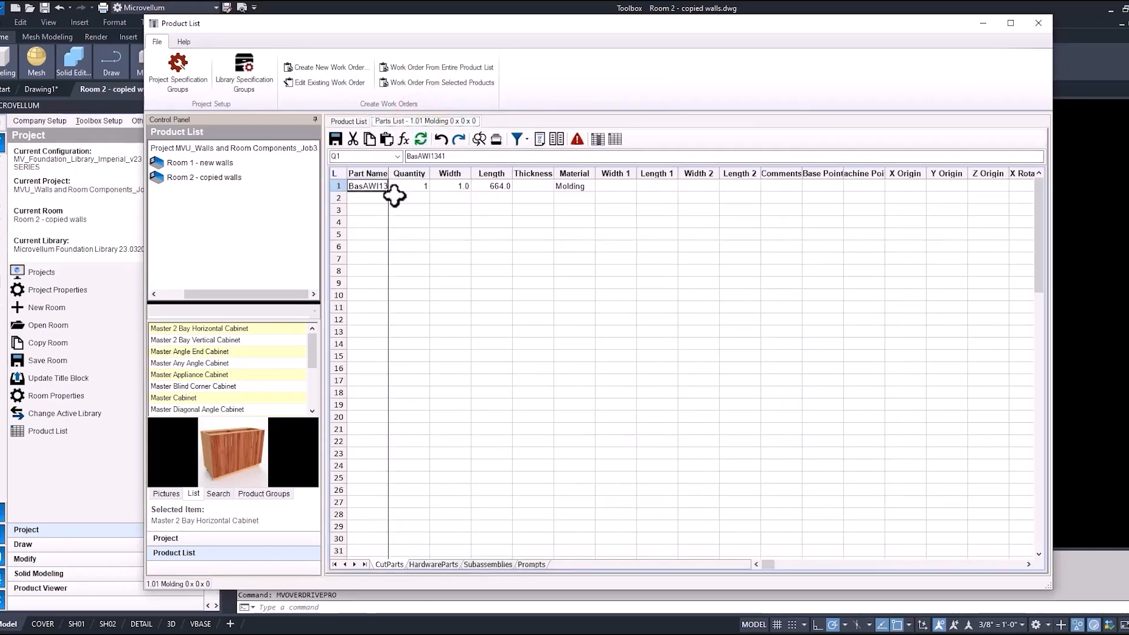
{"action": "left_click", "coordinate": [492, 186]}
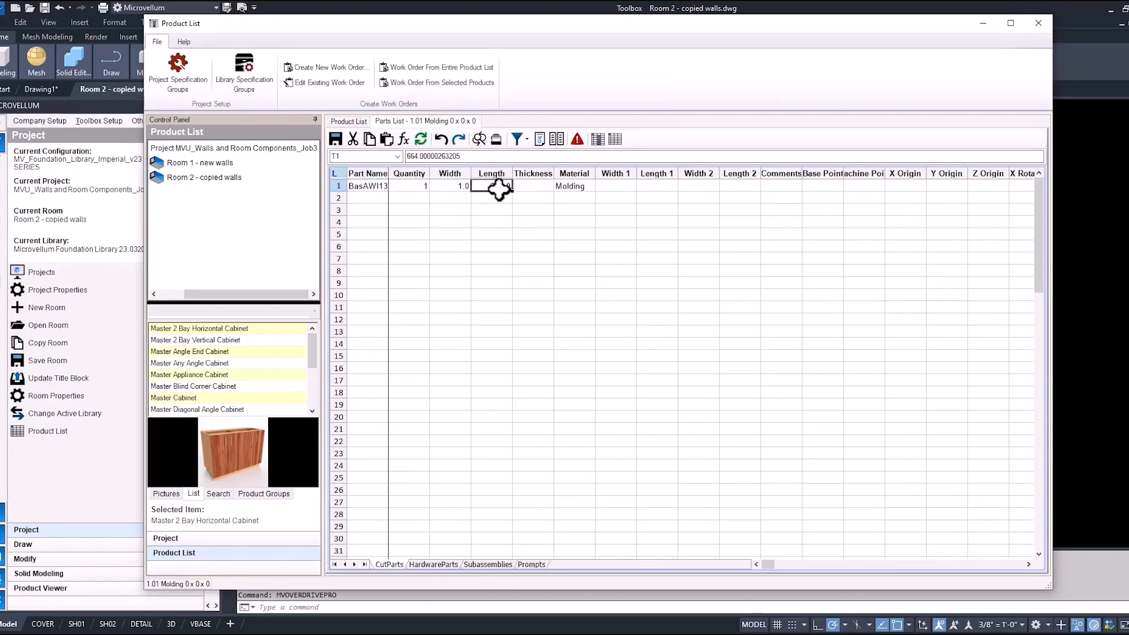
{"action": "left_click", "coordinate": [349, 121]}
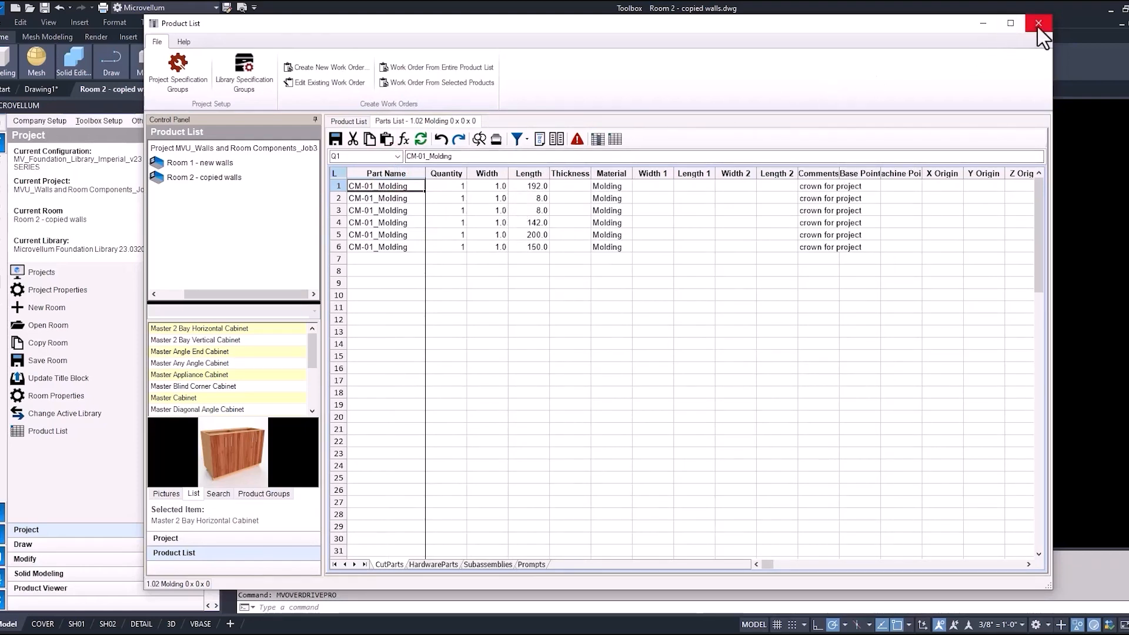
Step: Close the Product List window to return to the shaded room
{"action": "left_click", "coordinate": [1037, 23]}
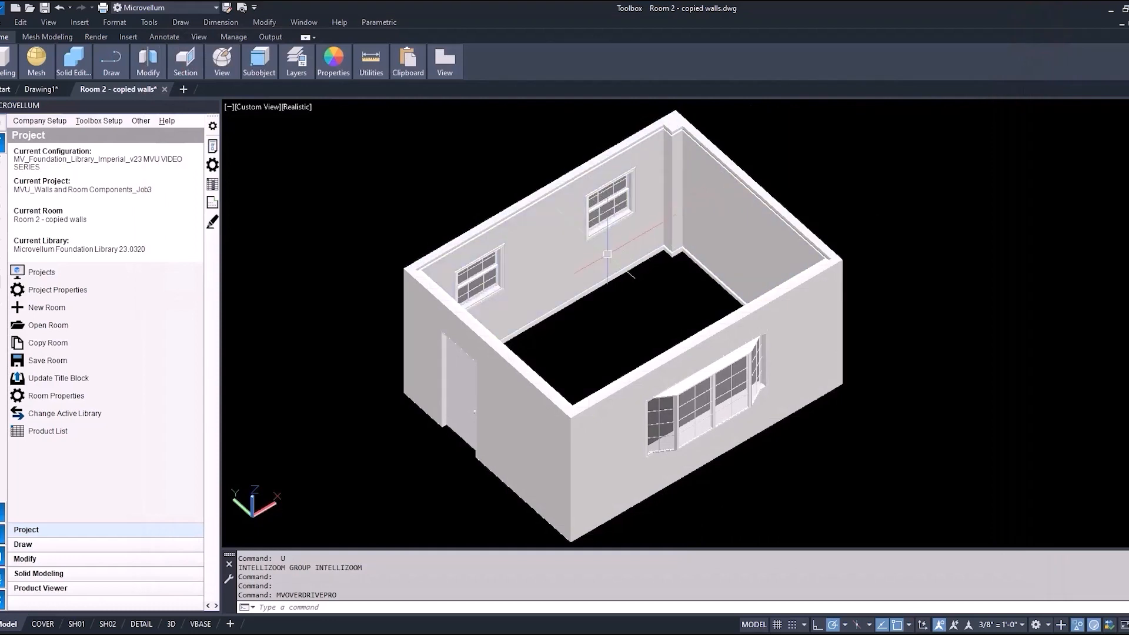
{"action": "mouse_move", "coordinate": [577, 329]}
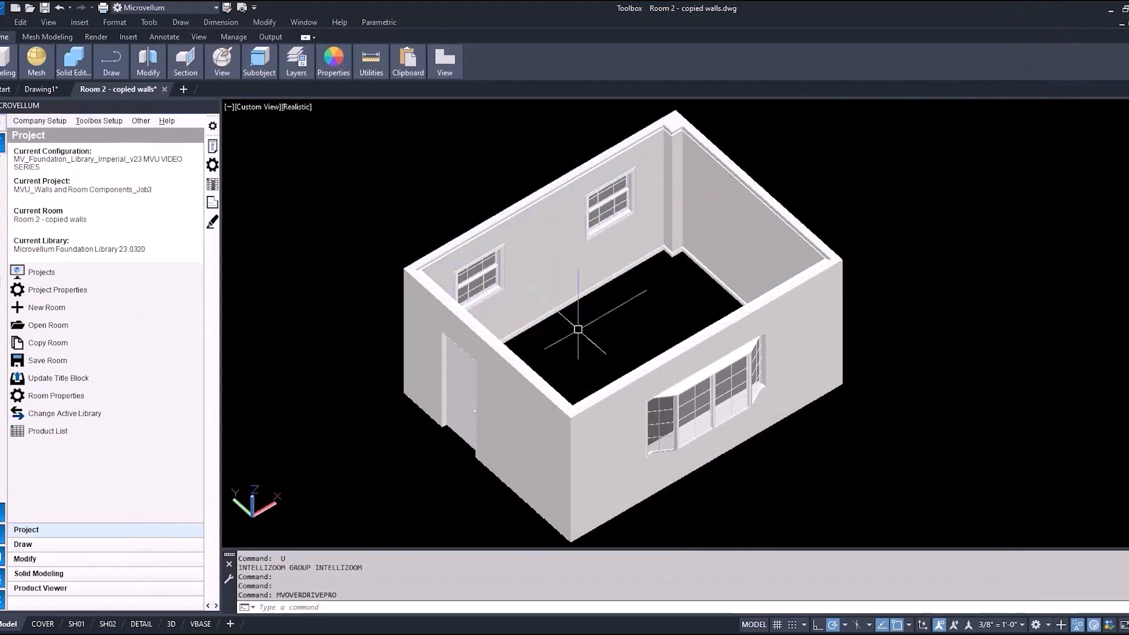
{"action": "mouse_move", "coordinate": [576, 295]}
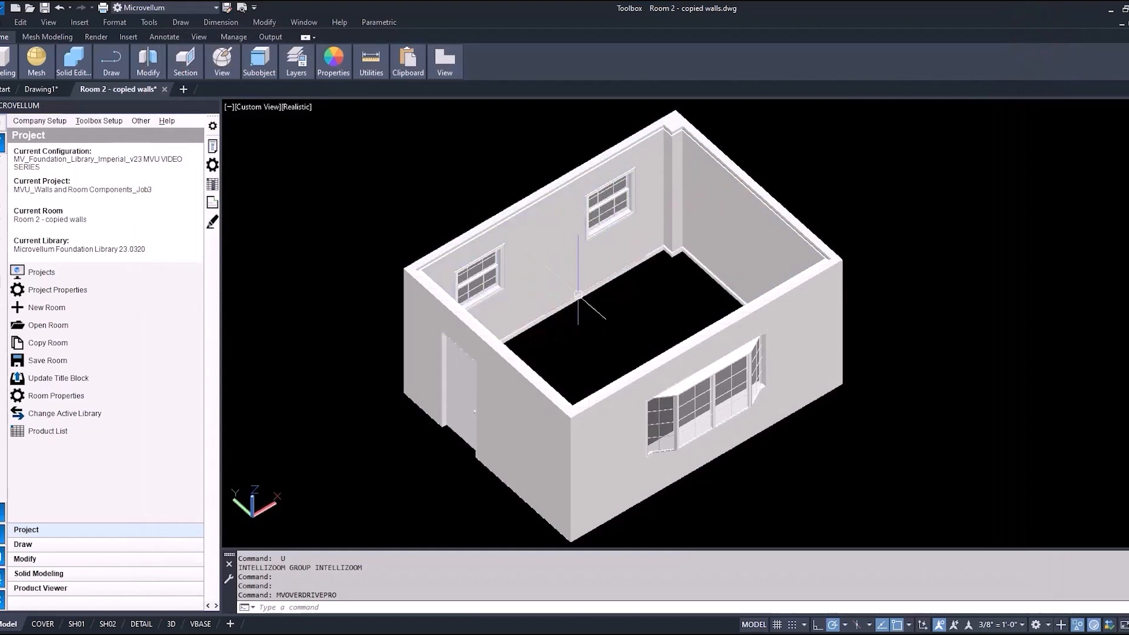